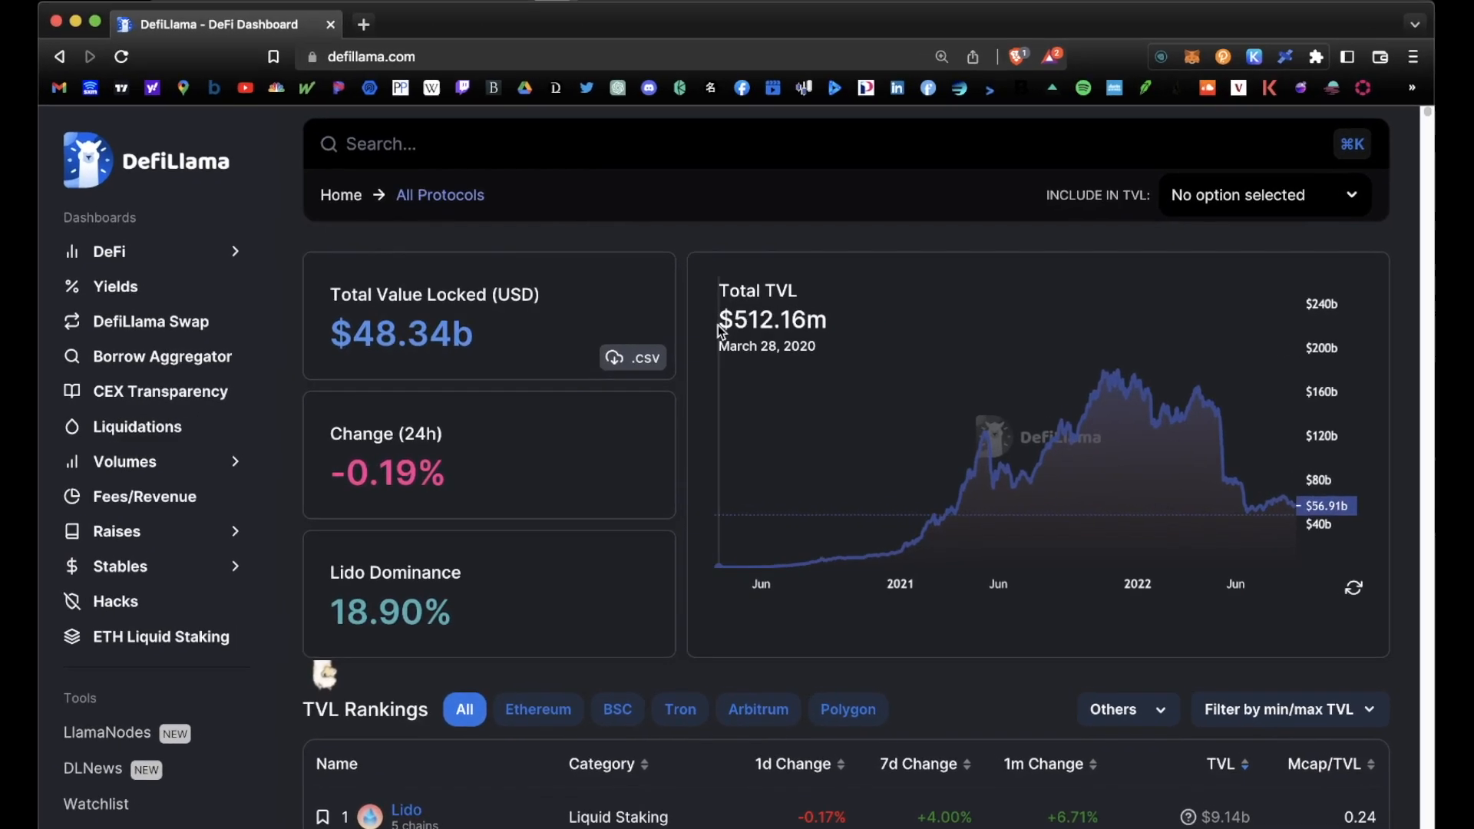
# Step: Browse DefiLlama and land on the Yields pools rankings, tracking 8394 pools led by Lido STETH
pyautogui.scroll(-3)
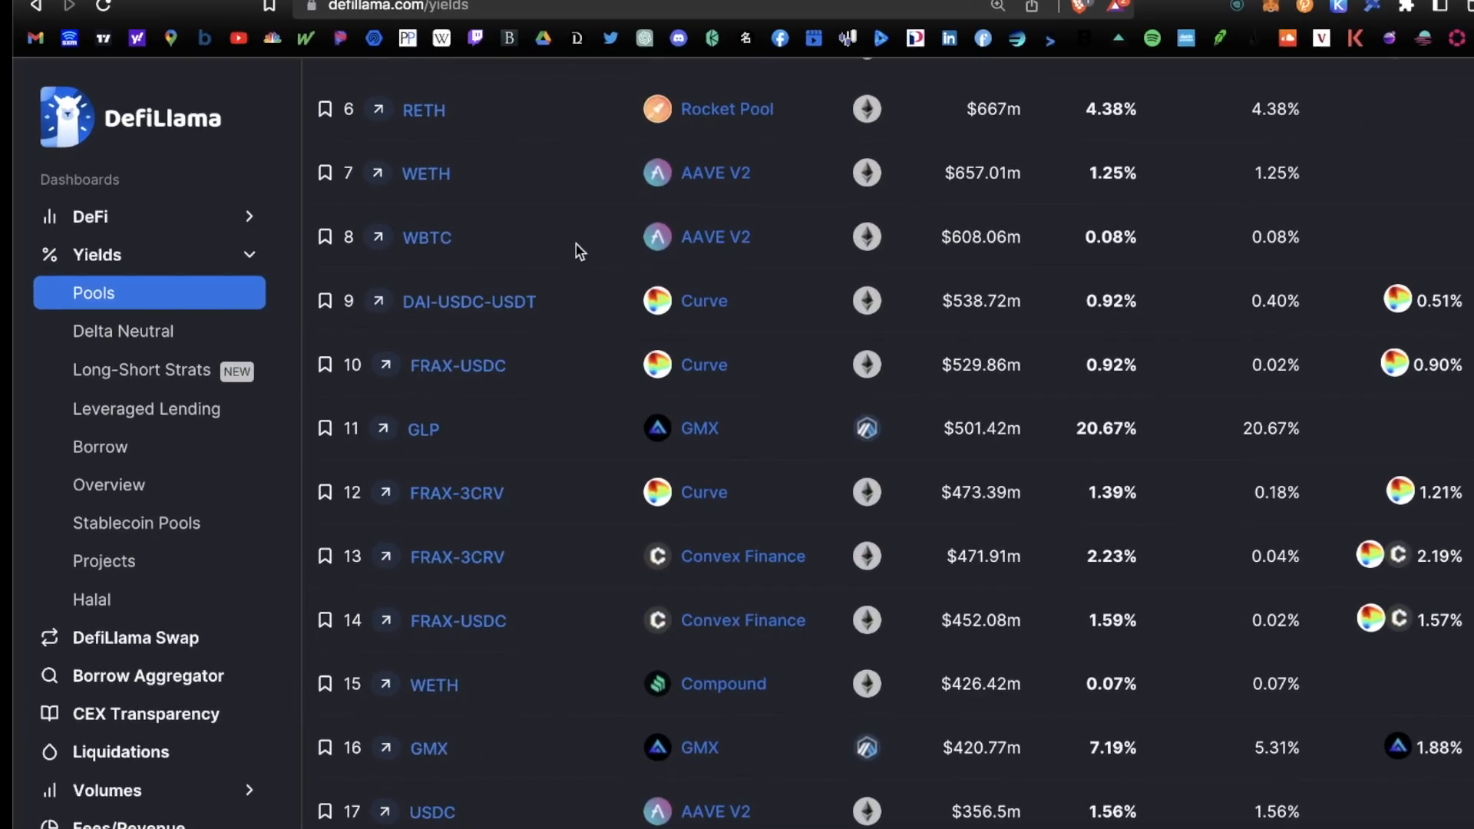
pyautogui.click(123, 332)
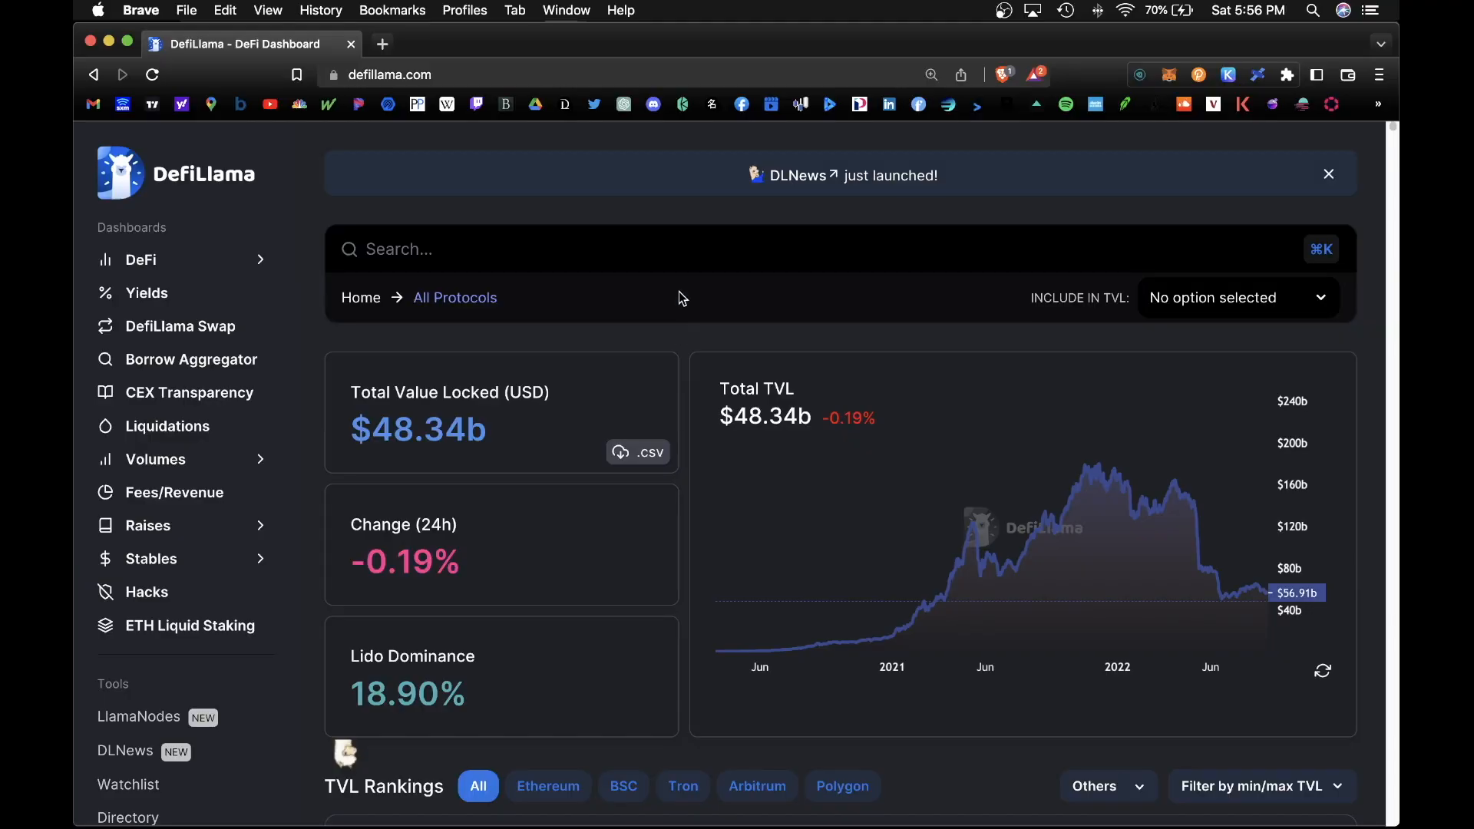
pyautogui.click(1328, 173)
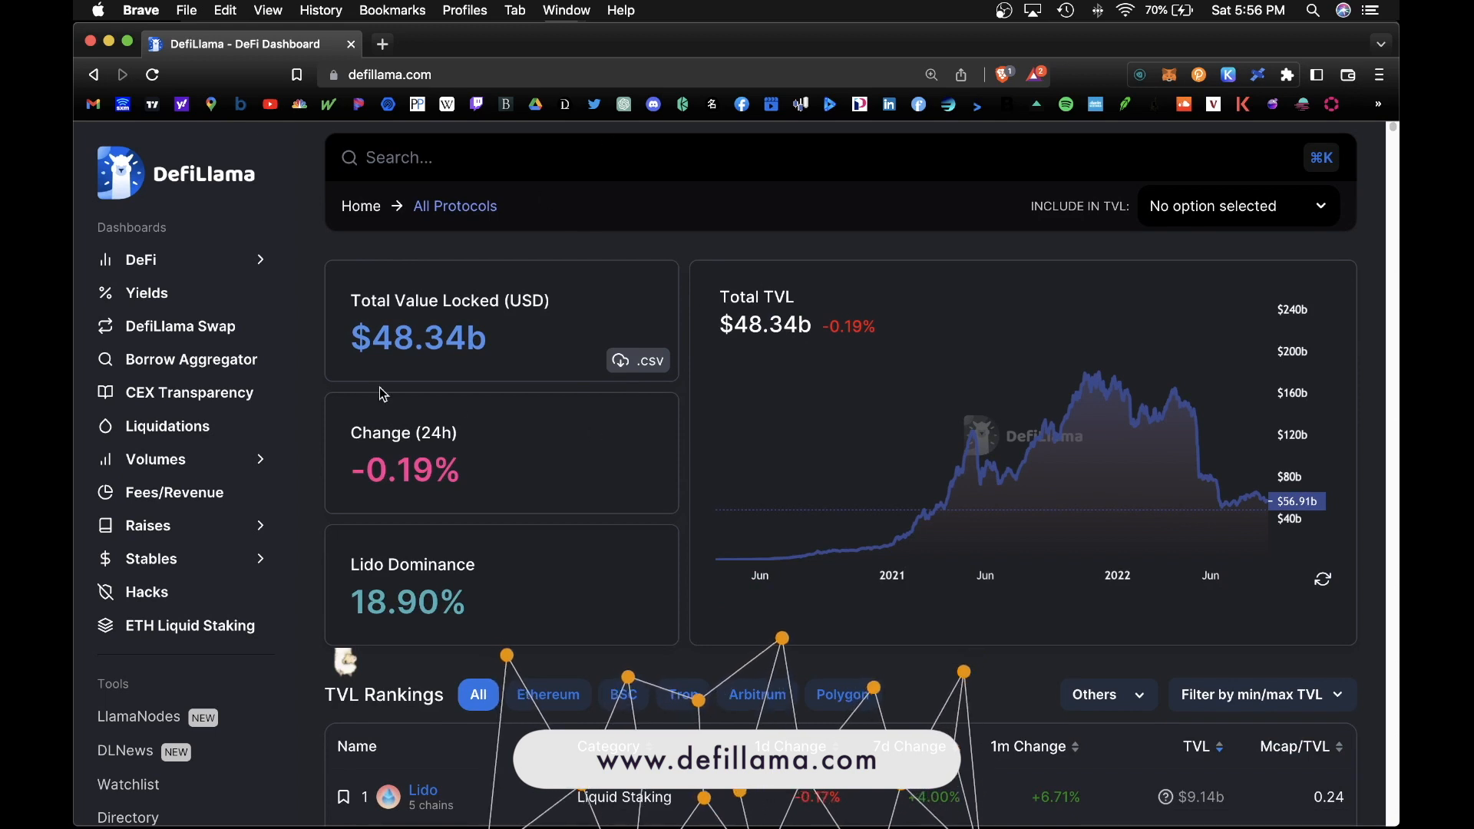
pyautogui.moveTo(722, 338)
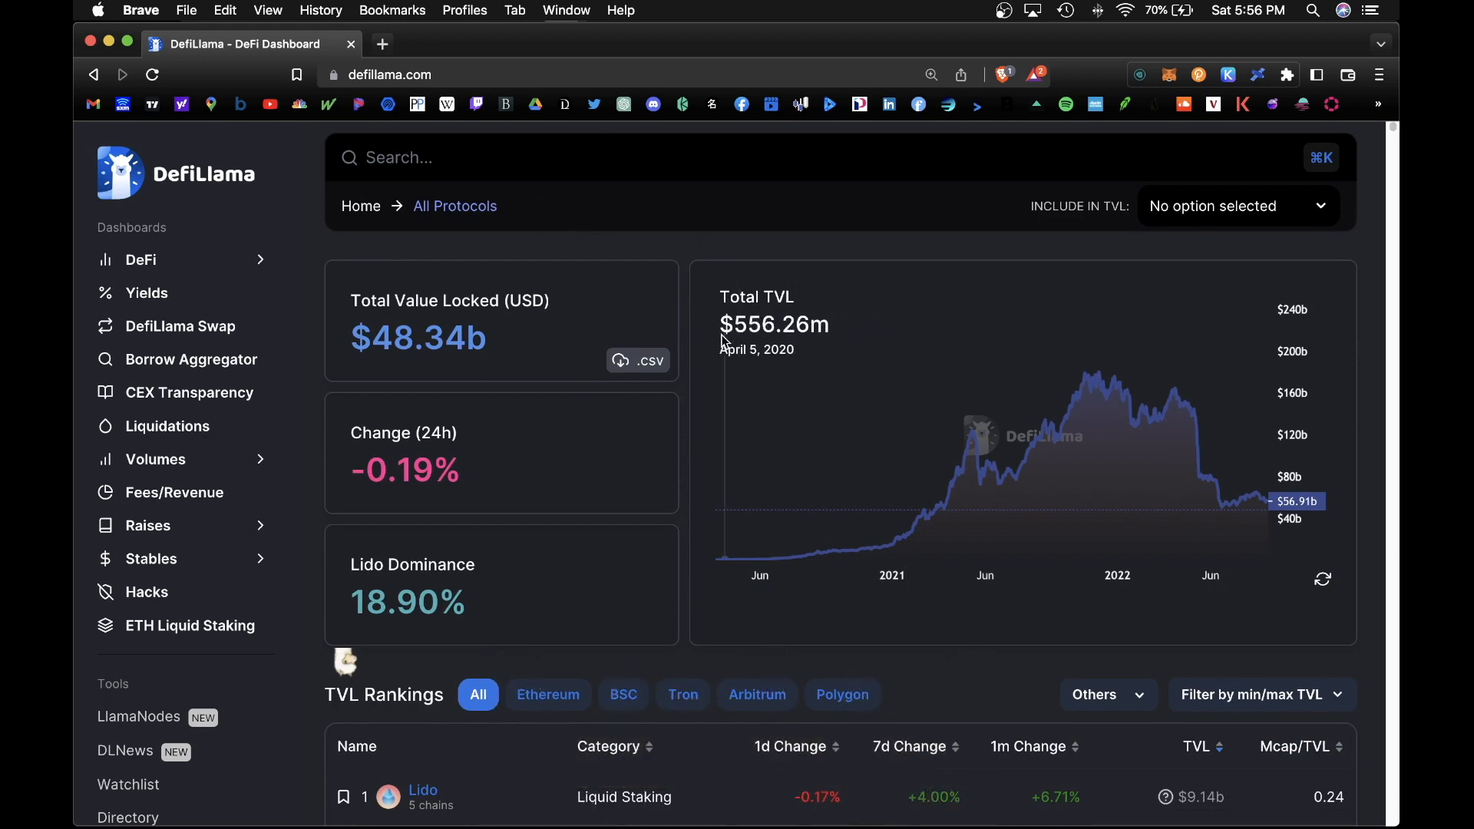
pyautogui.scroll(-3)
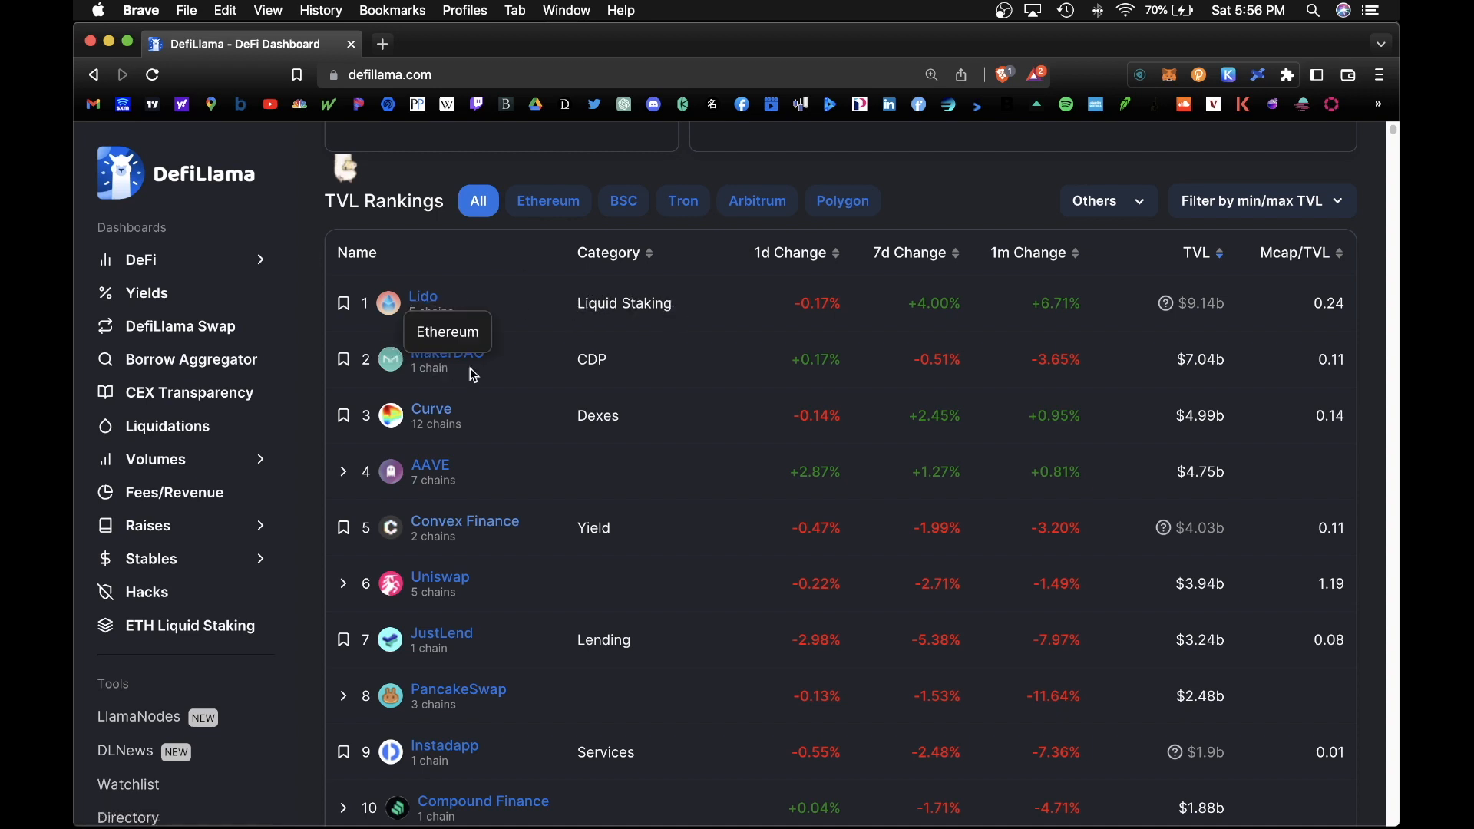
pyautogui.moveTo(416, 421)
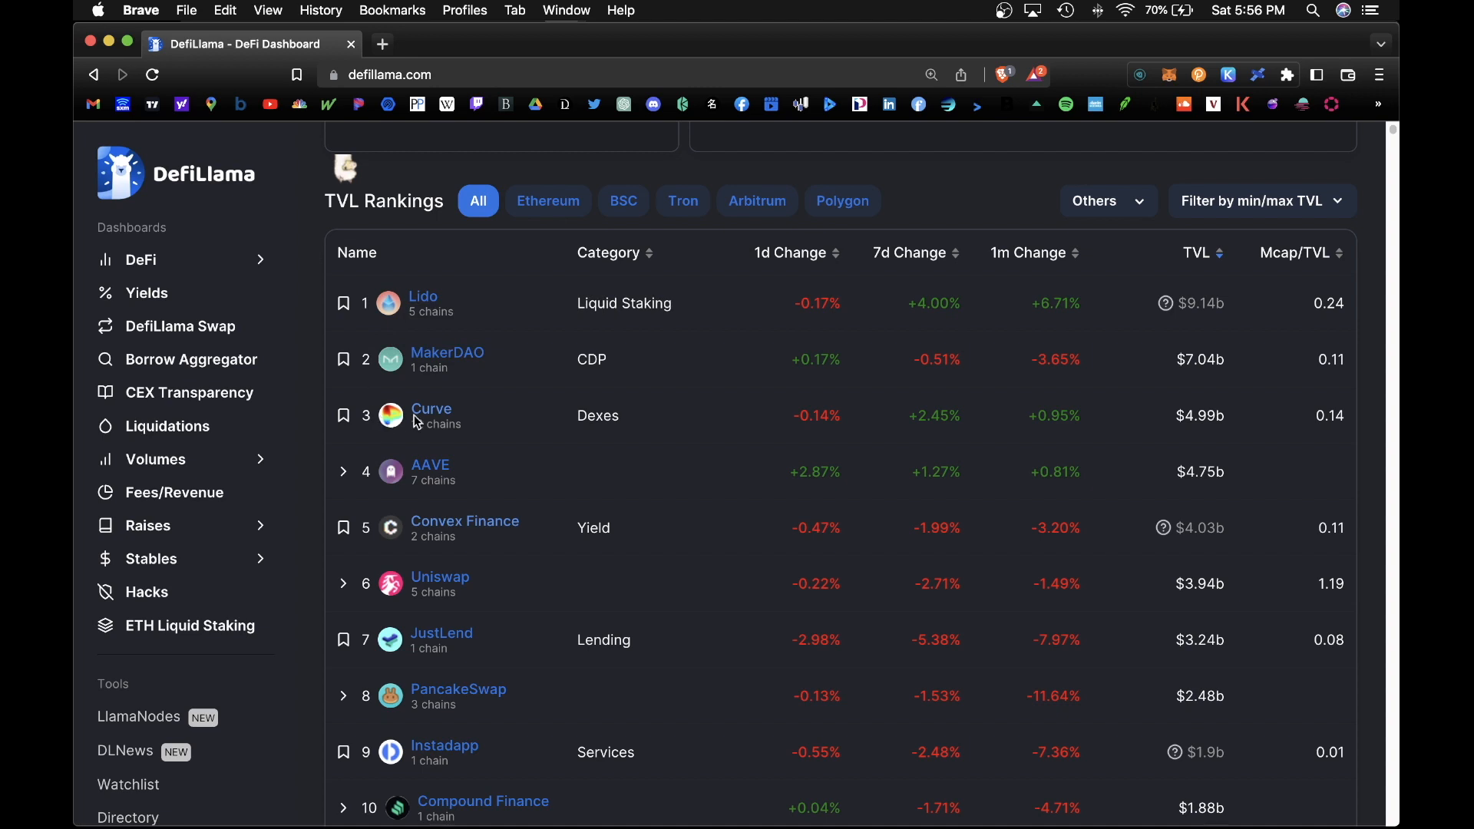
pyautogui.scroll(3)
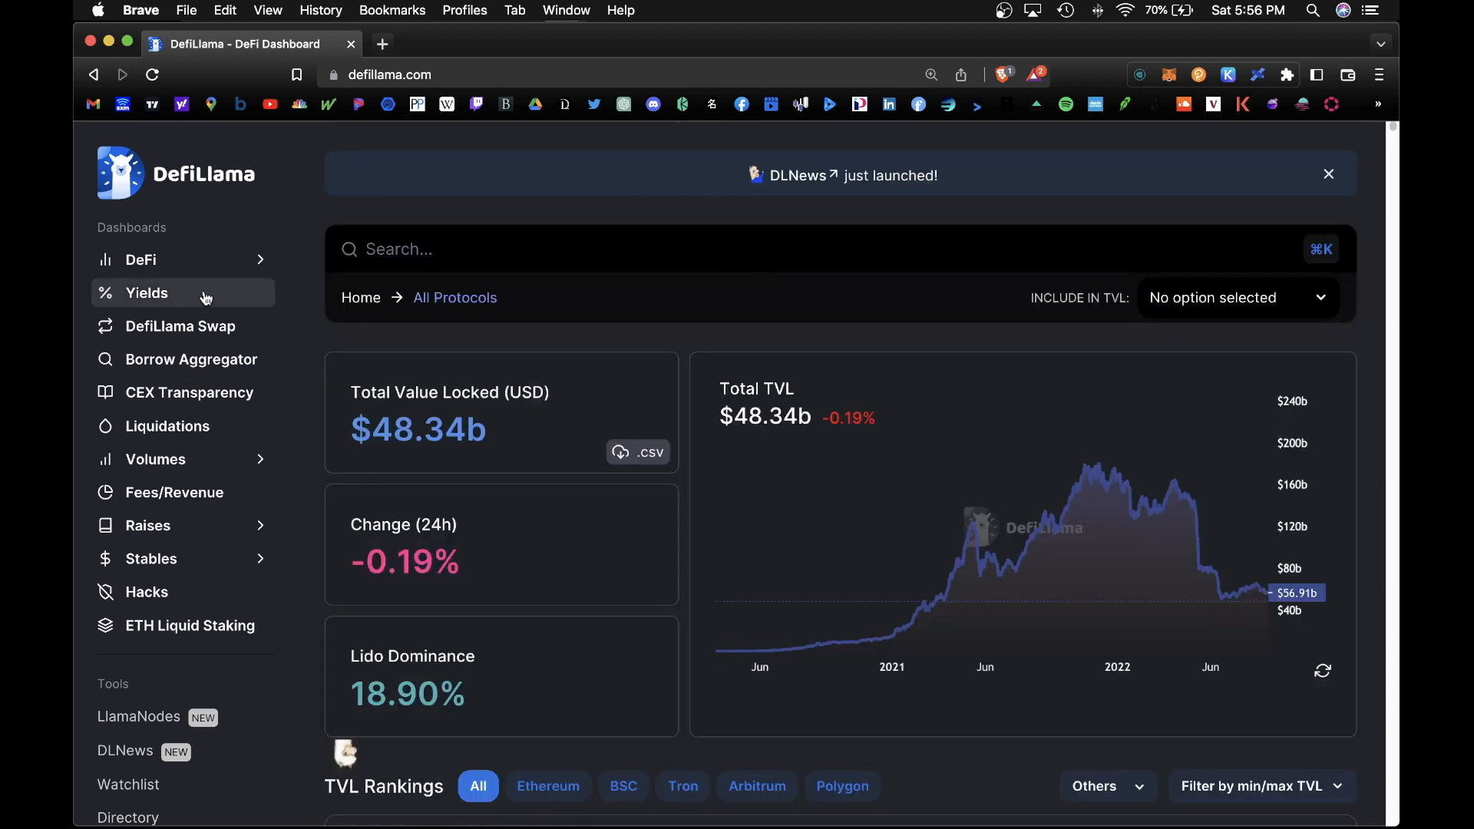
pyautogui.click(148, 292)
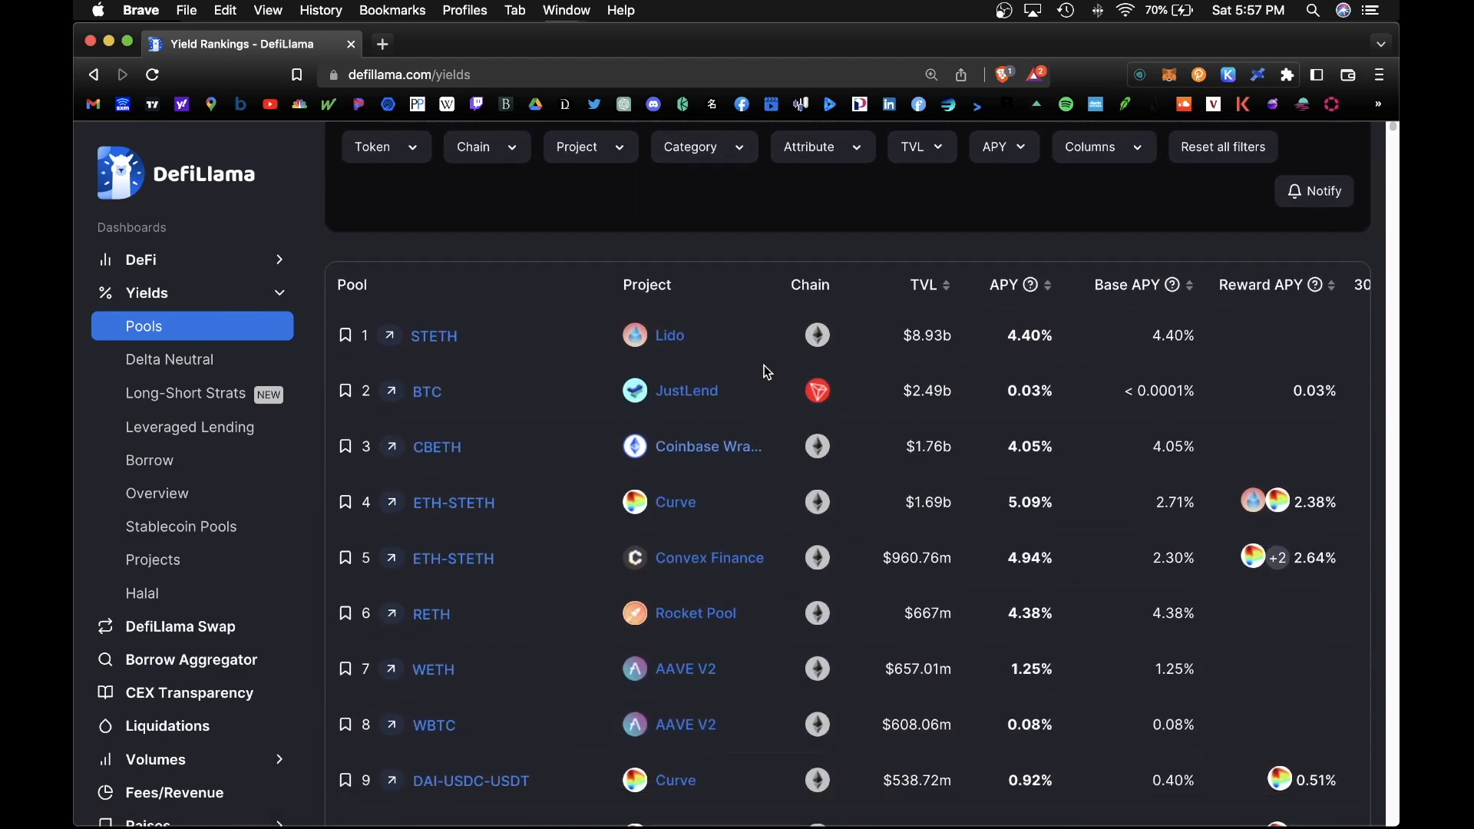
pyautogui.moveTo(464, 337)
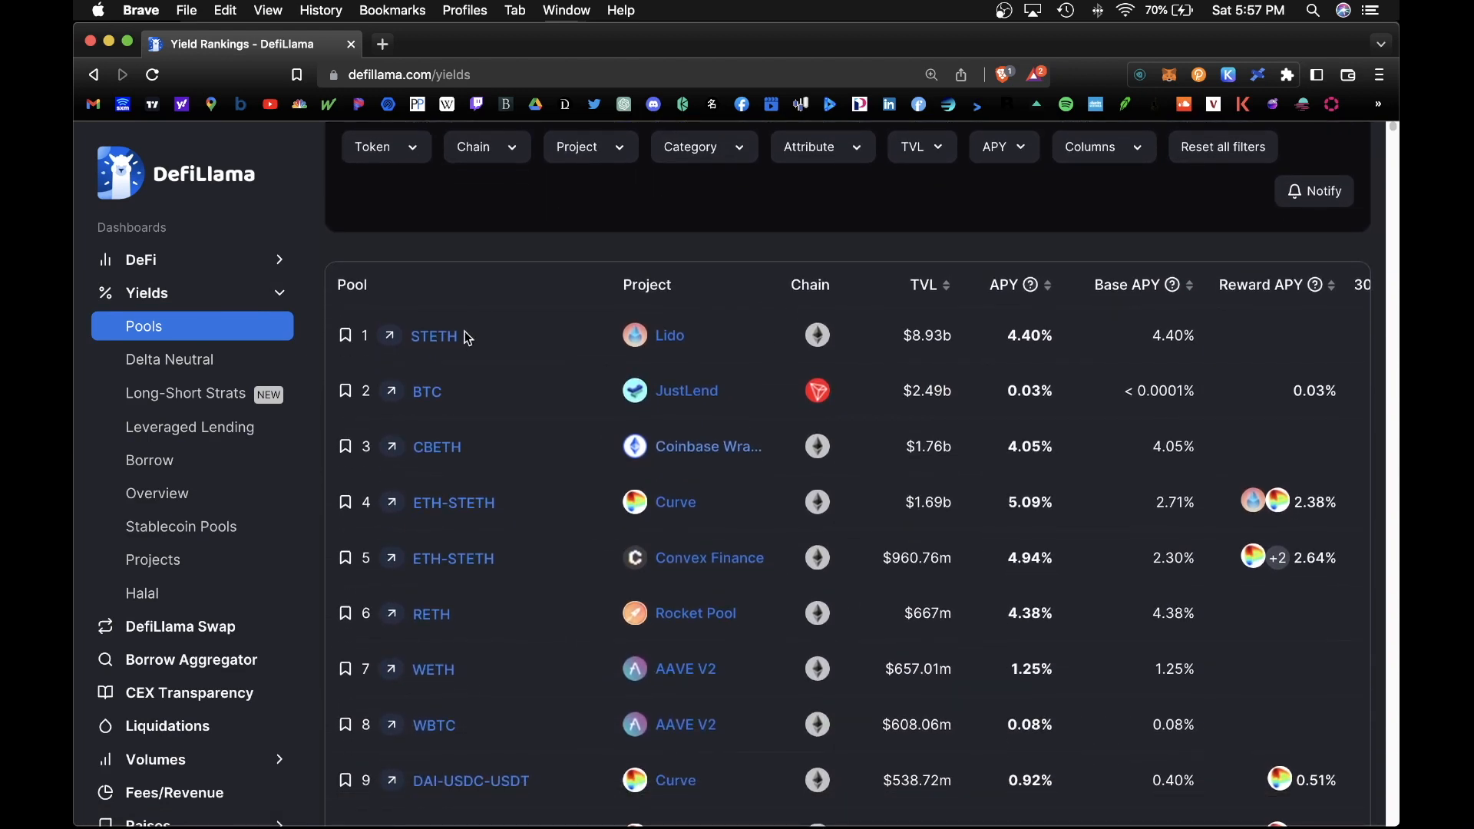
pyautogui.moveTo(844, 416)
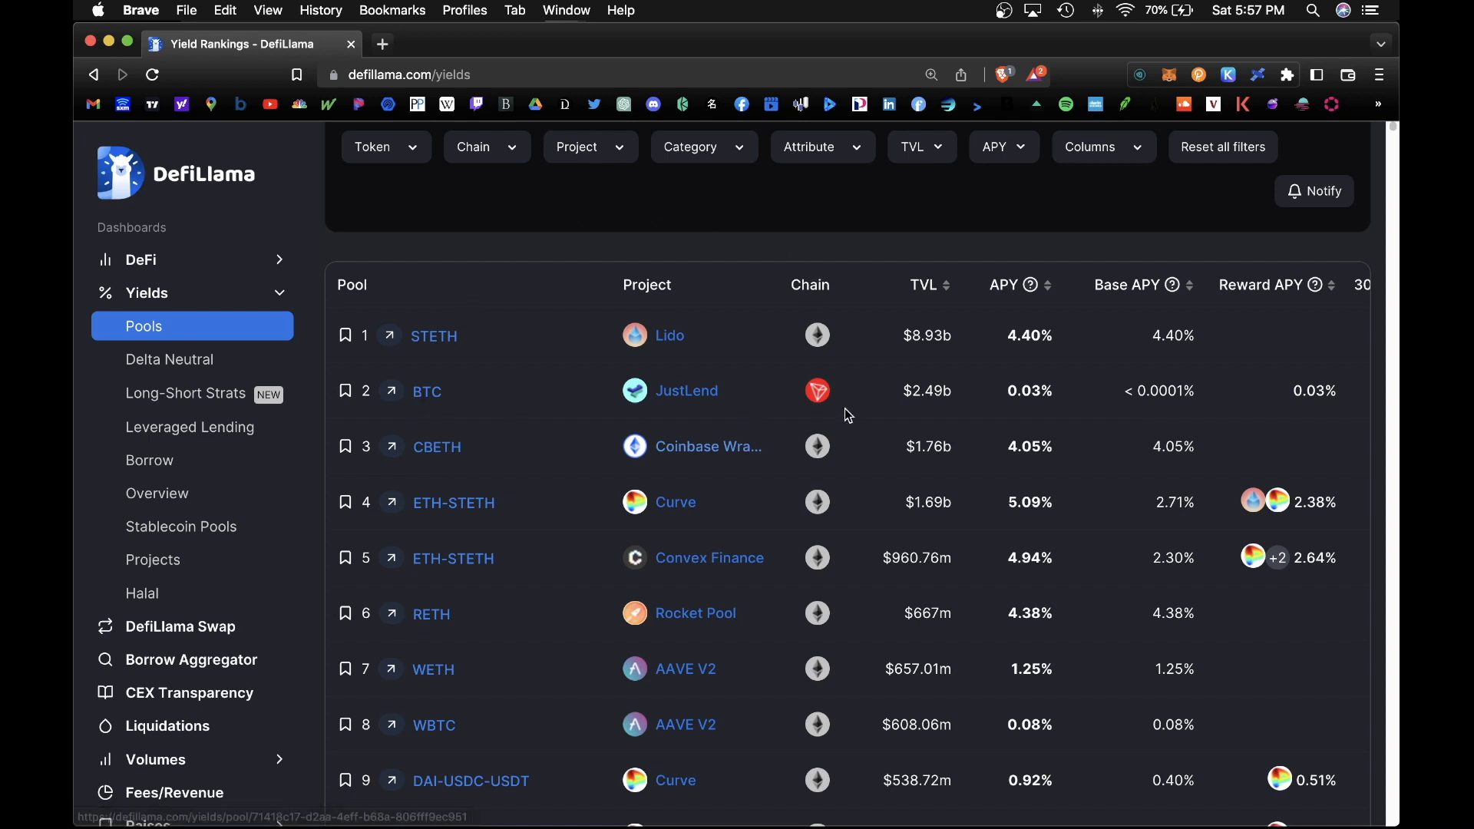
pyautogui.moveTo(708, 447)
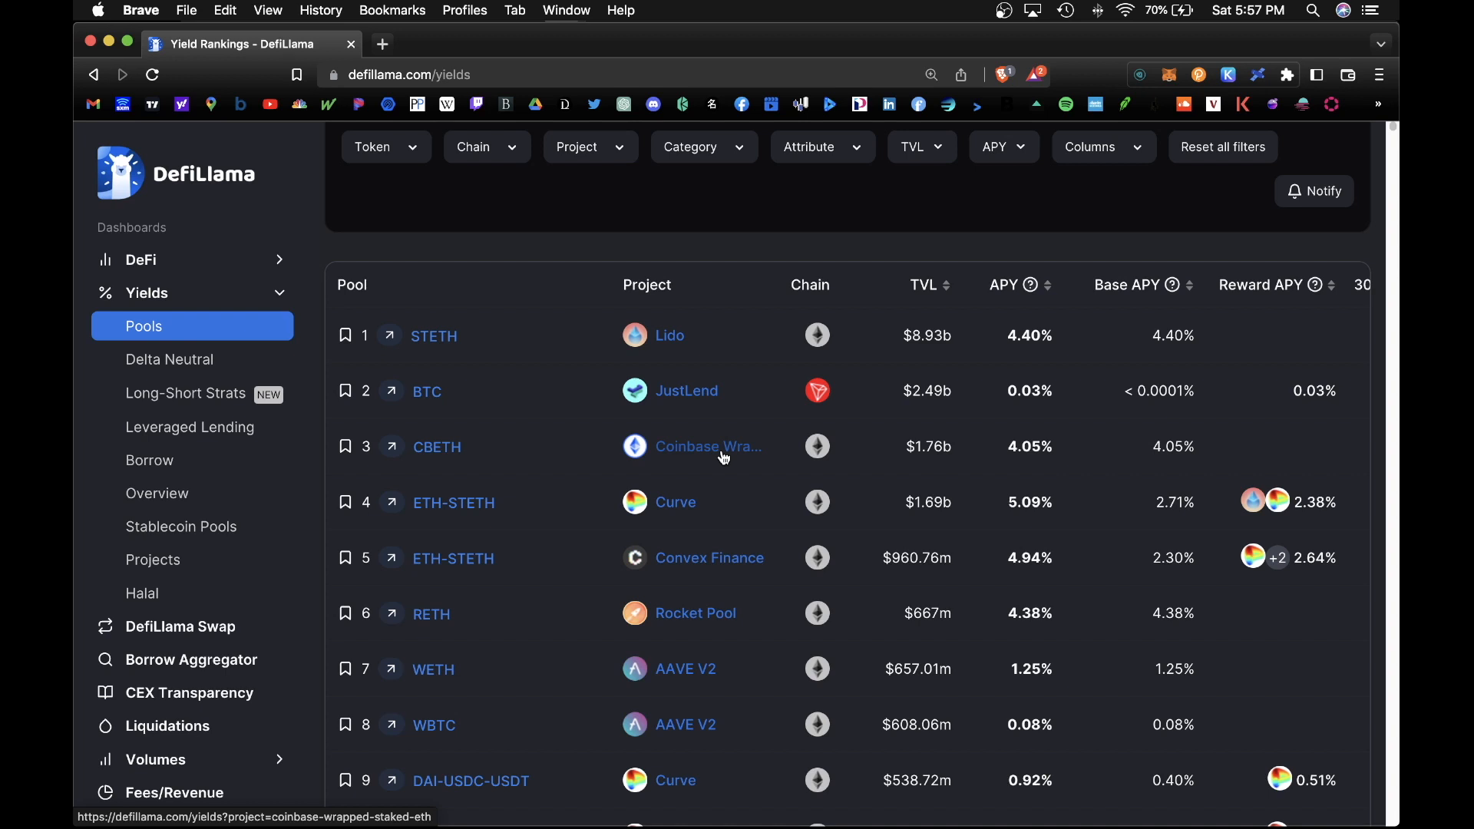
pyautogui.moveTo(700, 516)
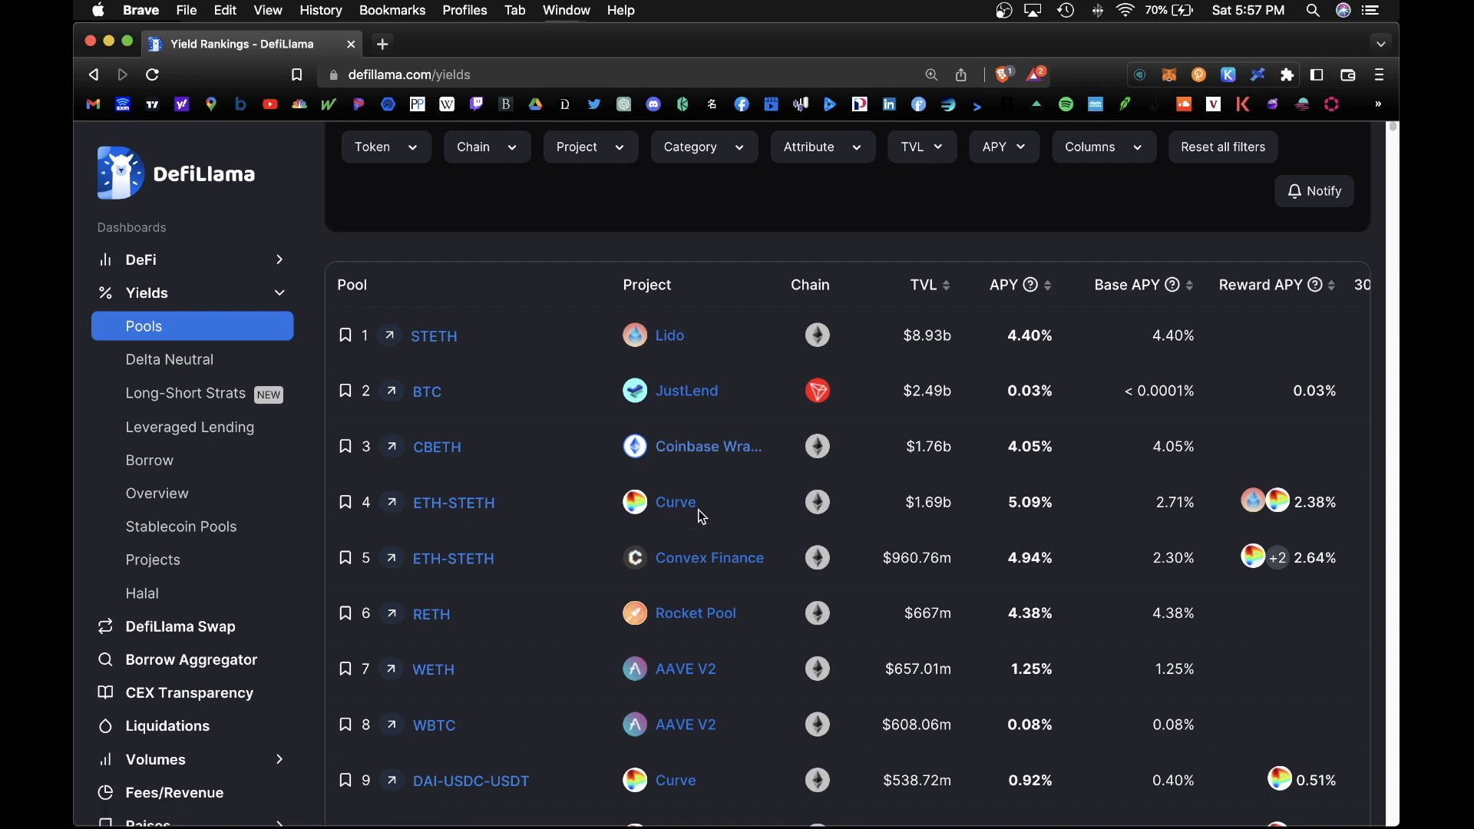
pyautogui.scroll(3)
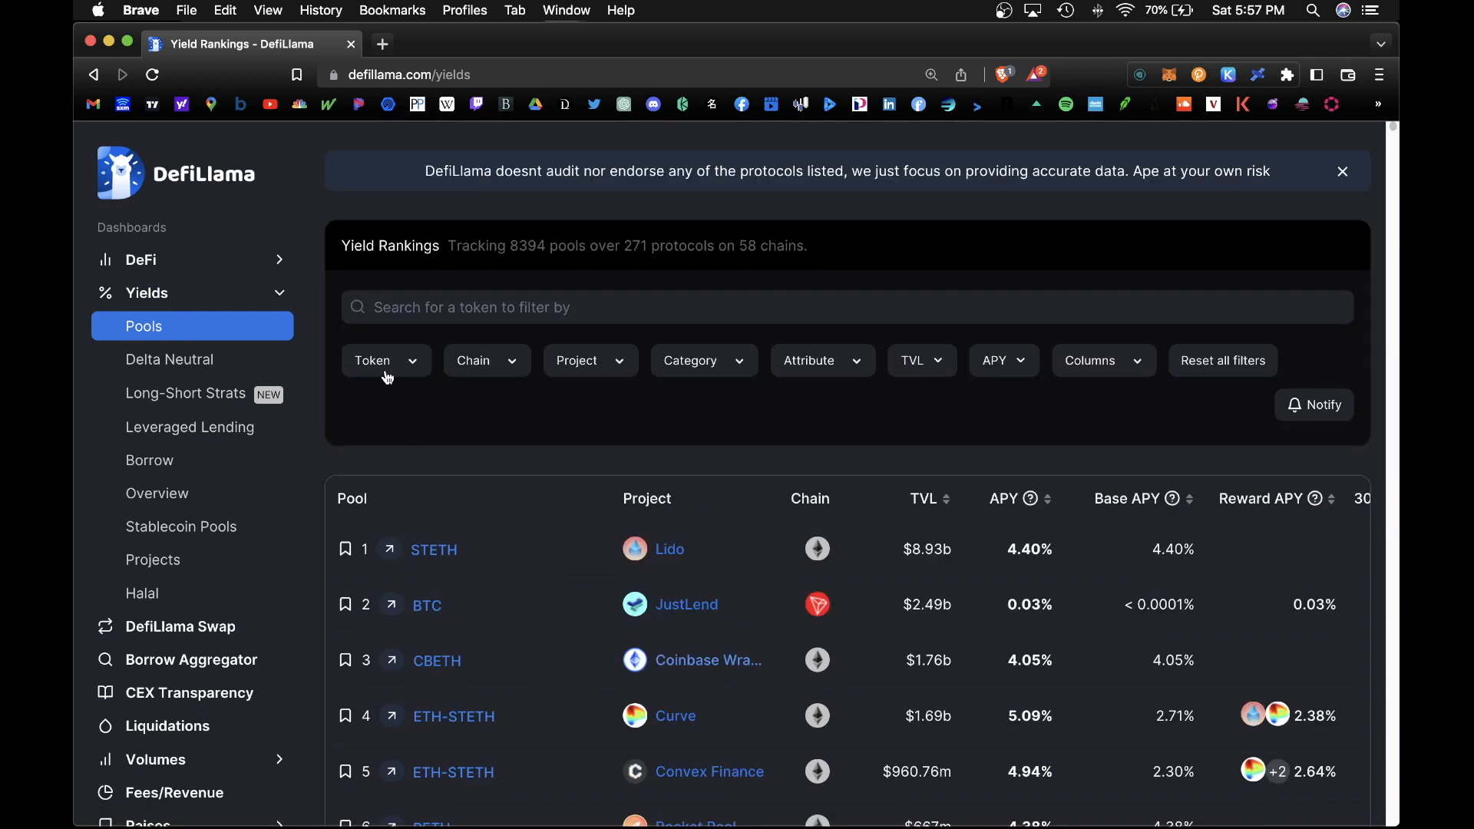
# Step: Filter the pools to MATIC with a minimum TVL of 1,000,000
pyautogui.click(380, 359)
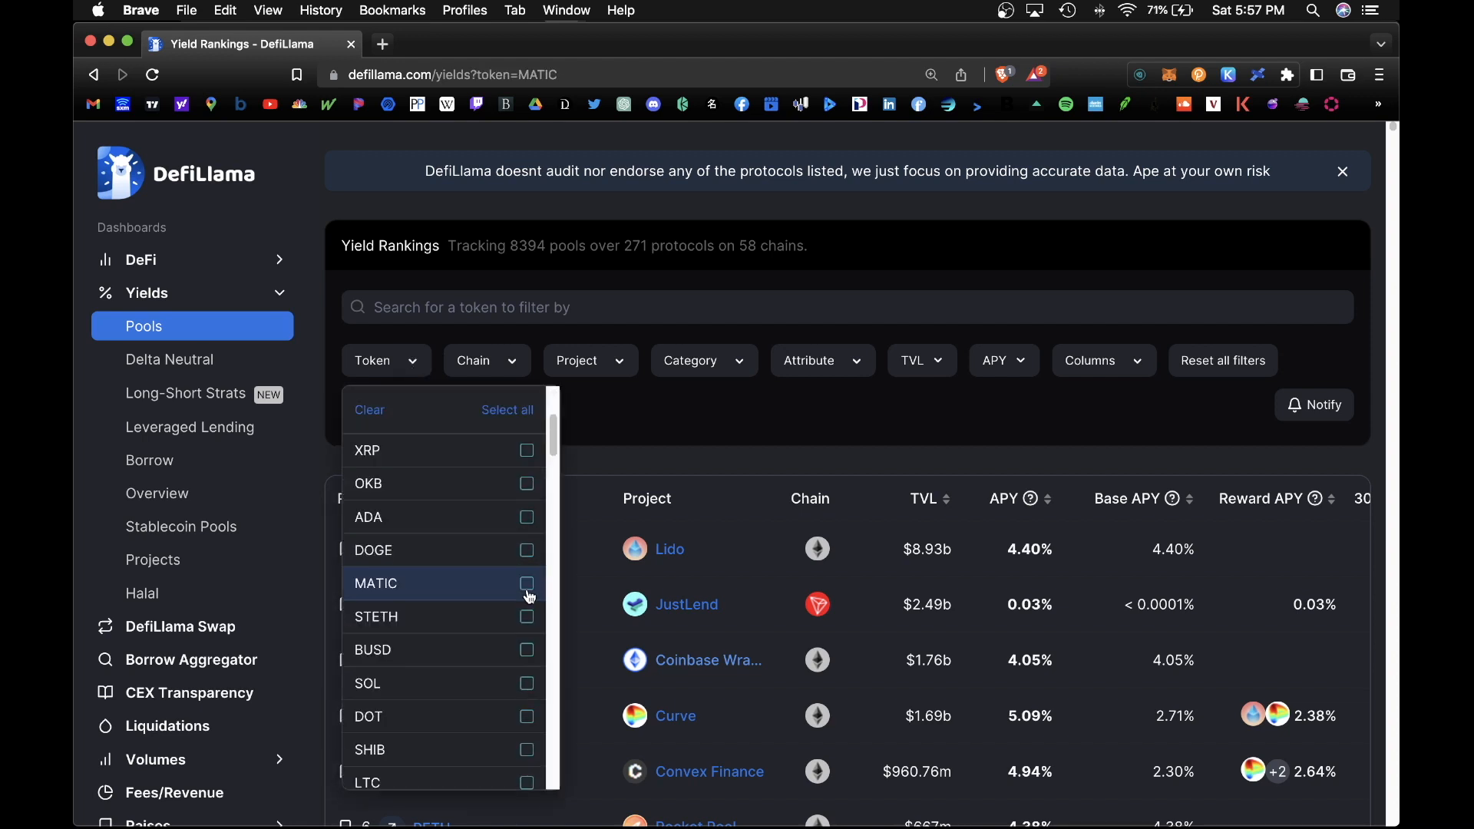
pyautogui.click(526, 583)
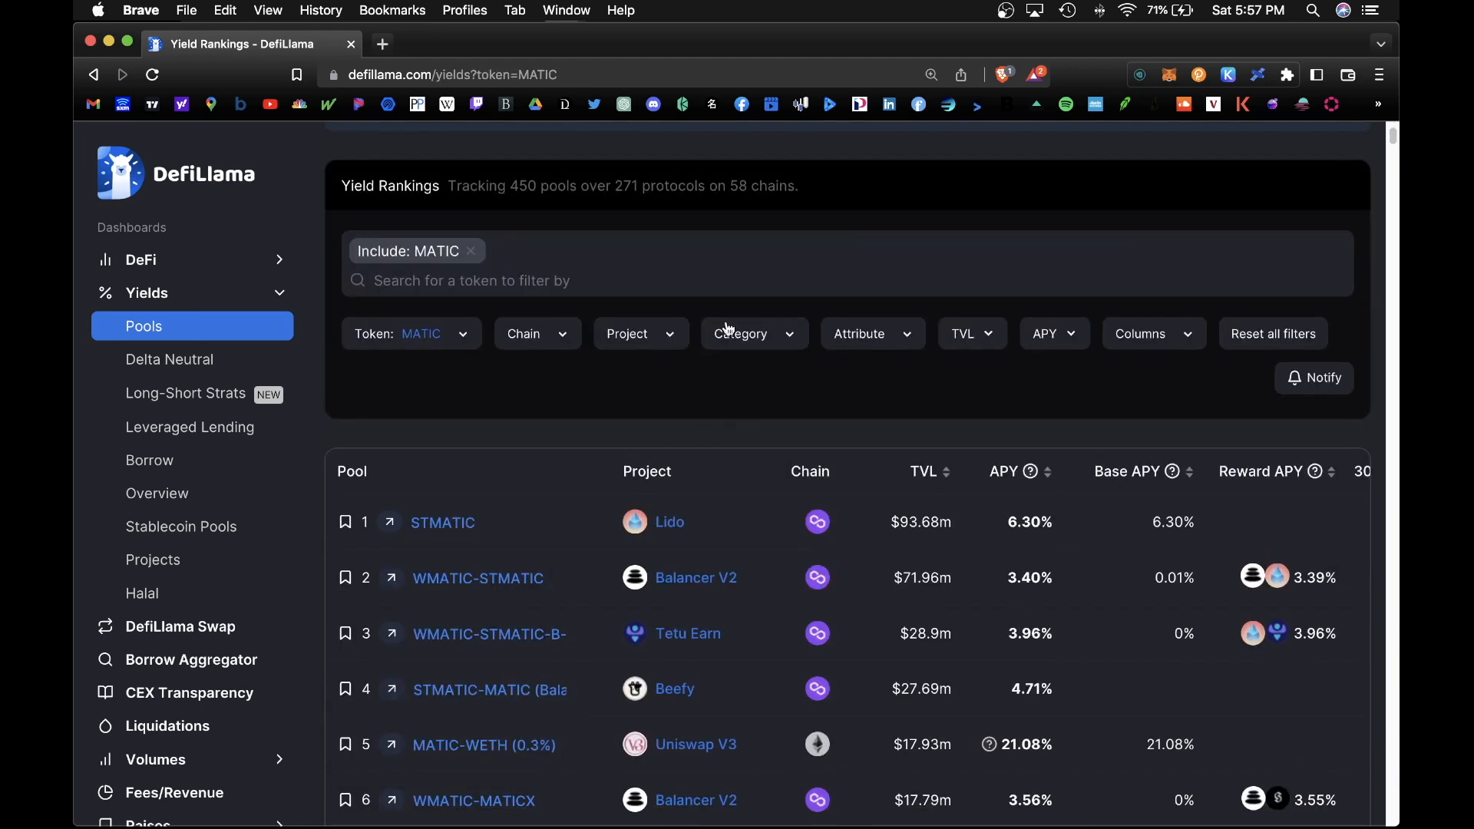
pyautogui.click(970, 333)
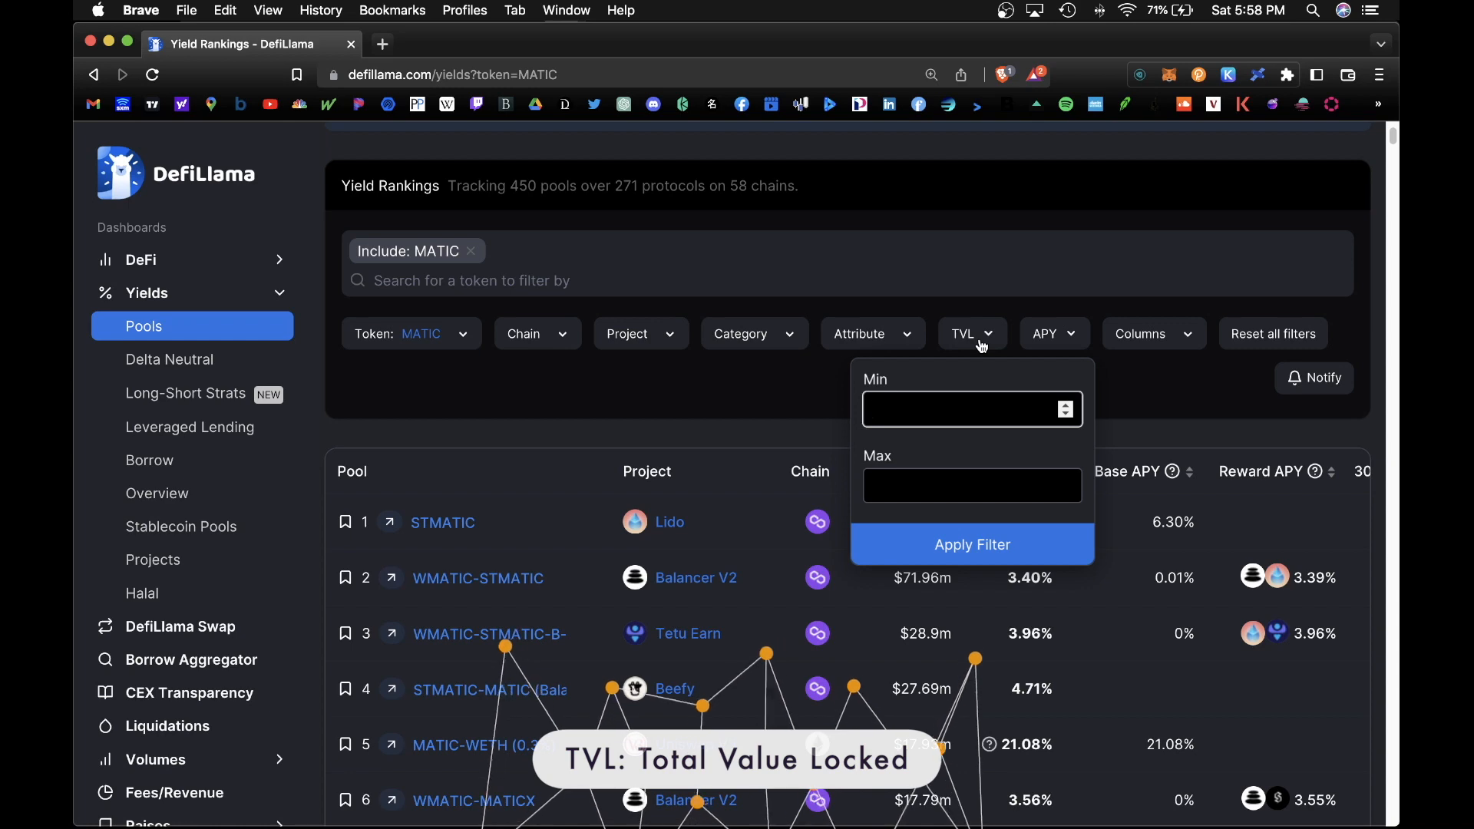
pyautogui.write('1000000')
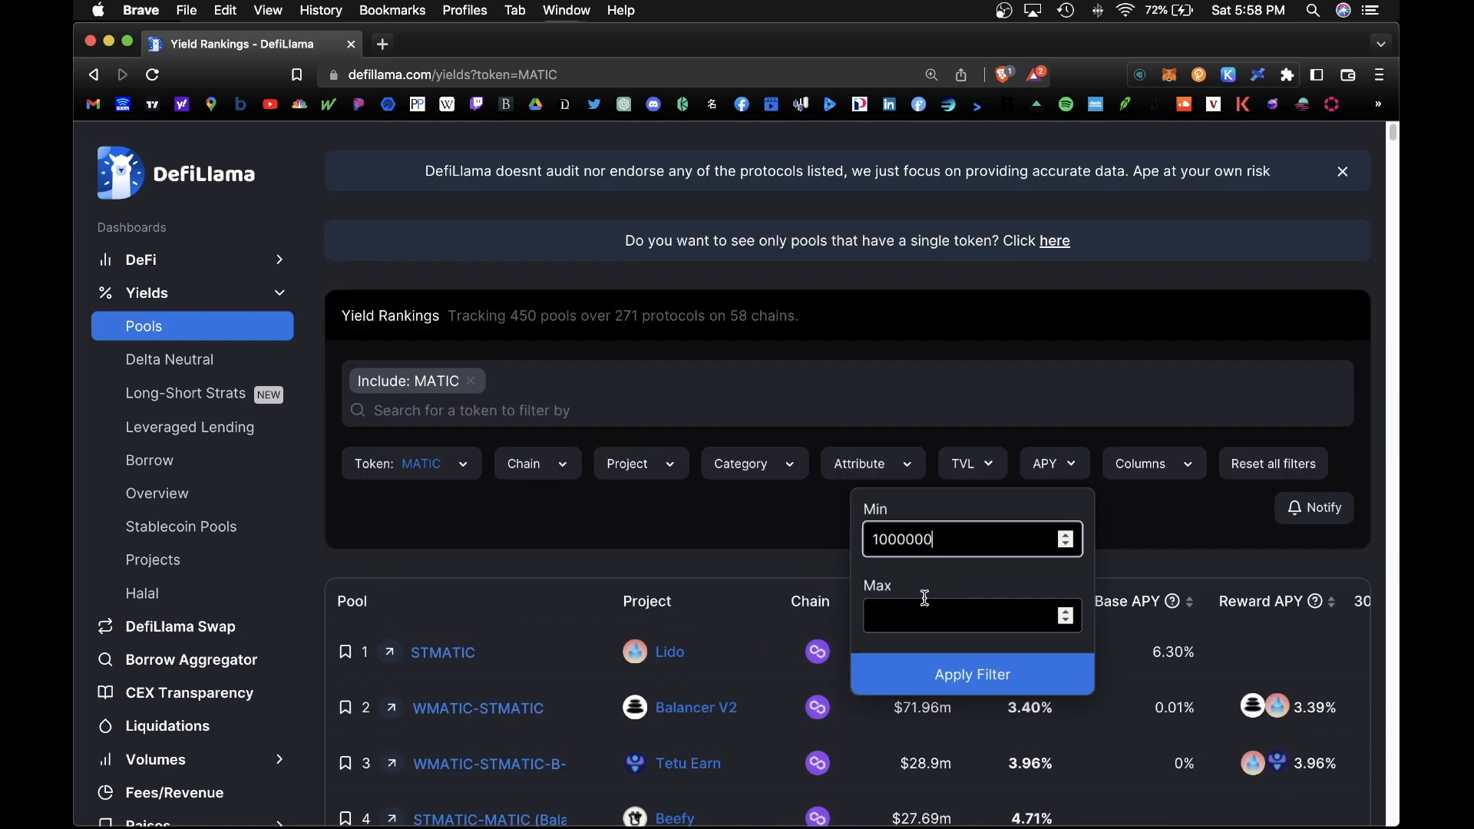
pyautogui.click(971, 674)
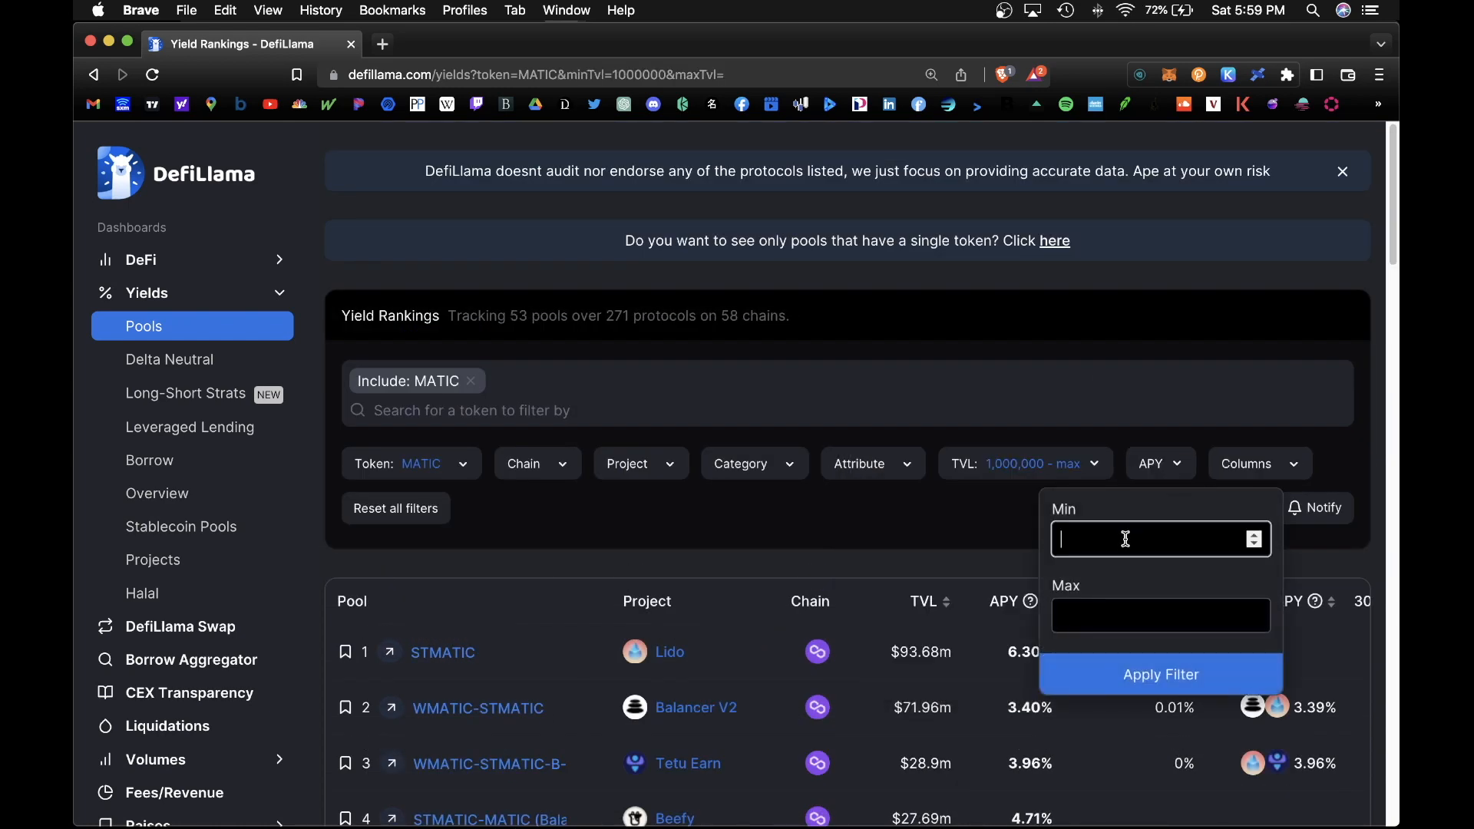
# Step: Add a 10% minimum APY and rank the remaining pools by highest APY
pyautogui.write('10')
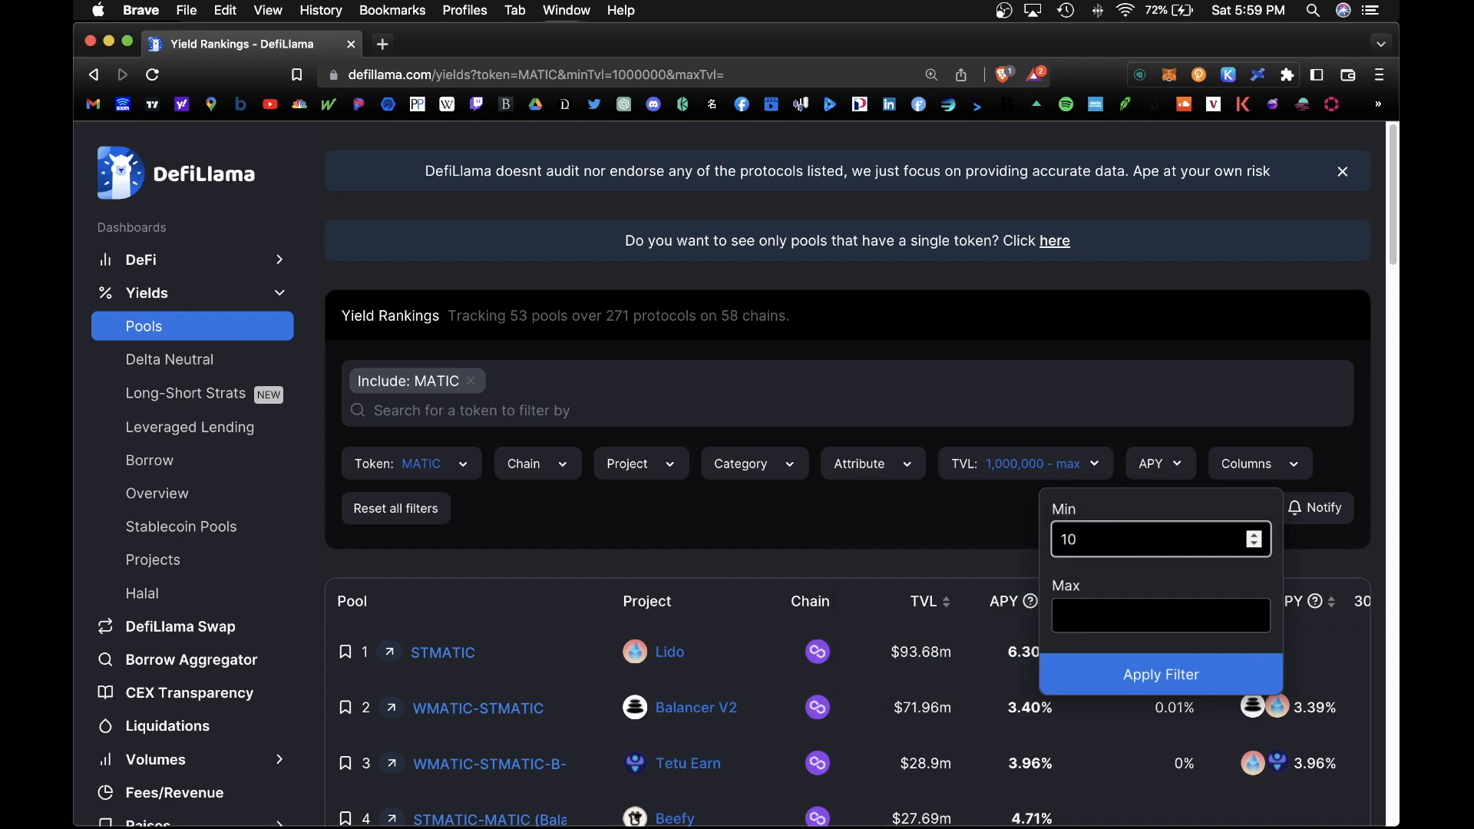
pyautogui.click(1161, 674)
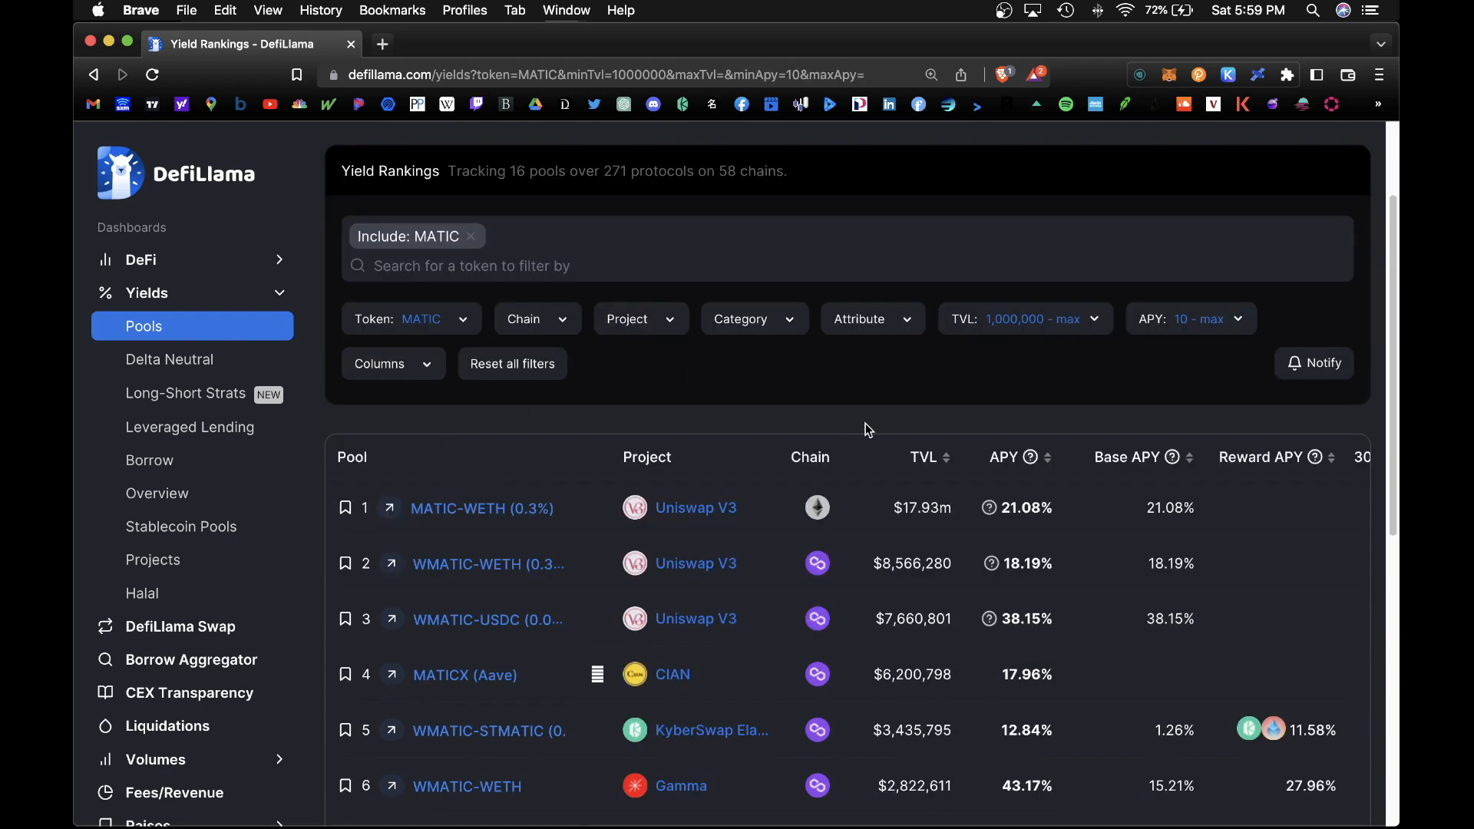
pyautogui.click(1002, 457)
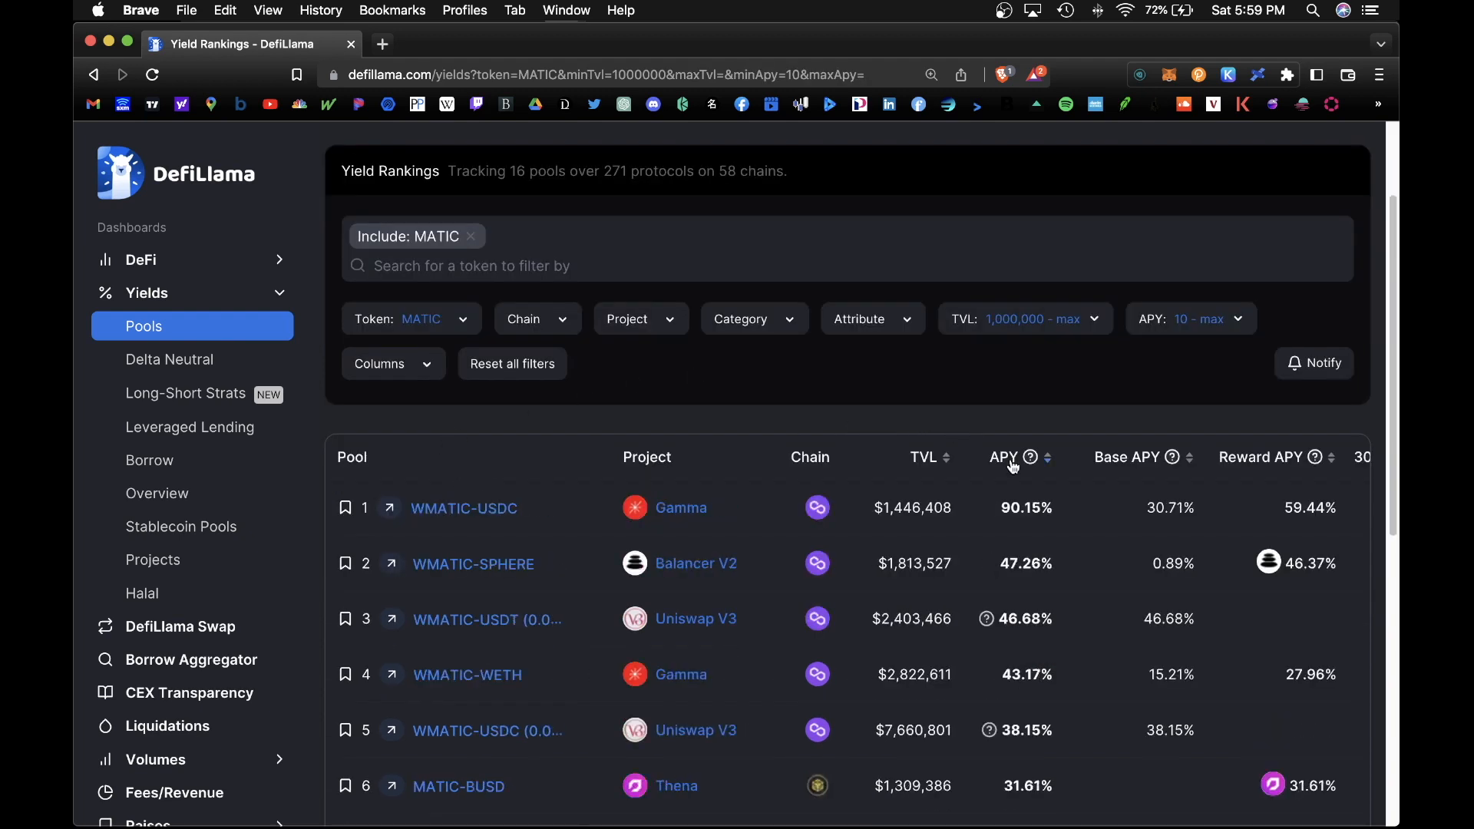
pyautogui.moveTo(999, 416)
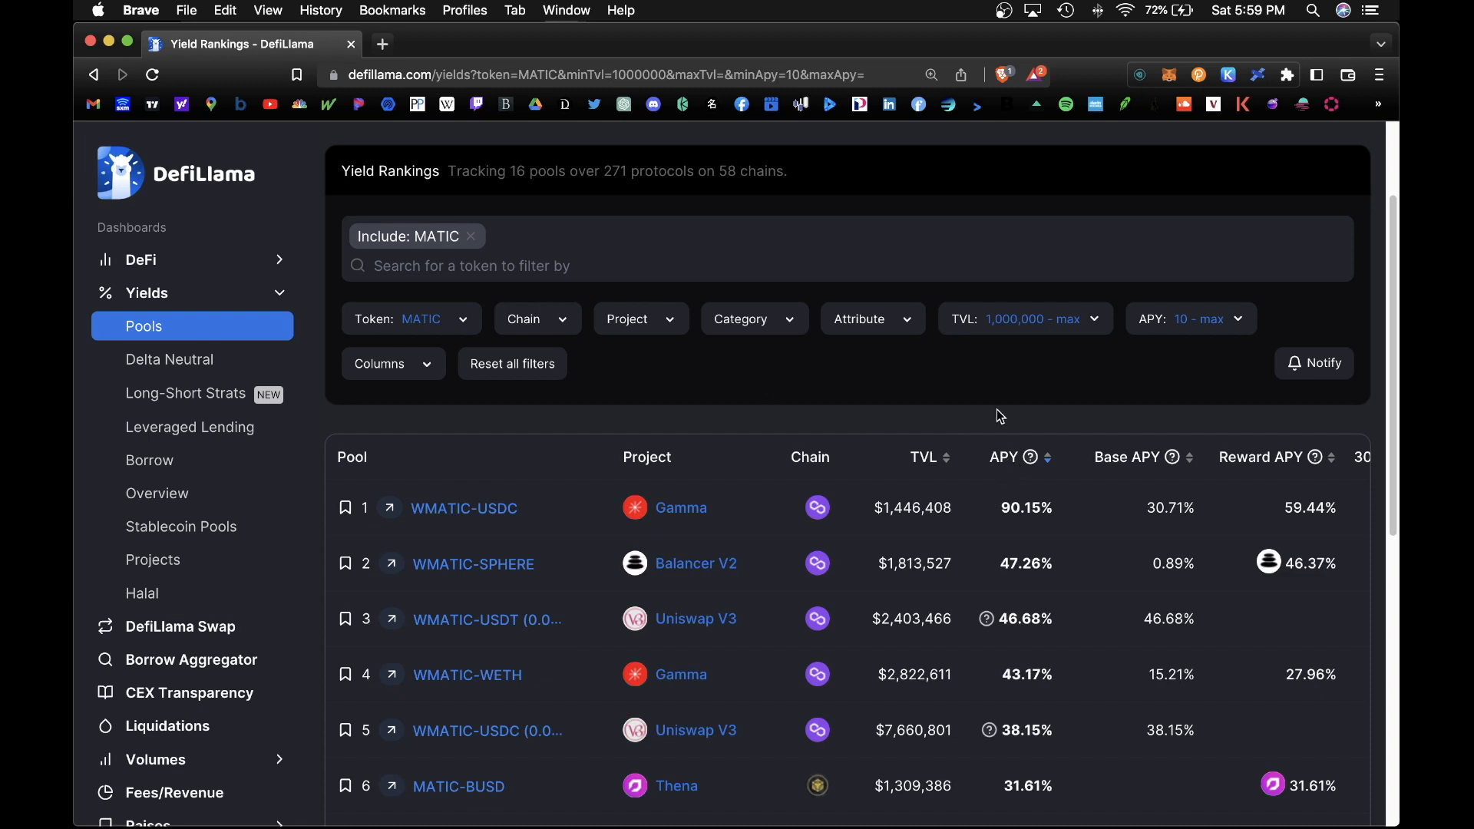
pyautogui.scroll(-3)
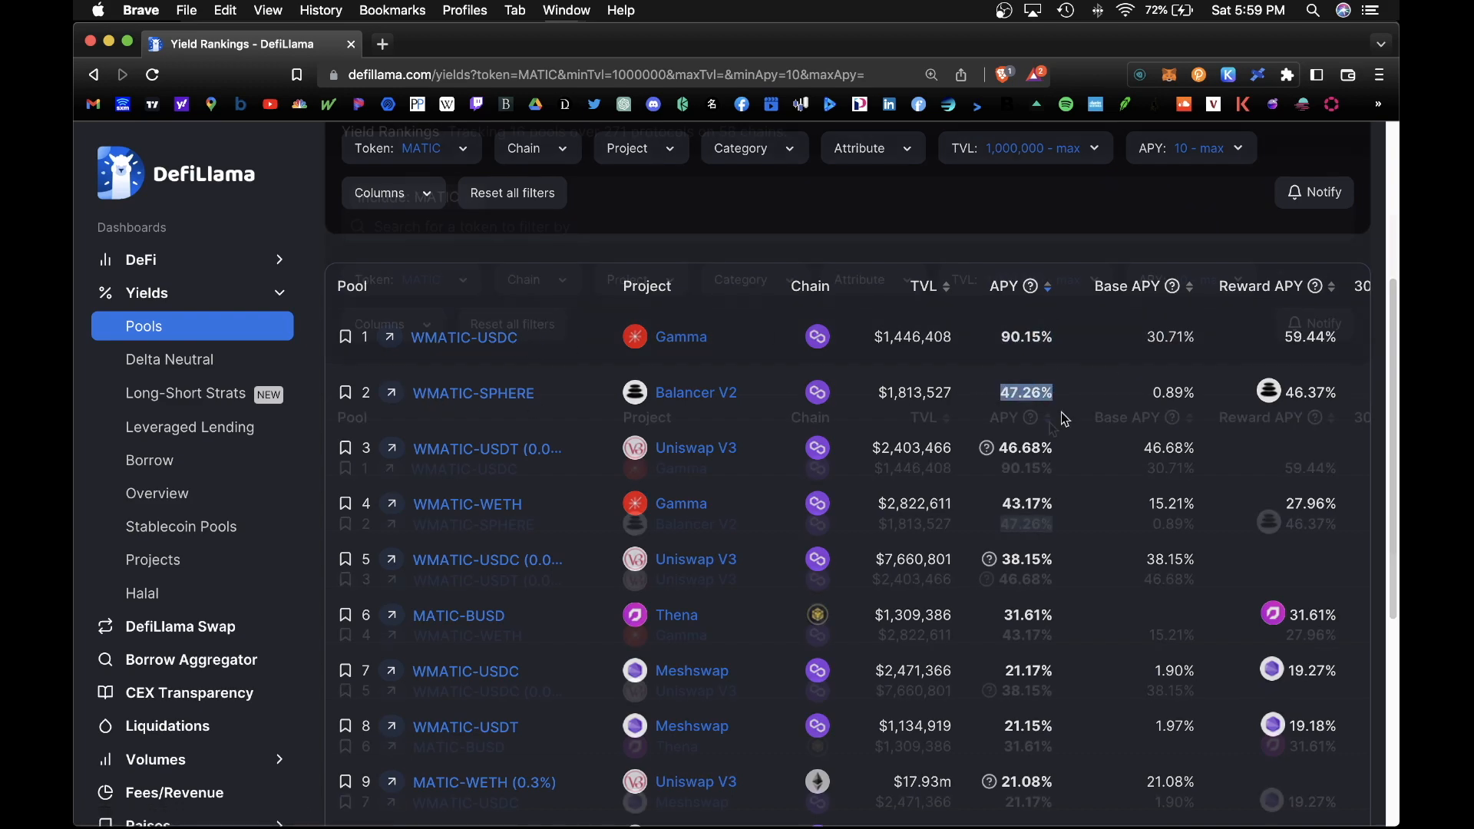
pyautogui.scroll(3)
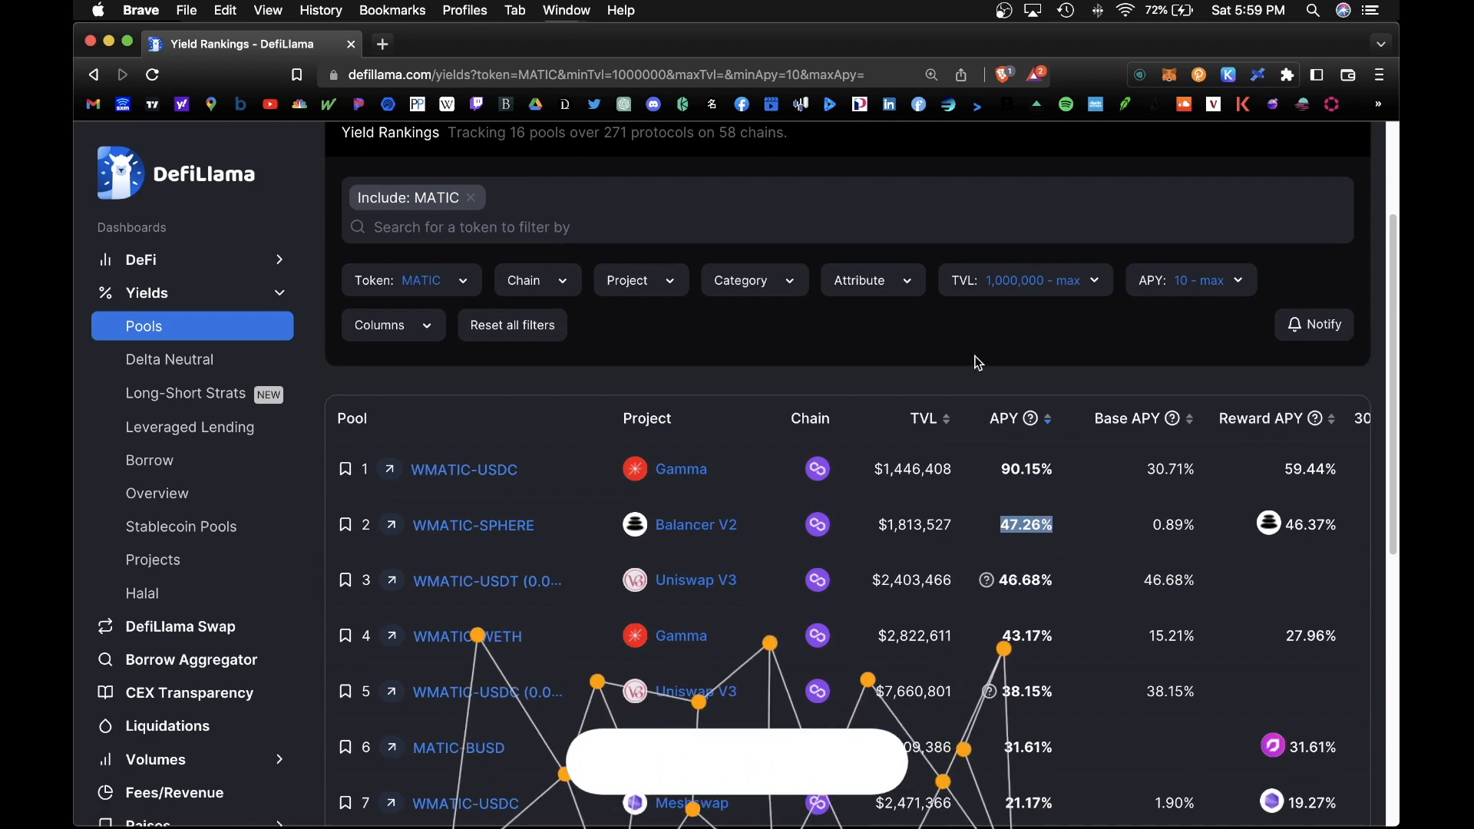
pyautogui.click(860, 280)
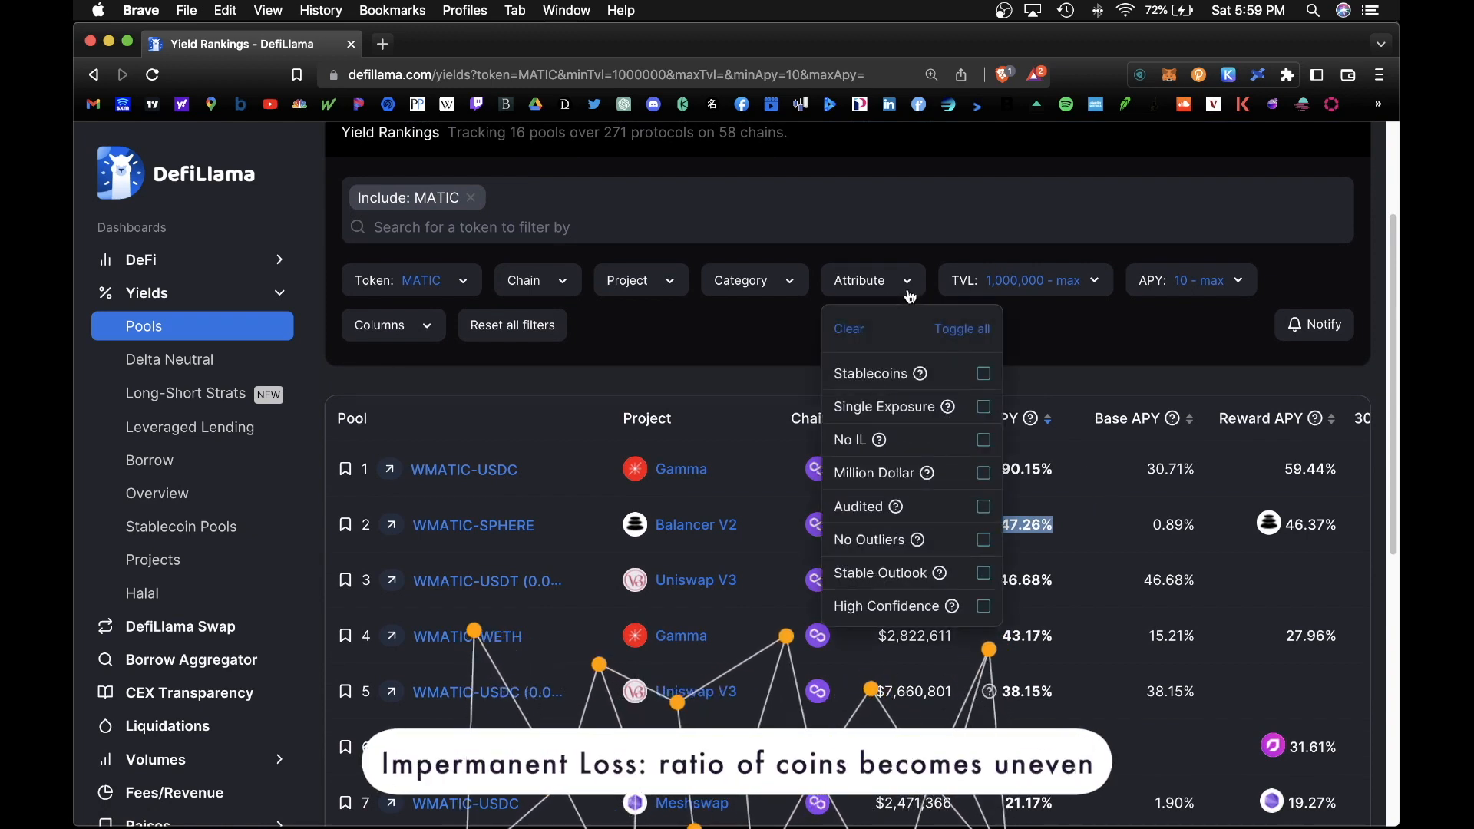
pyautogui.click(983, 439)
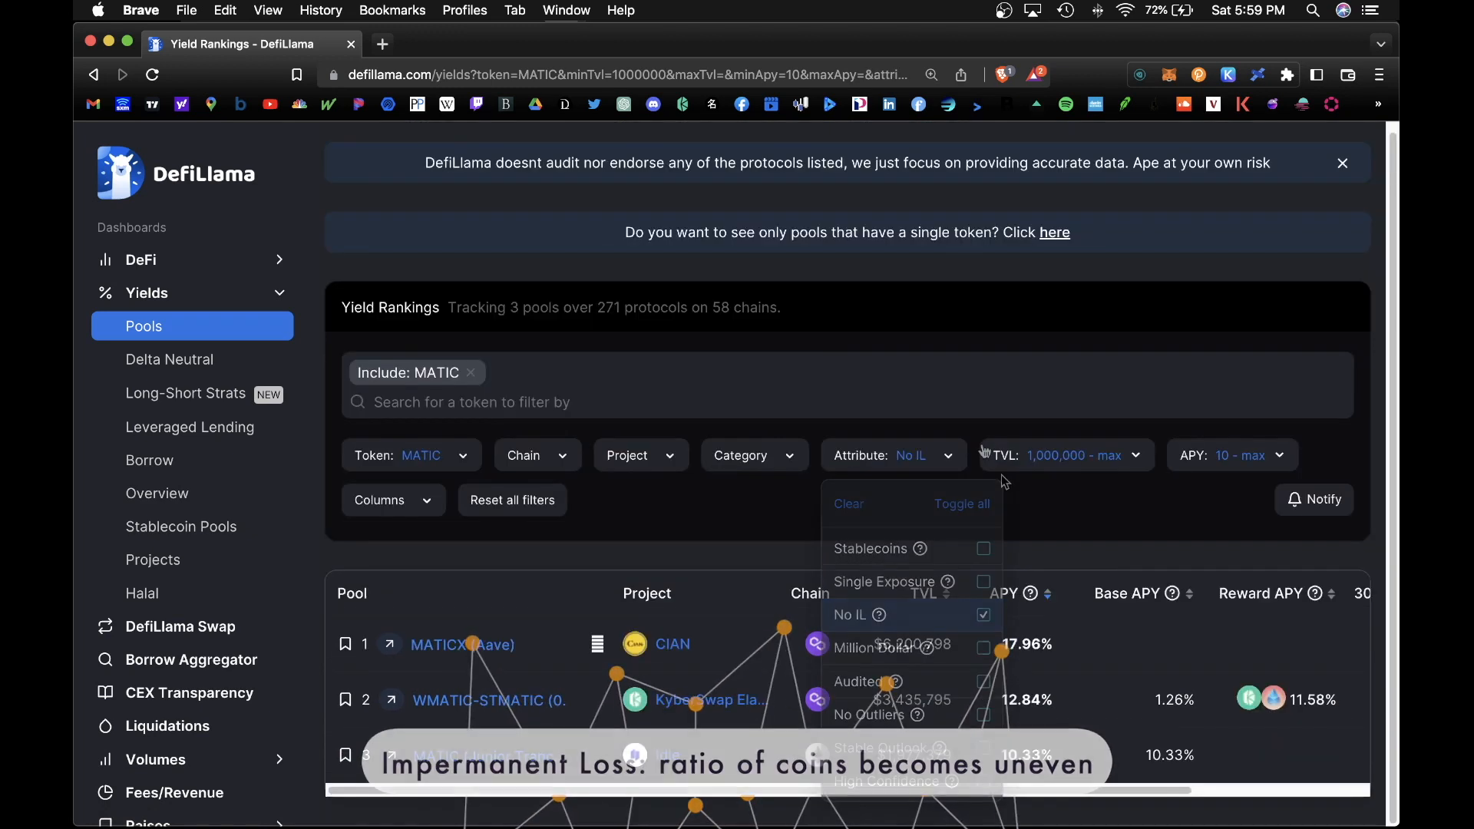
pyautogui.click(864, 493)
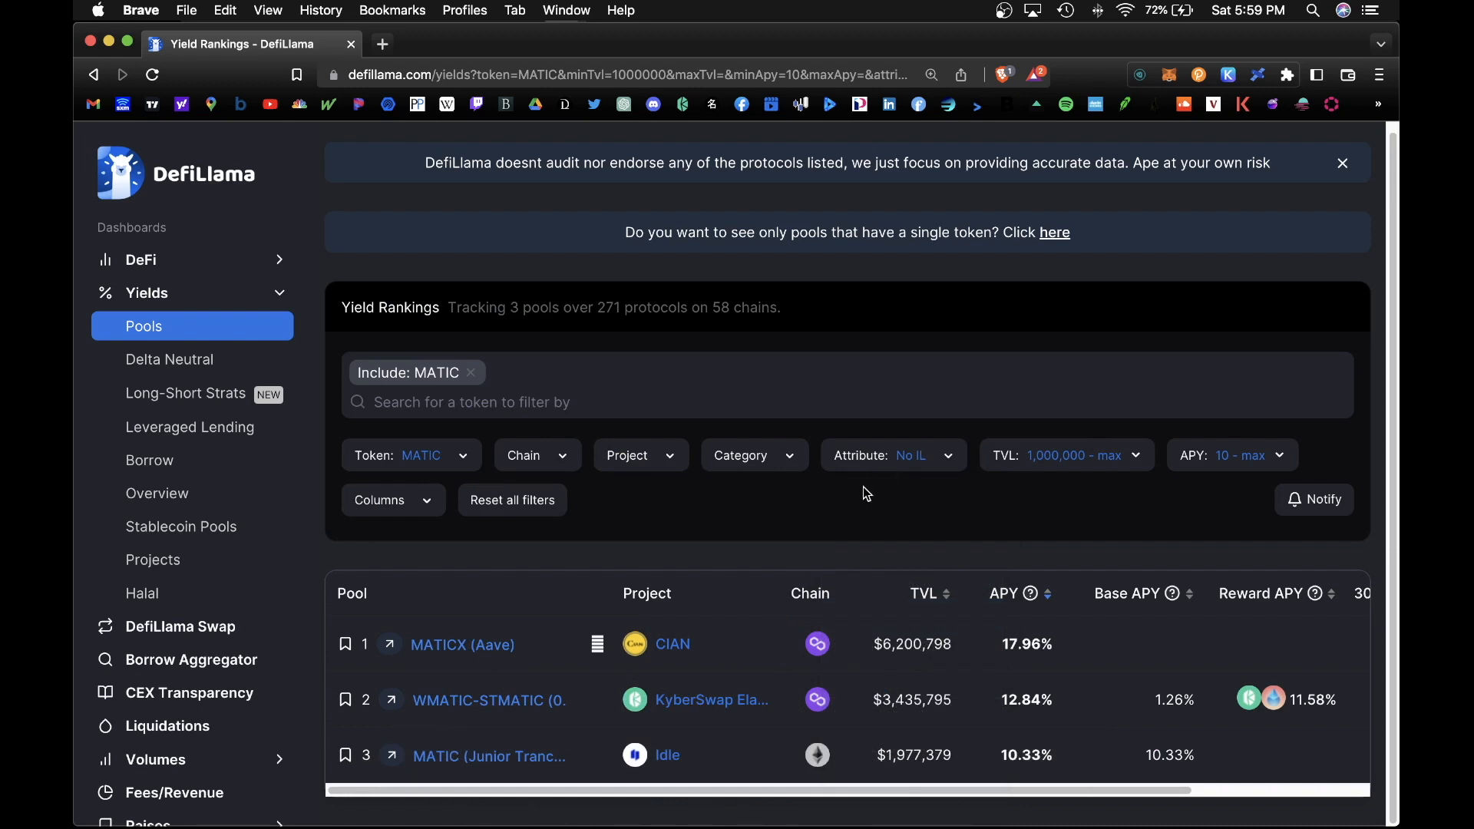
pyautogui.moveTo(424, 596)
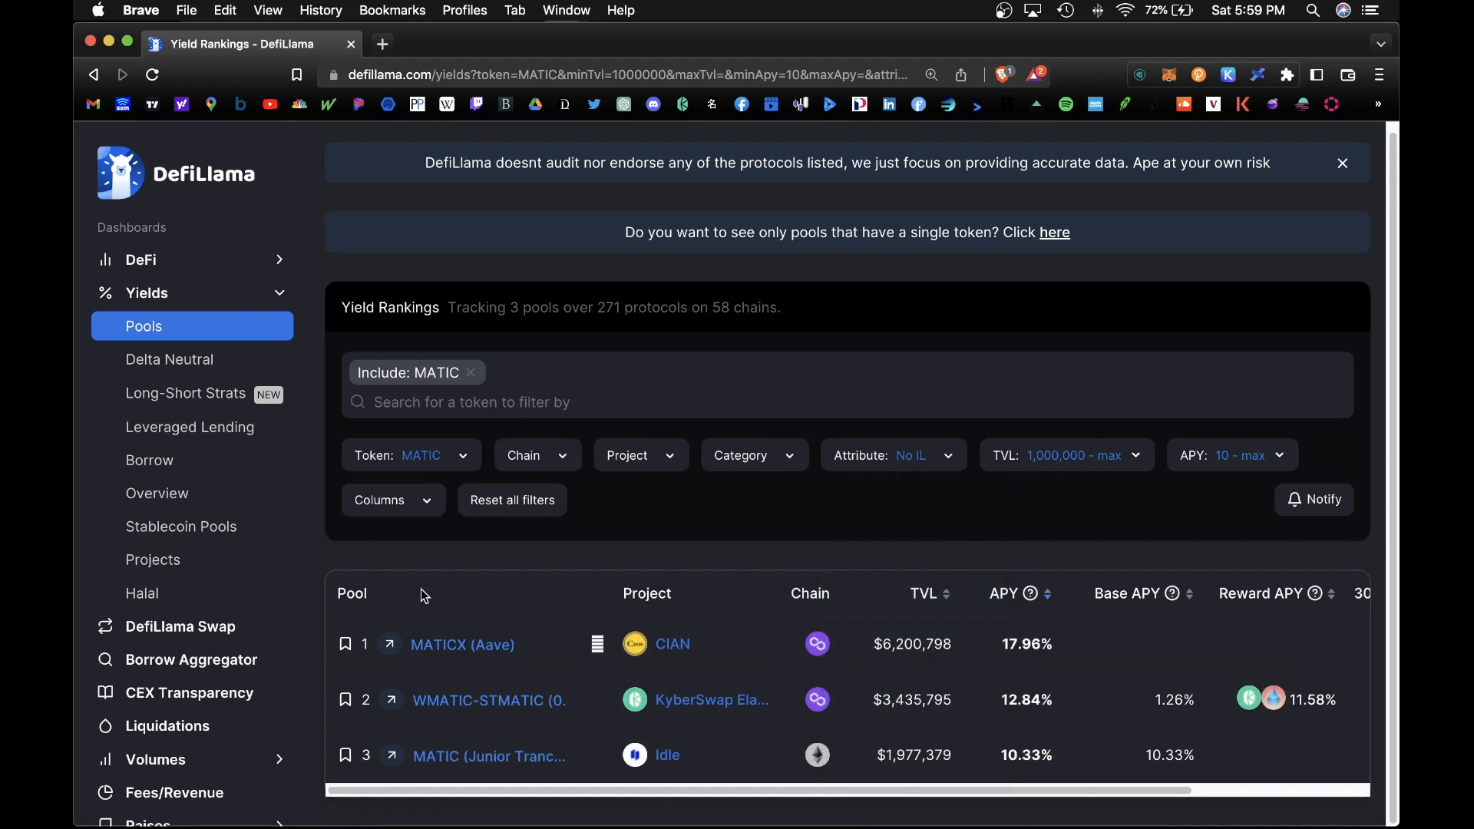
pyautogui.moveTo(668, 663)
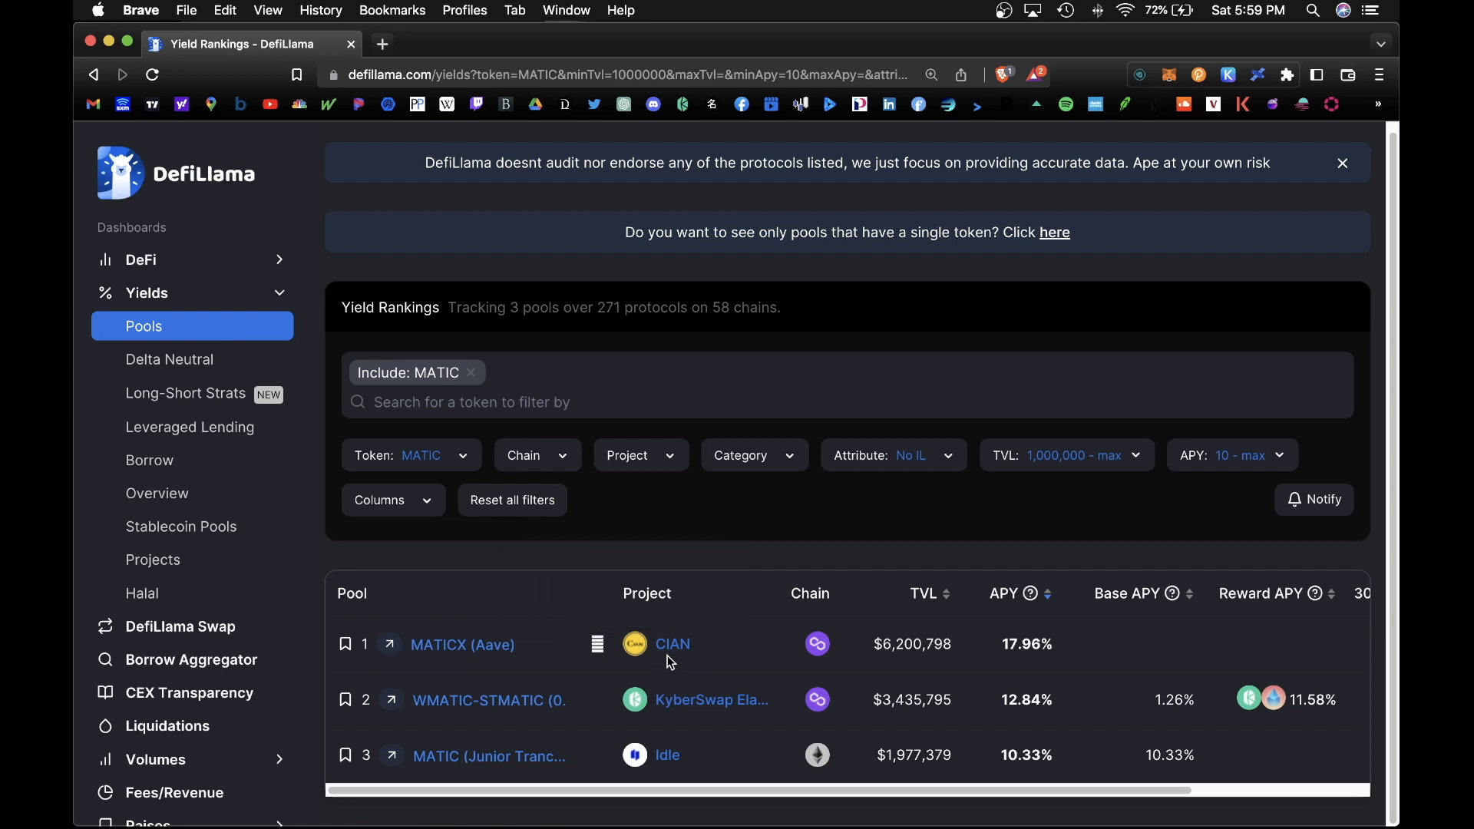
pyautogui.moveTo(929, 679)
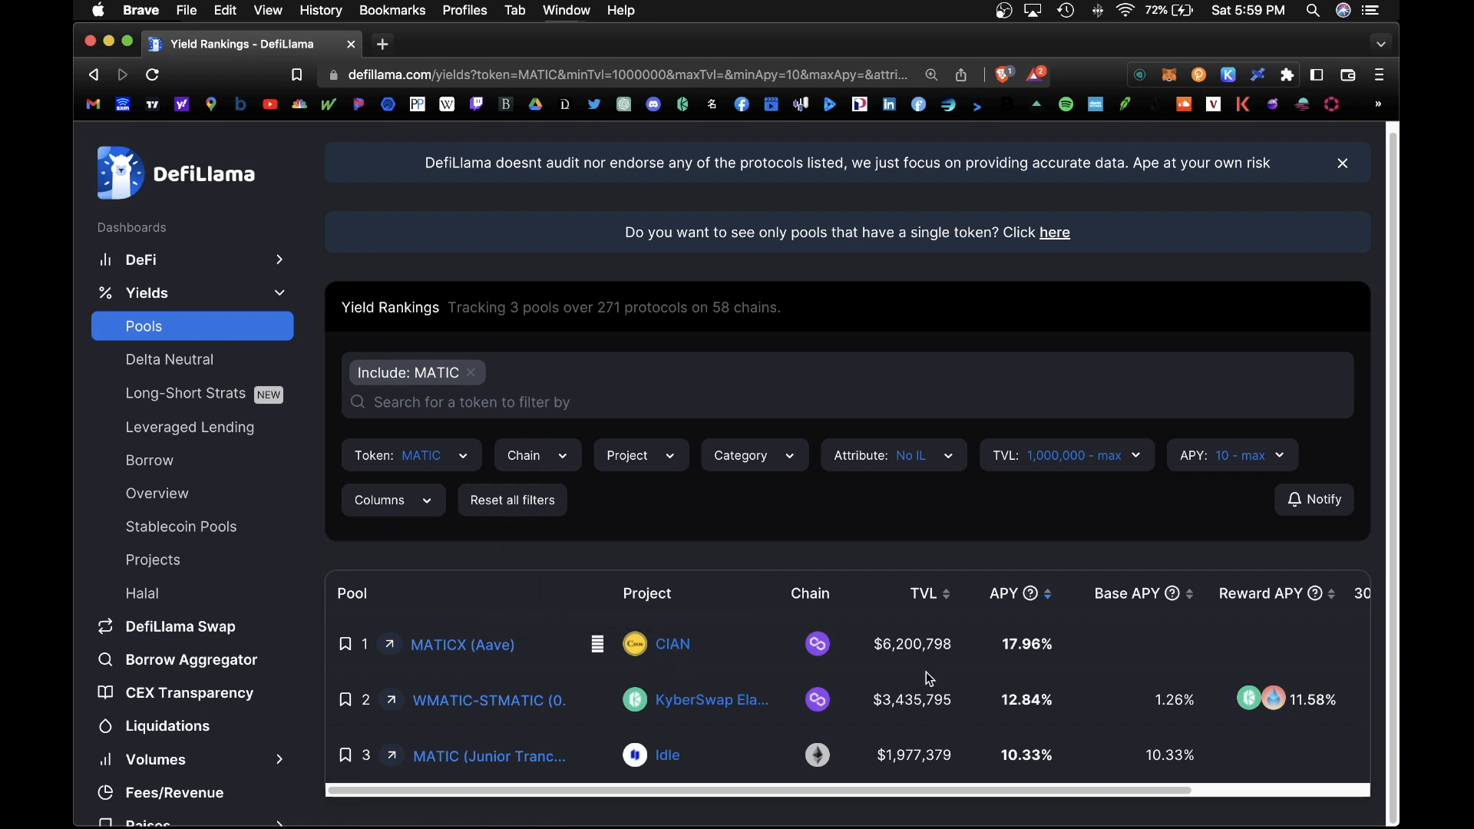
pyautogui.doubleClick(1026, 643)
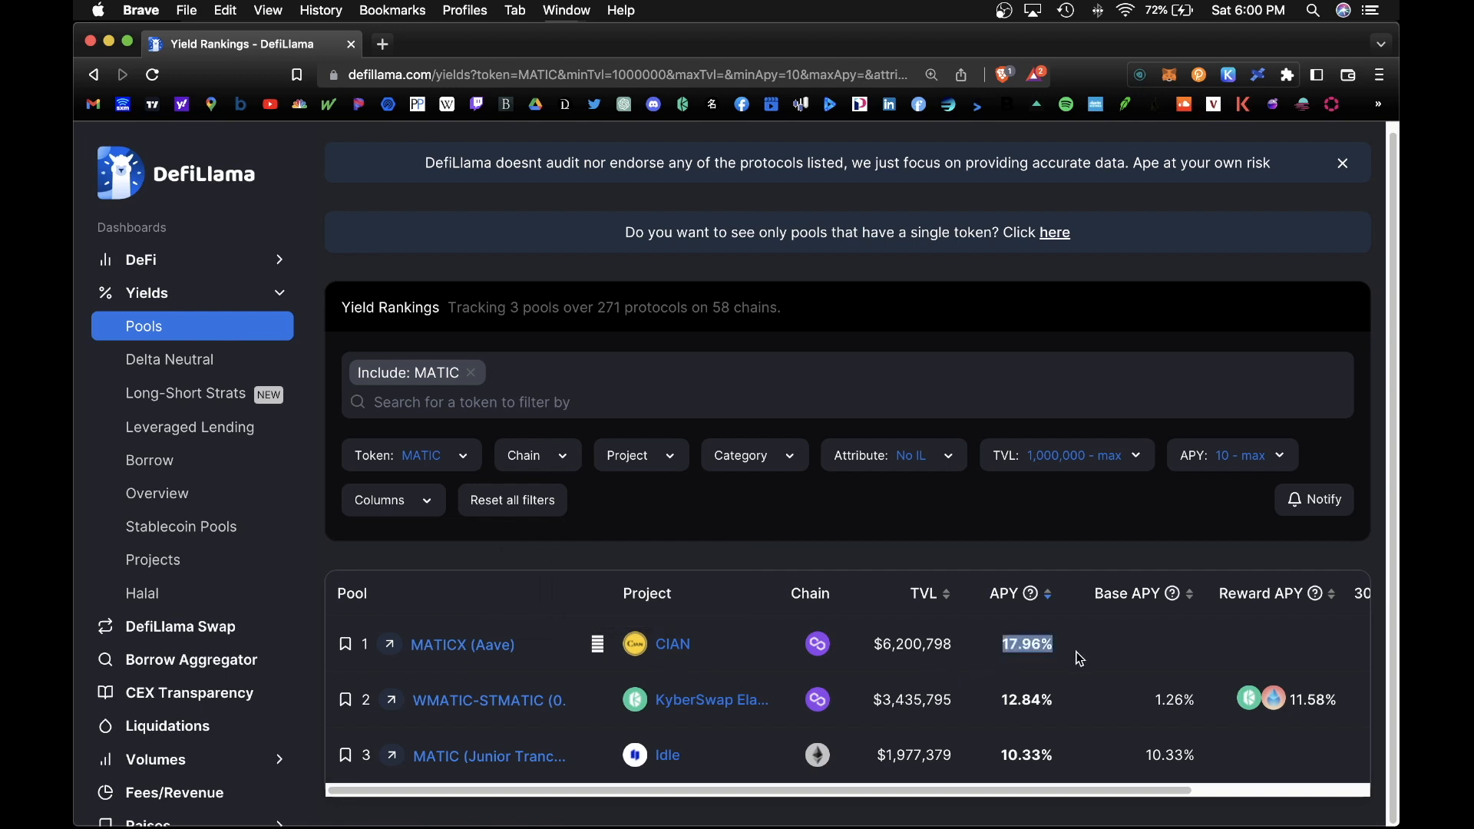
pyautogui.moveTo(1067, 657)
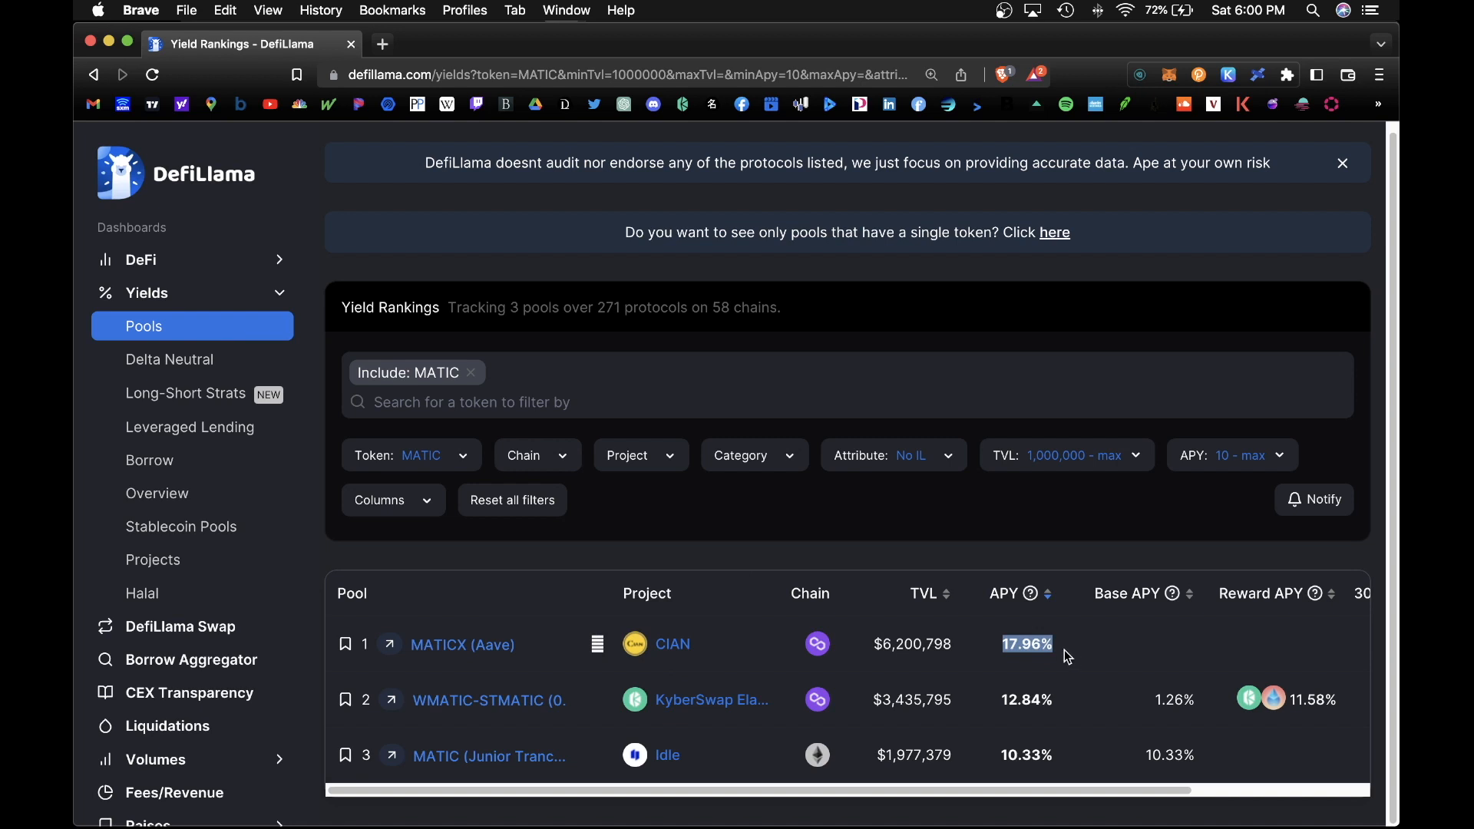
pyautogui.moveTo(548, 720)
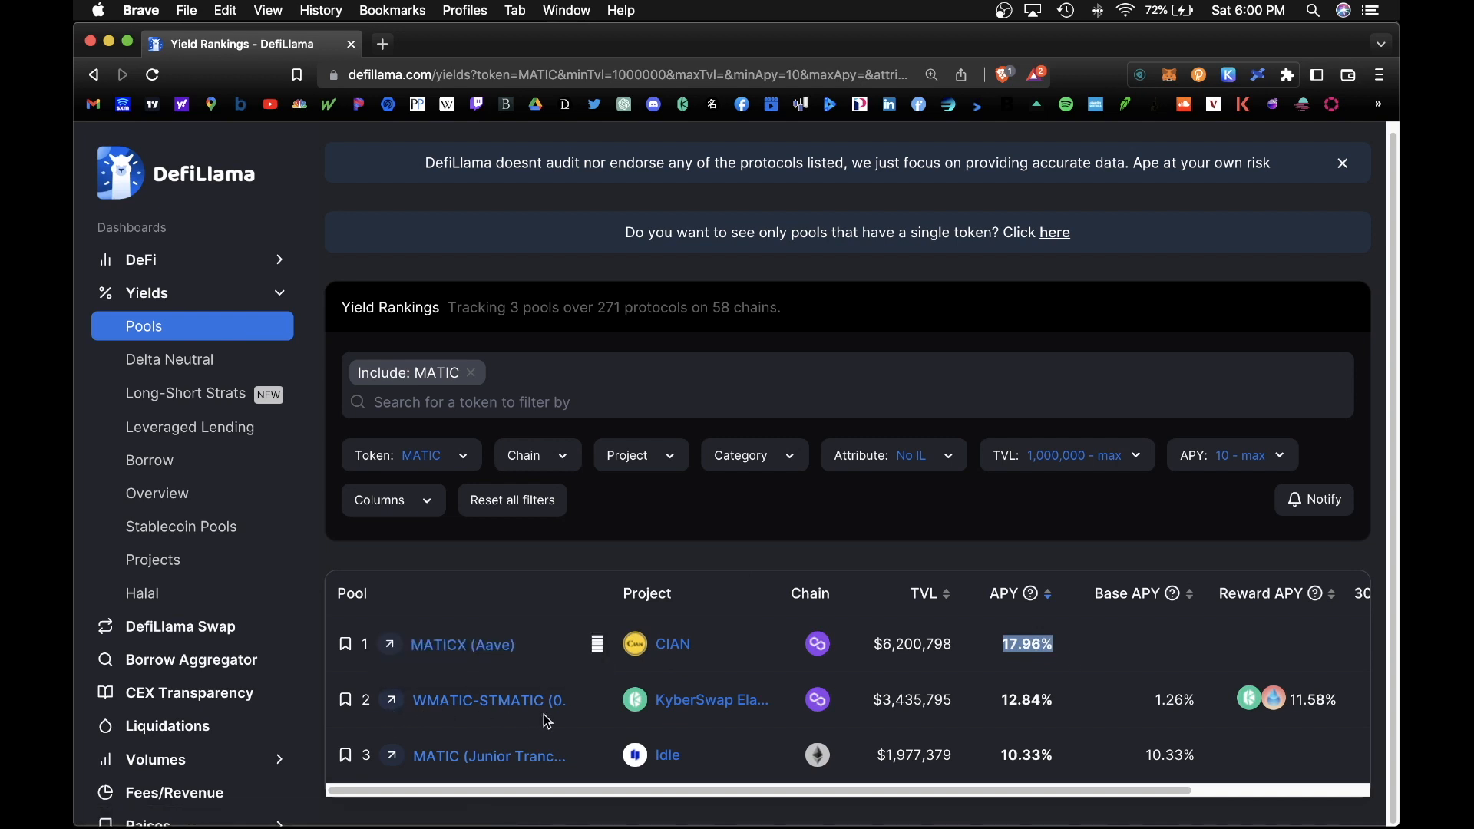
pyautogui.moveTo(876, 714)
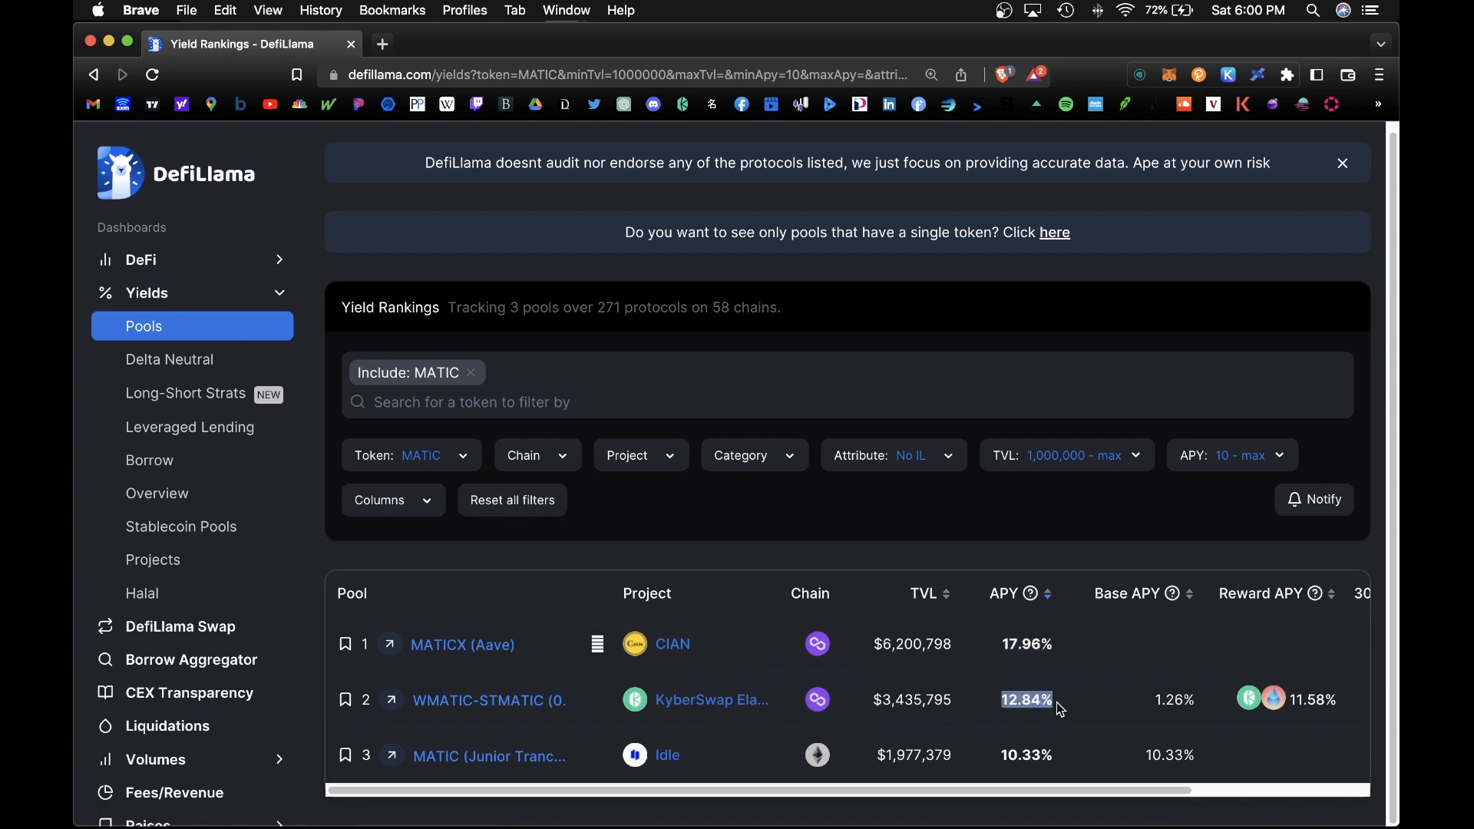
pyautogui.moveTo(488, 700)
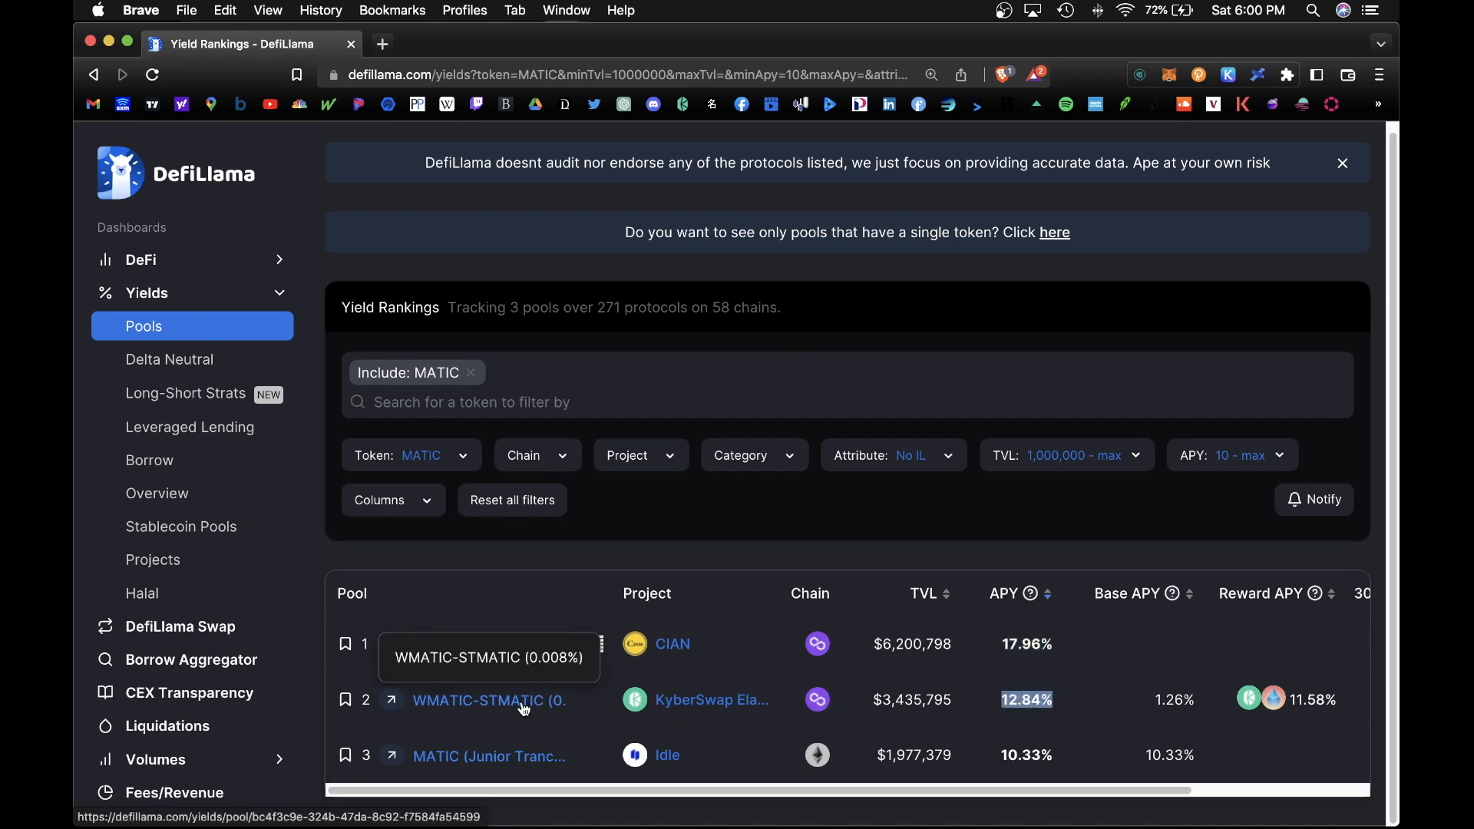
# Step: View the WMATIC-STMATIC pool's APY and TVL history, then reach it on KyberSwap
pyautogui.click(488, 700)
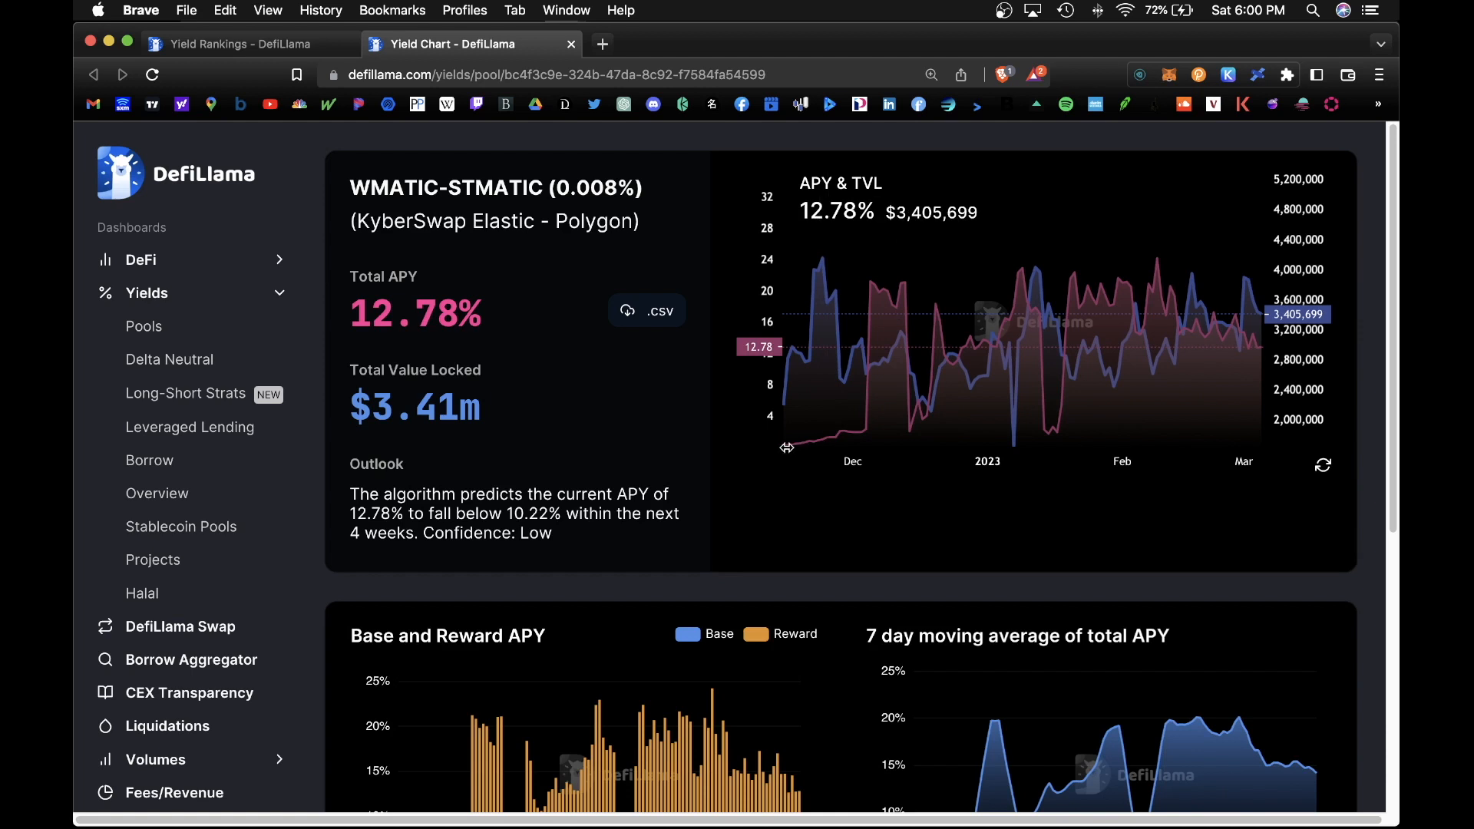
pyautogui.moveTo(759, 447)
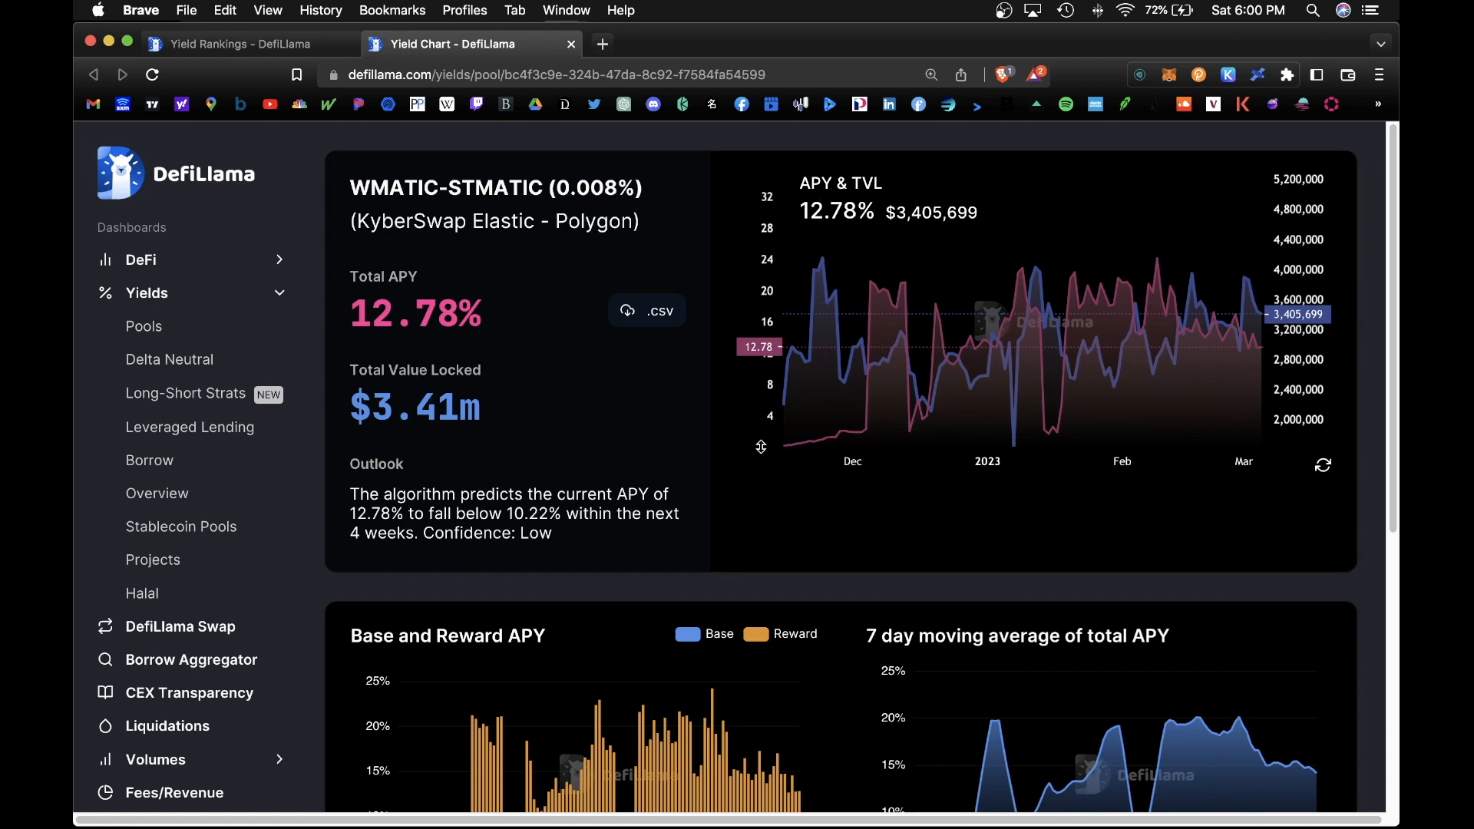
pyautogui.moveTo(1053, 342)
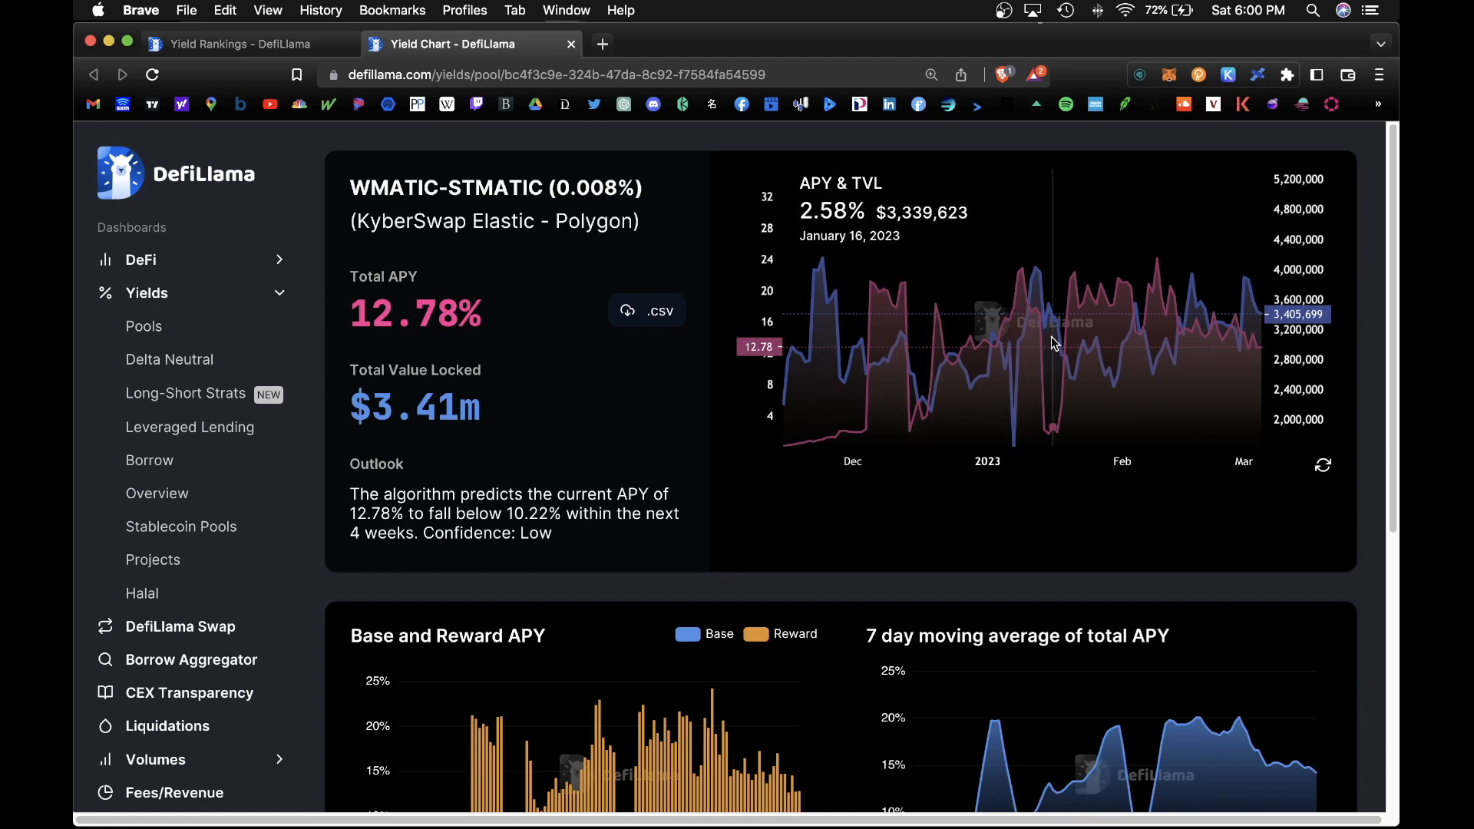
pyautogui.moveTo(1183, 319)
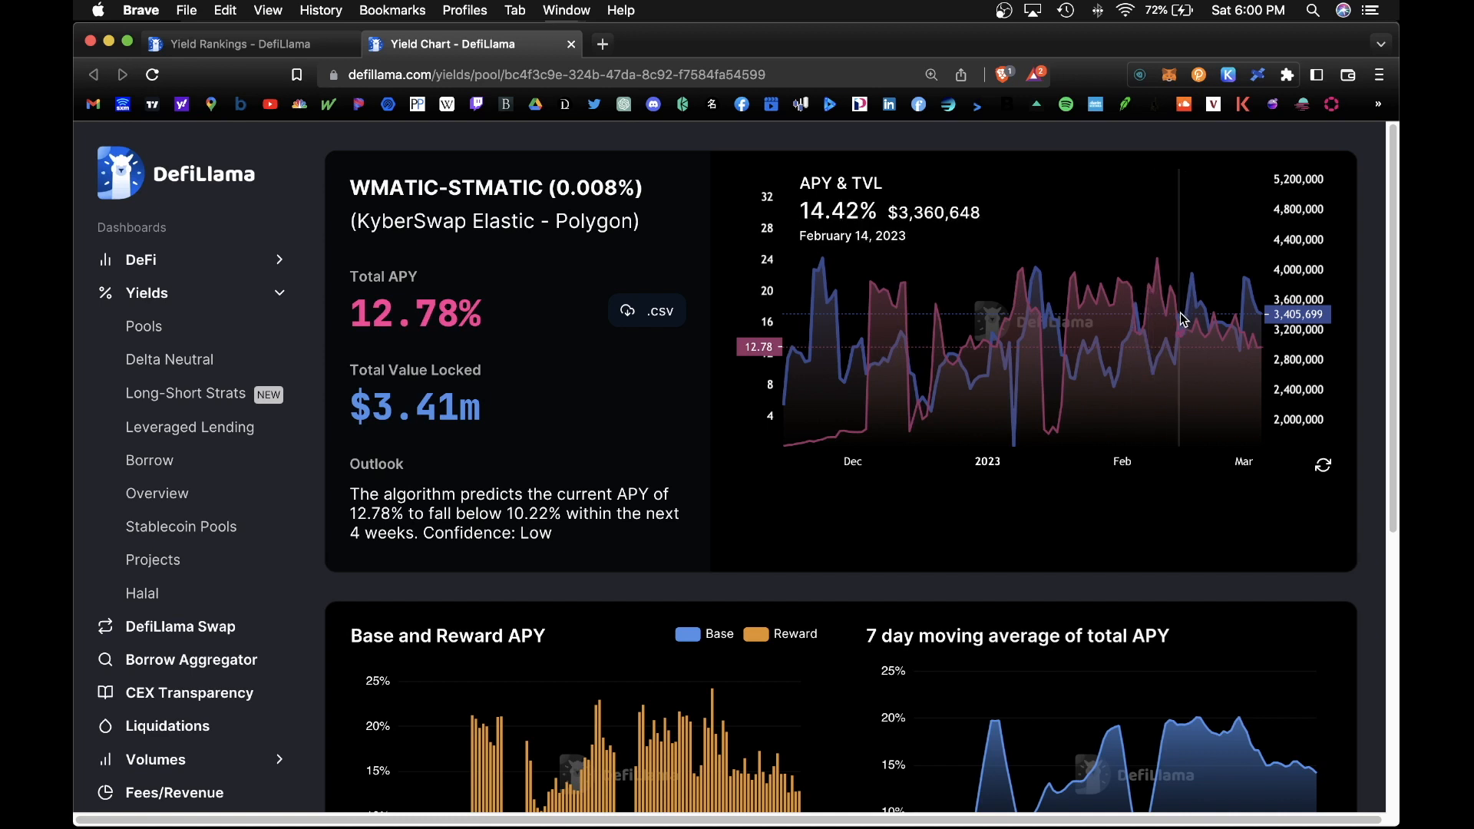
pyautogui.moveTo(1031, 337)
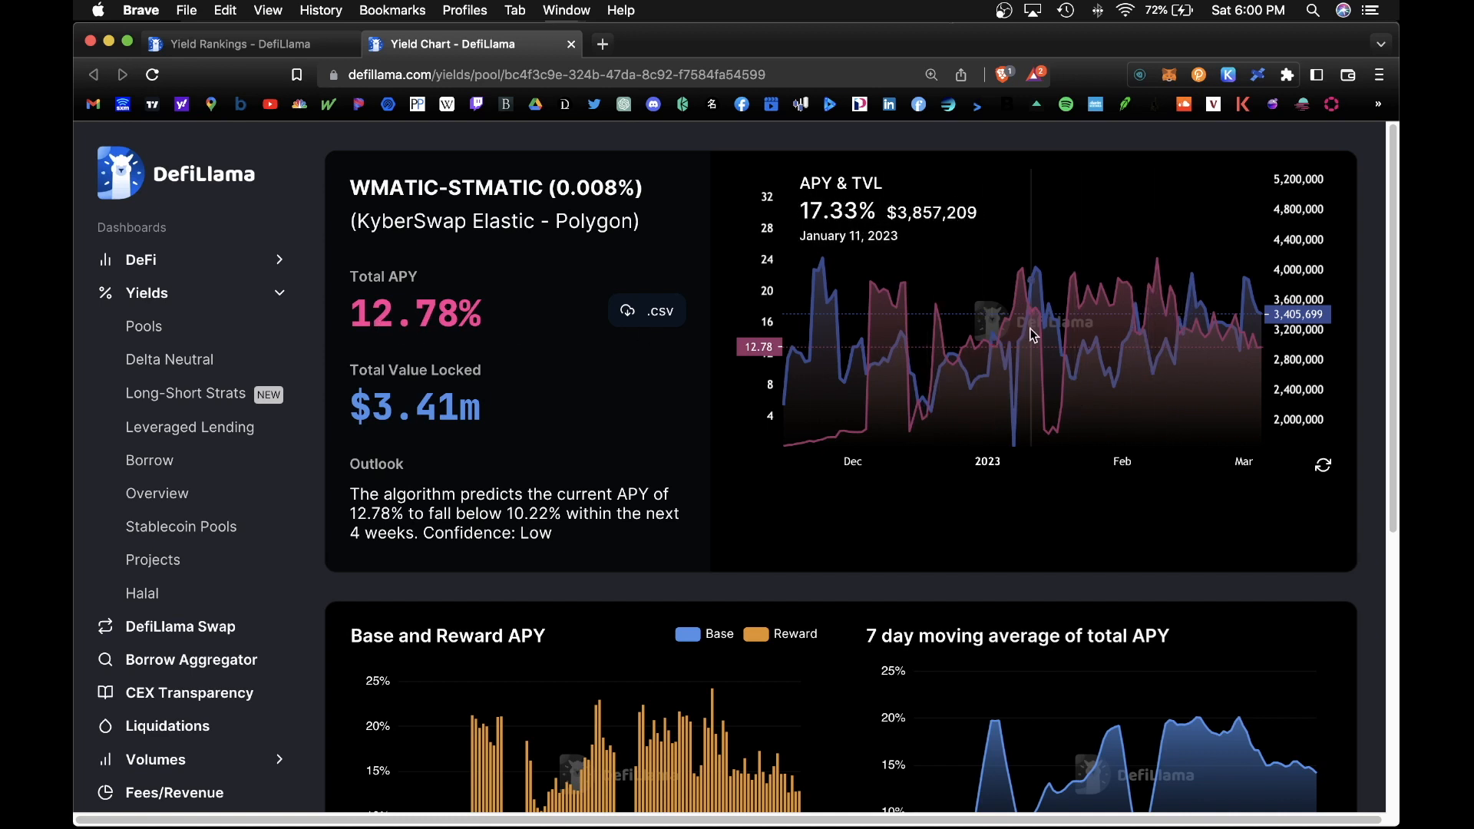
pyautogui.moveTo(433, 409)
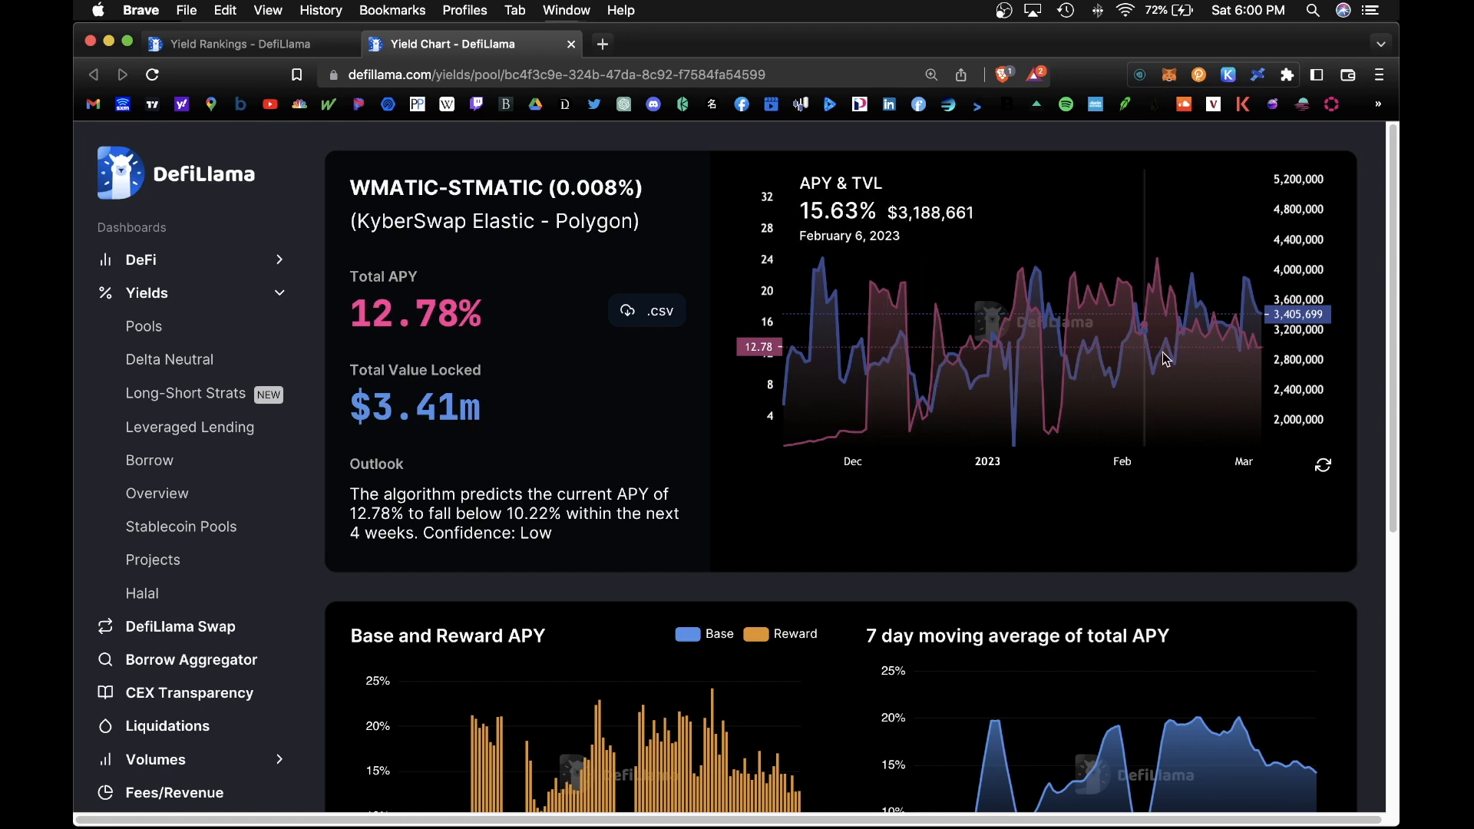
pyautogui.moveTo(1376, 275)
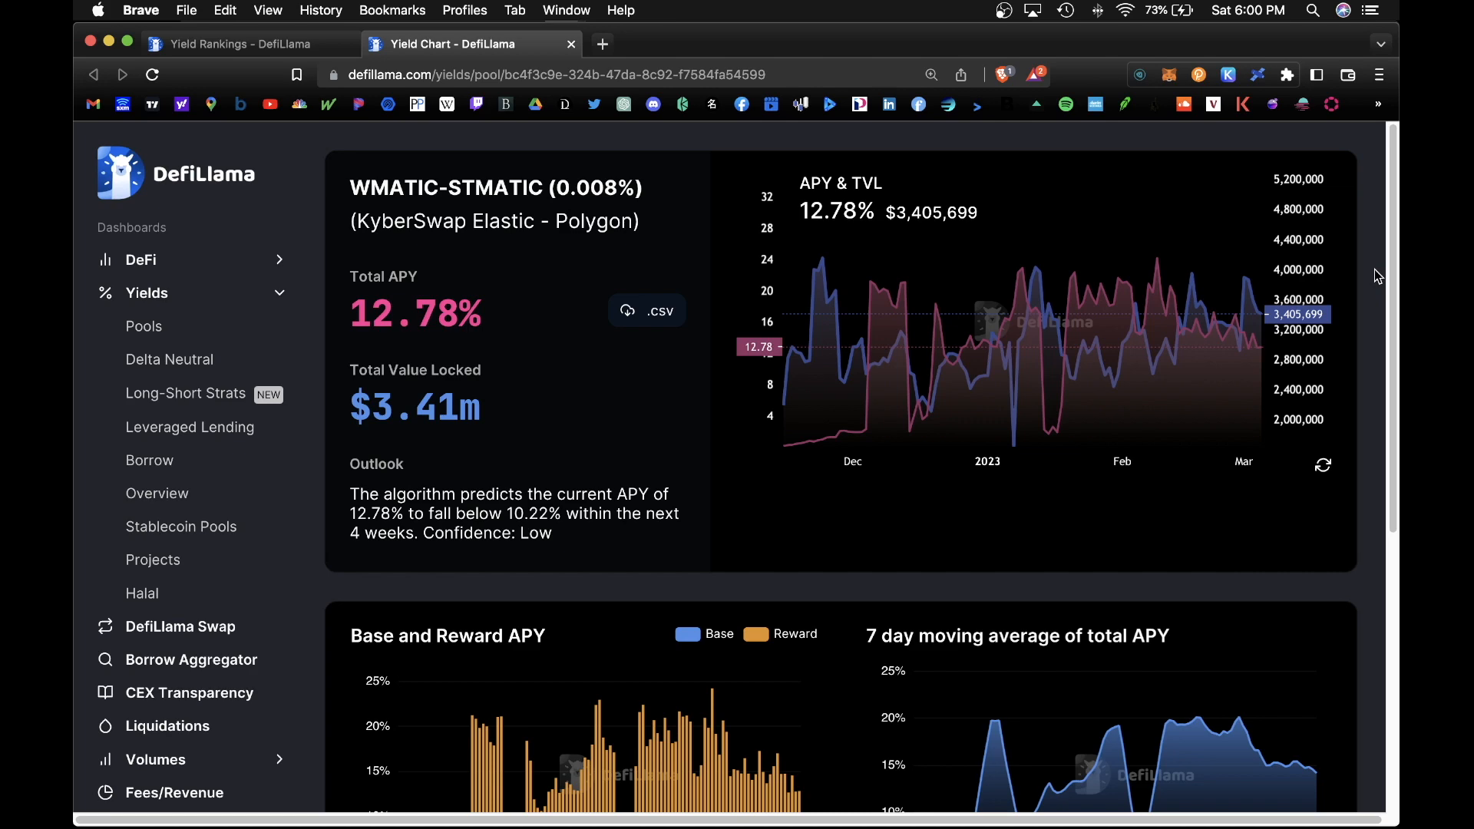
pyautogui.moveTo(529, 215)
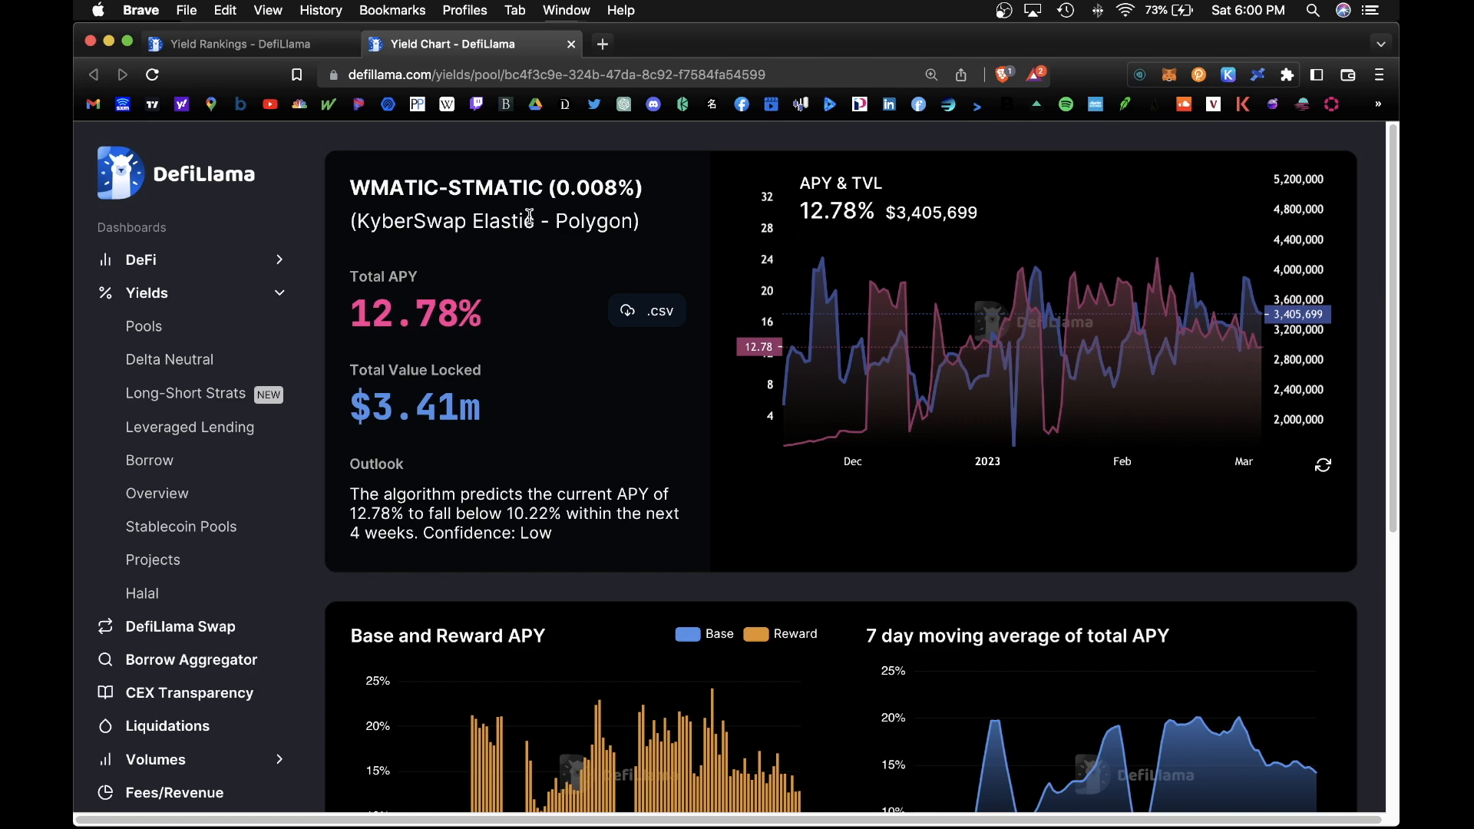
pyautogui.scroll(-3)
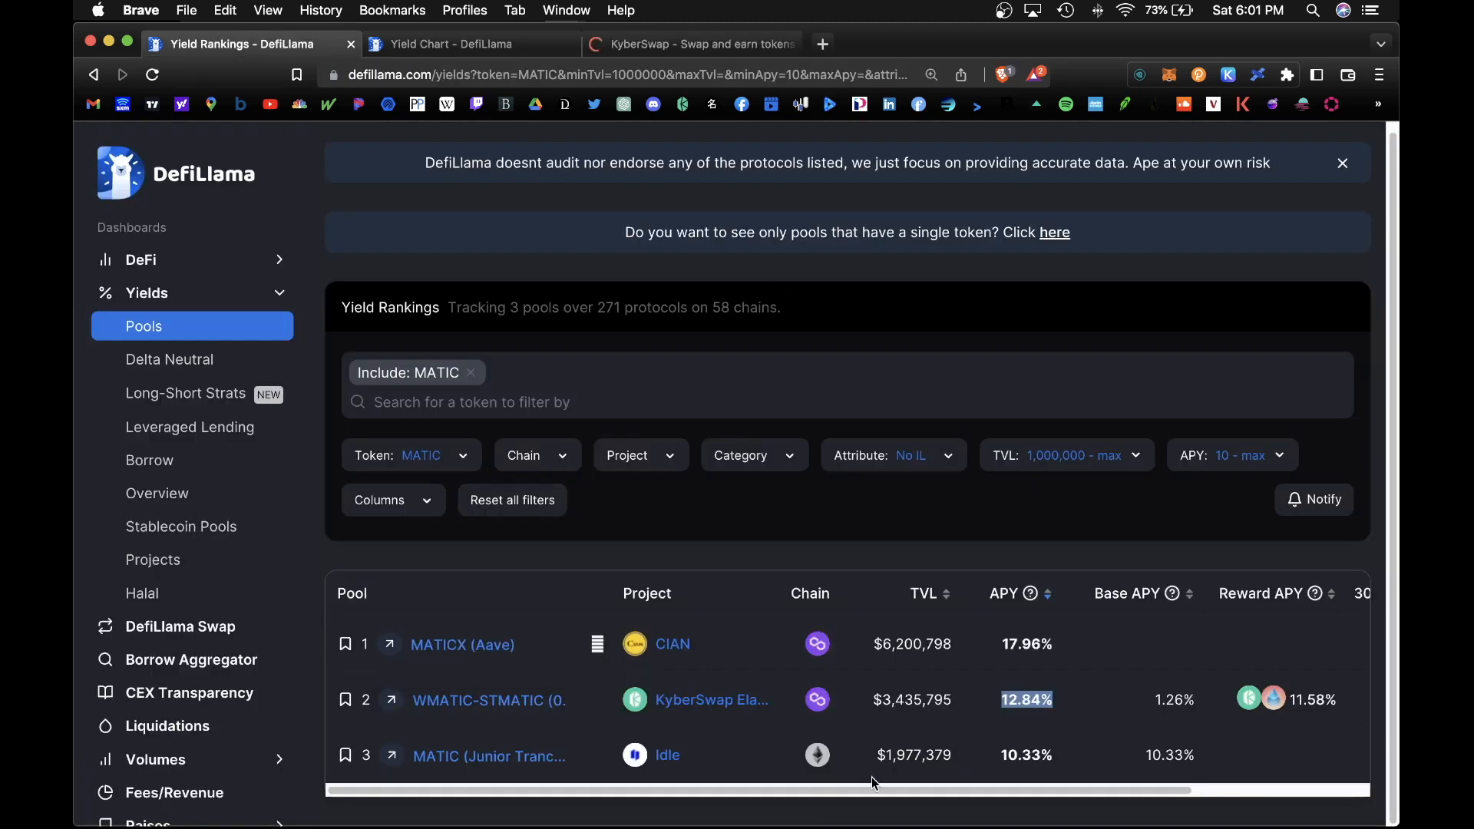
pyautogui.moveTo(395, 706)
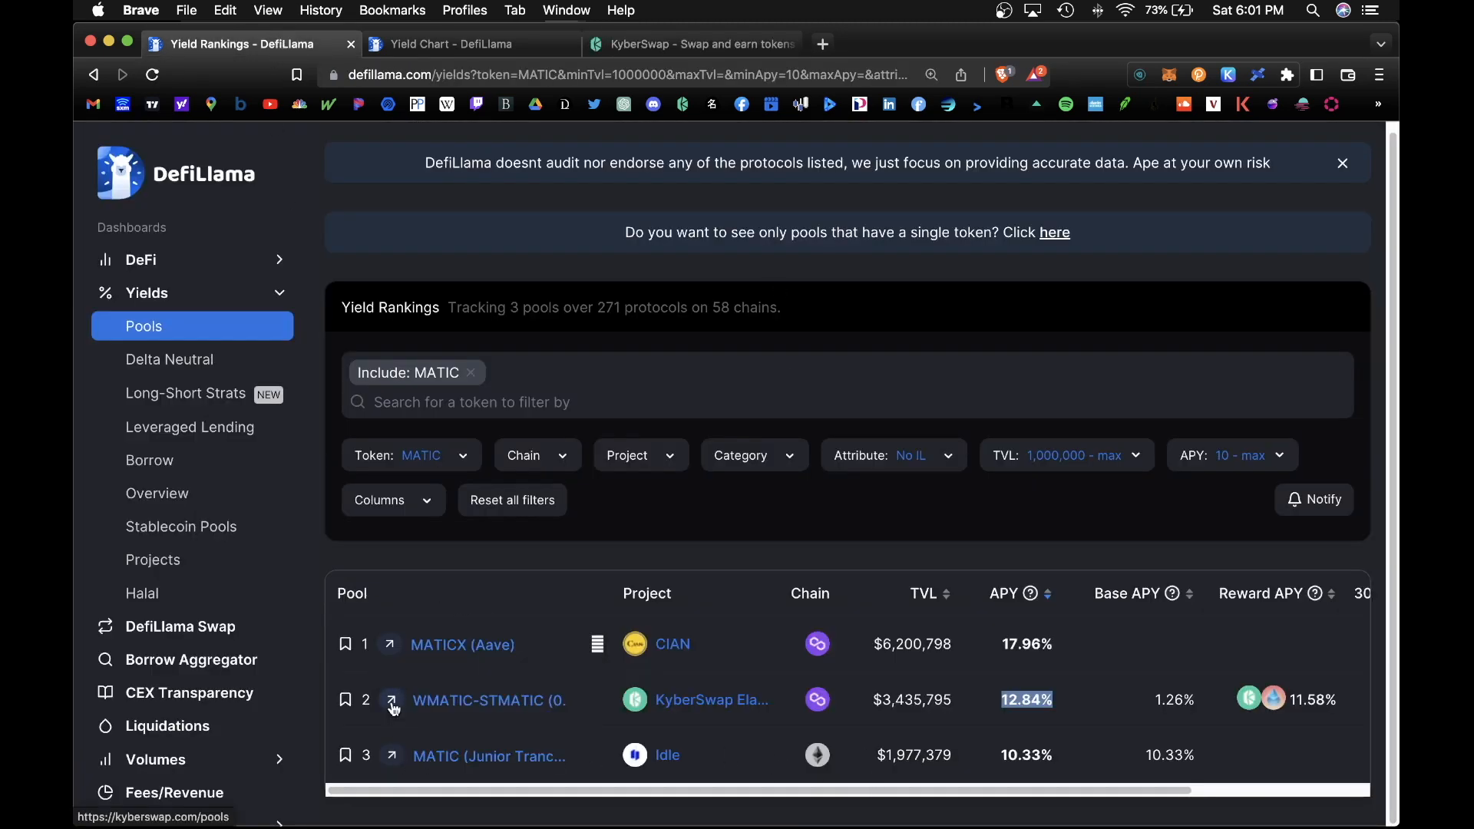
pyautogui.click(691, 43)
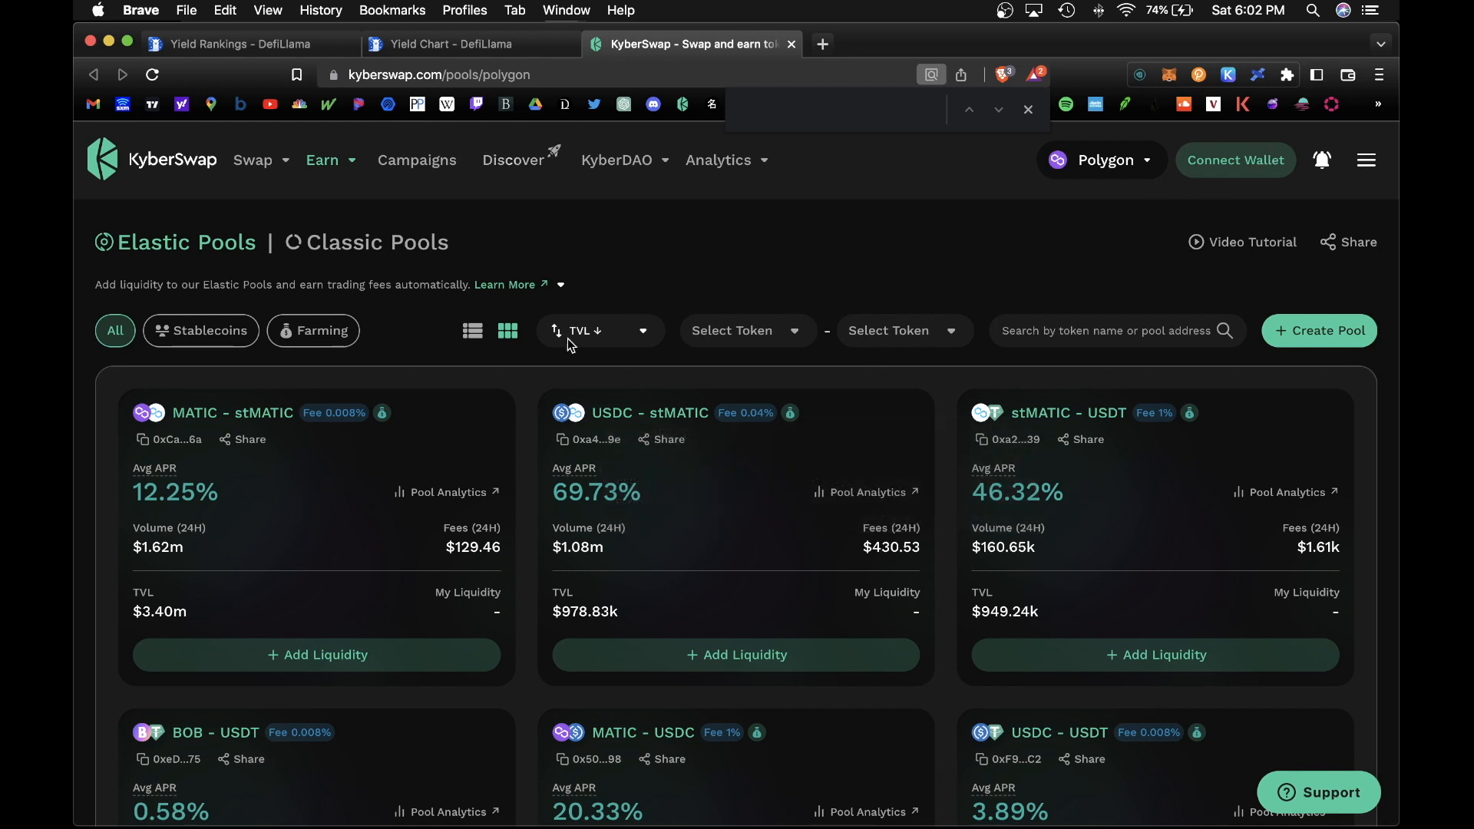
# Step: Look at the MATIC - stMATIC add-liquidity page and swap on KyberSwap, then return to DefiLlama's MATIC pools
pyautogui.click(317, 654)
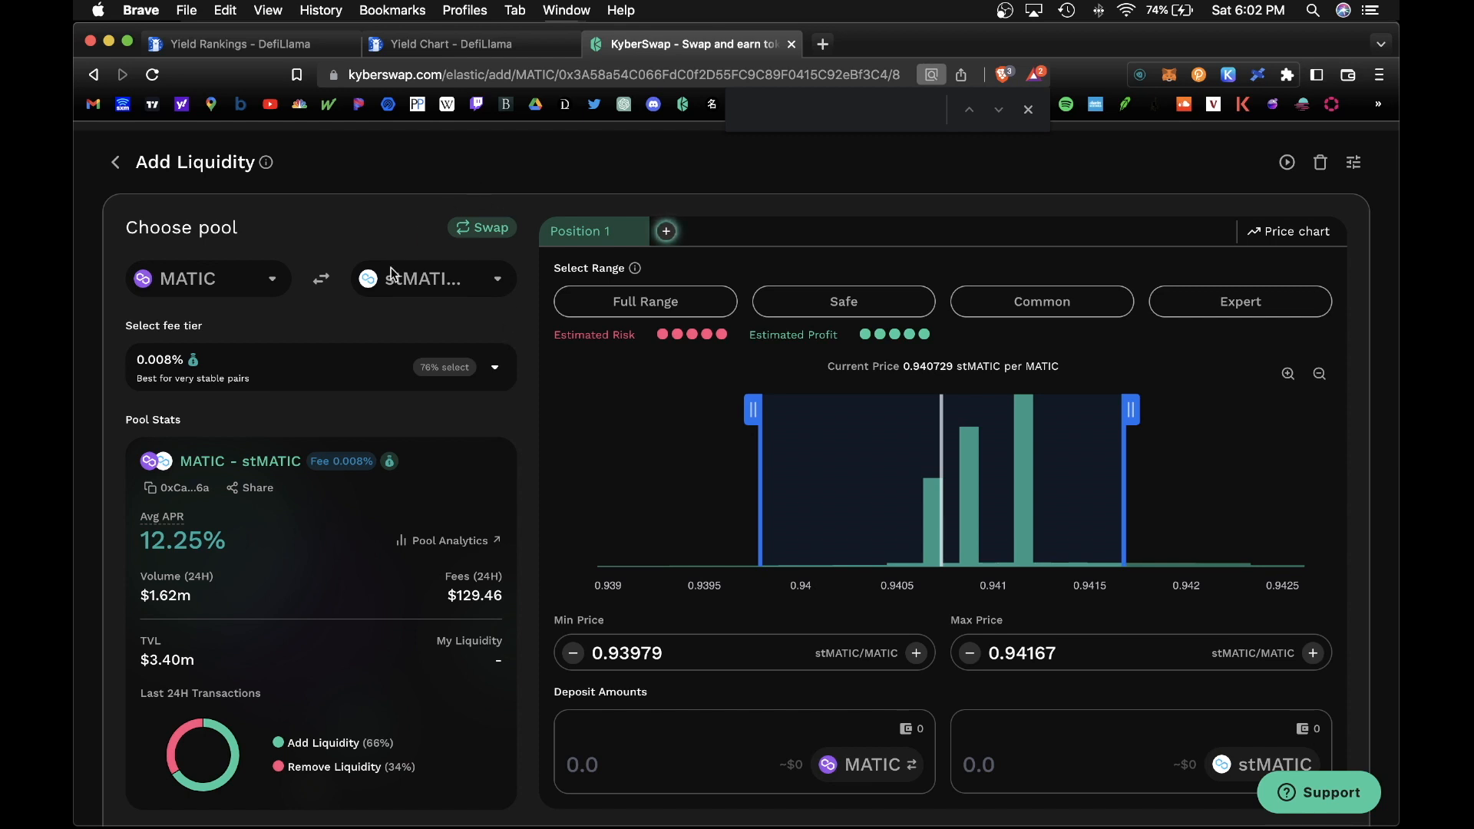
pyautogui.scroll(3)
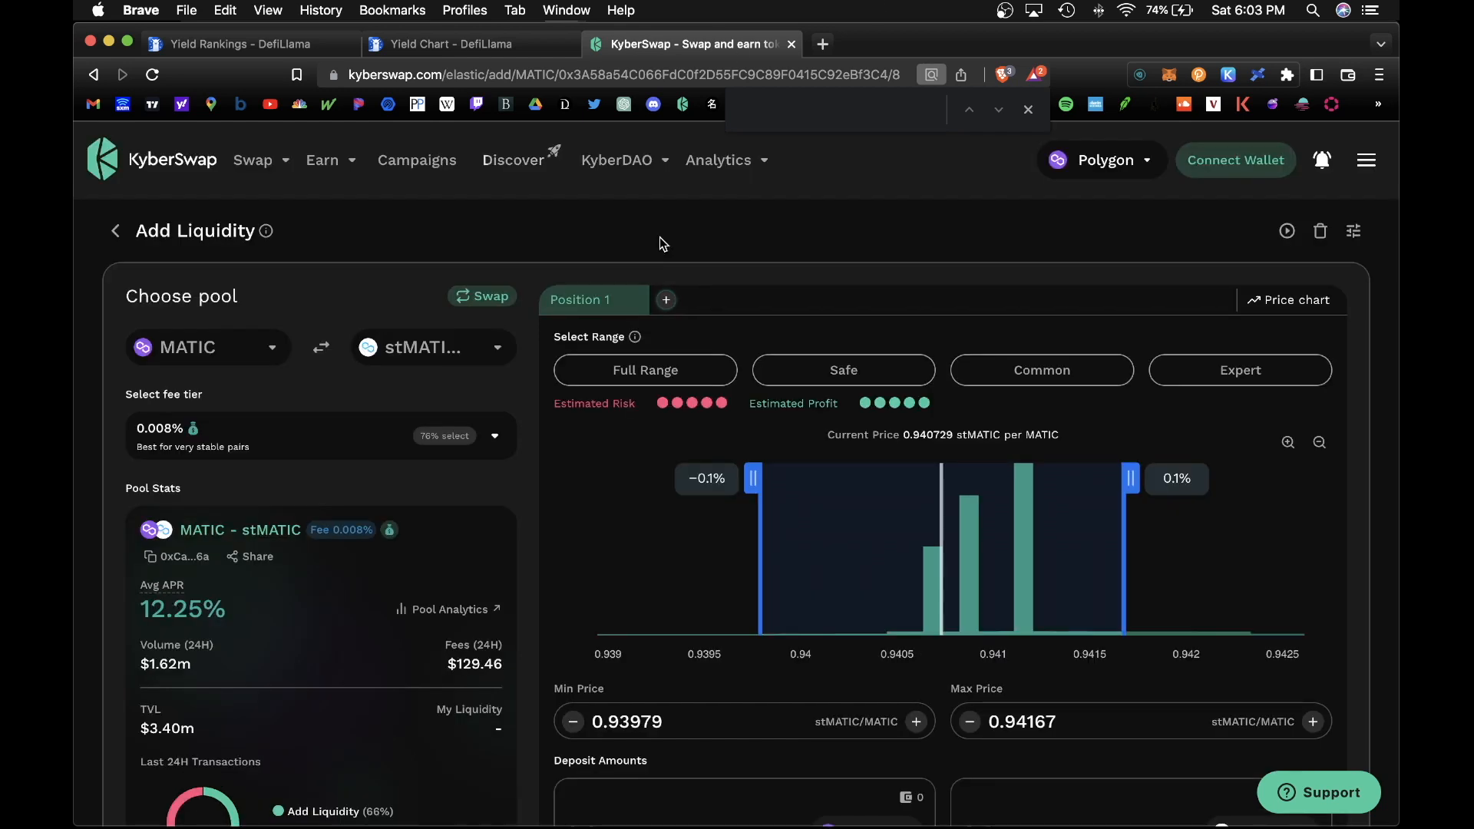
pyautogui.moveTo(658, 244)
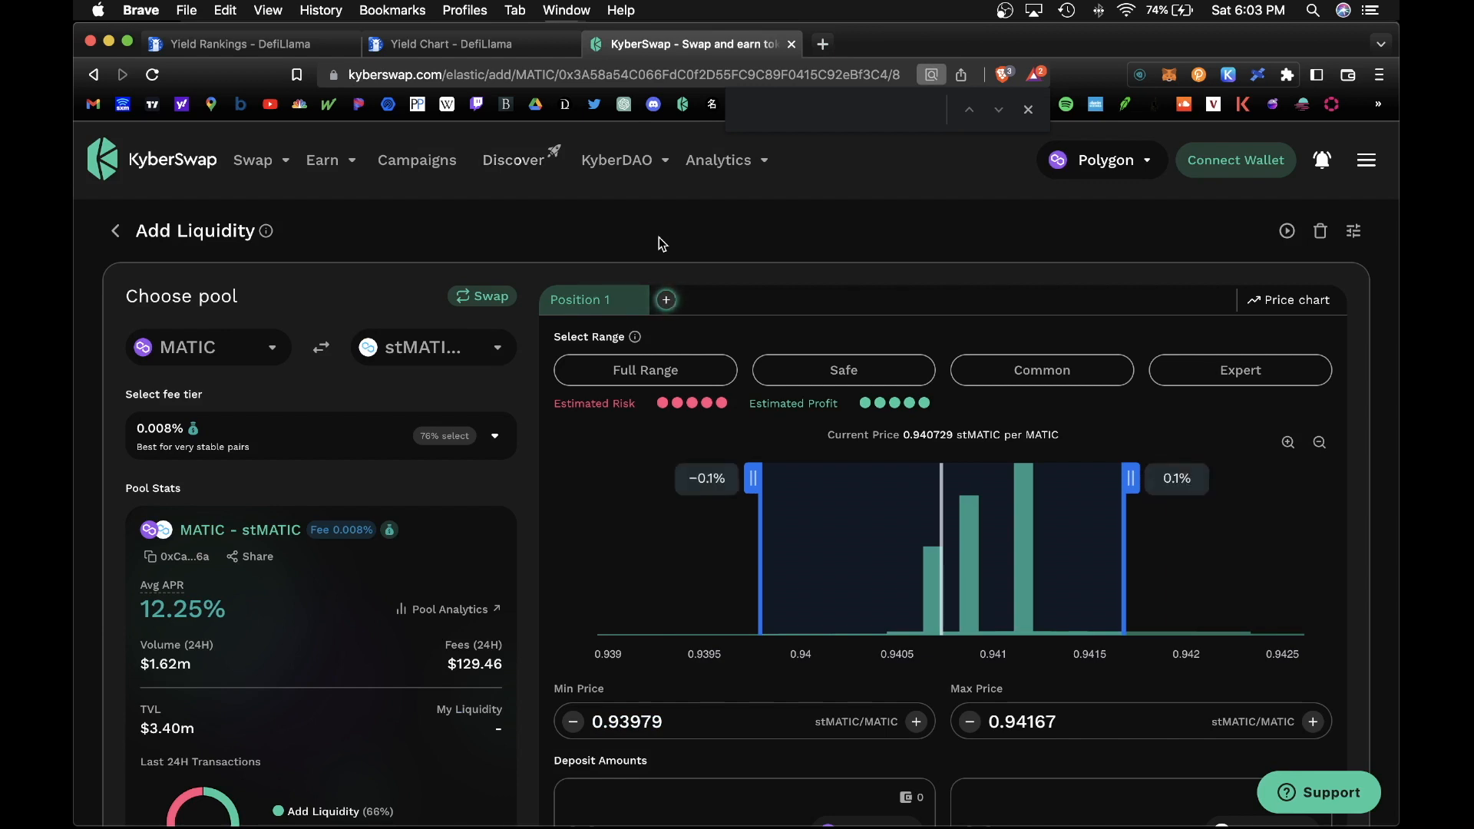
pyautogui.click(251, 160)
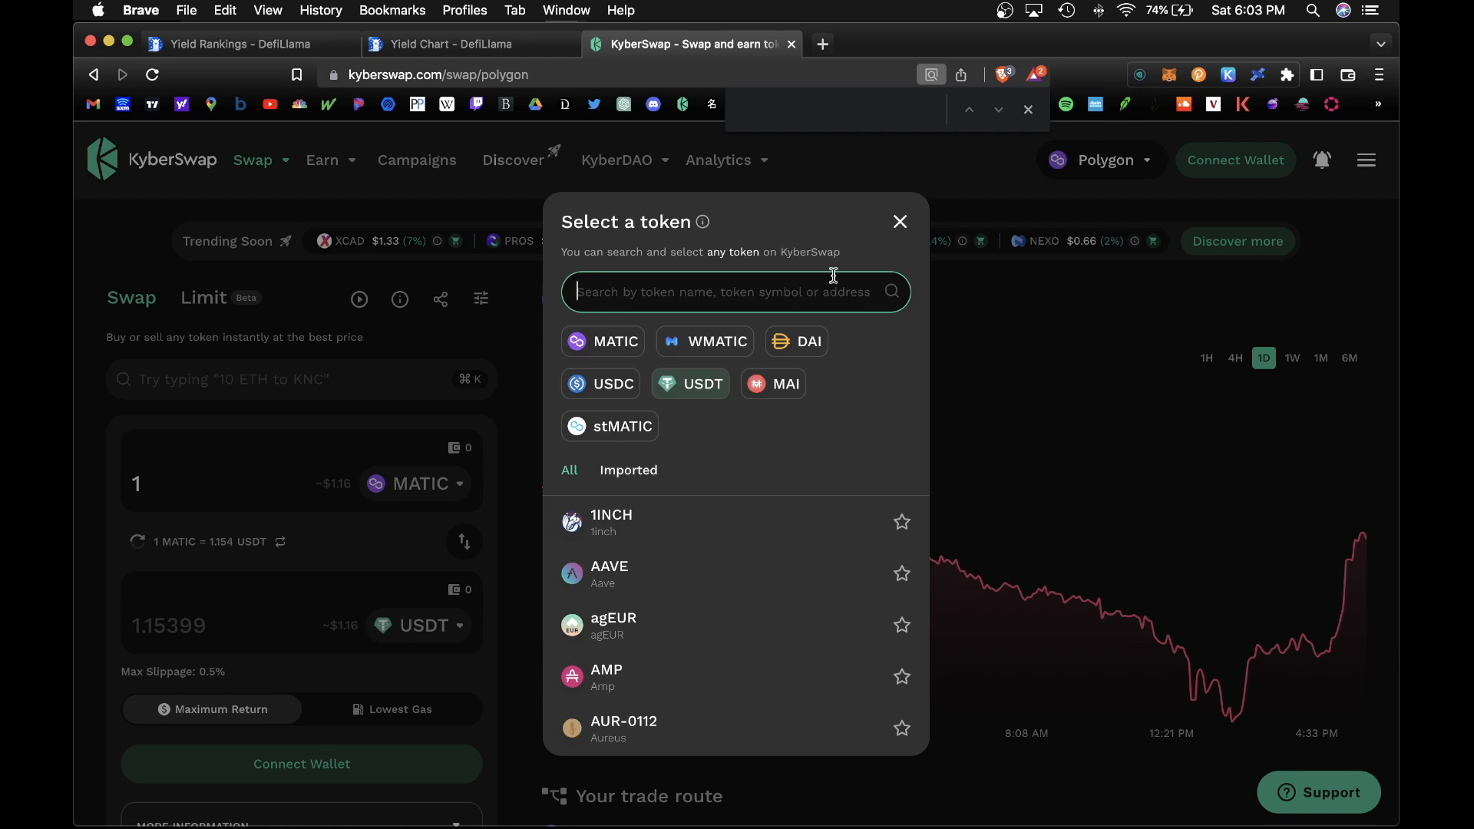
pyautogui.click(240, 43)
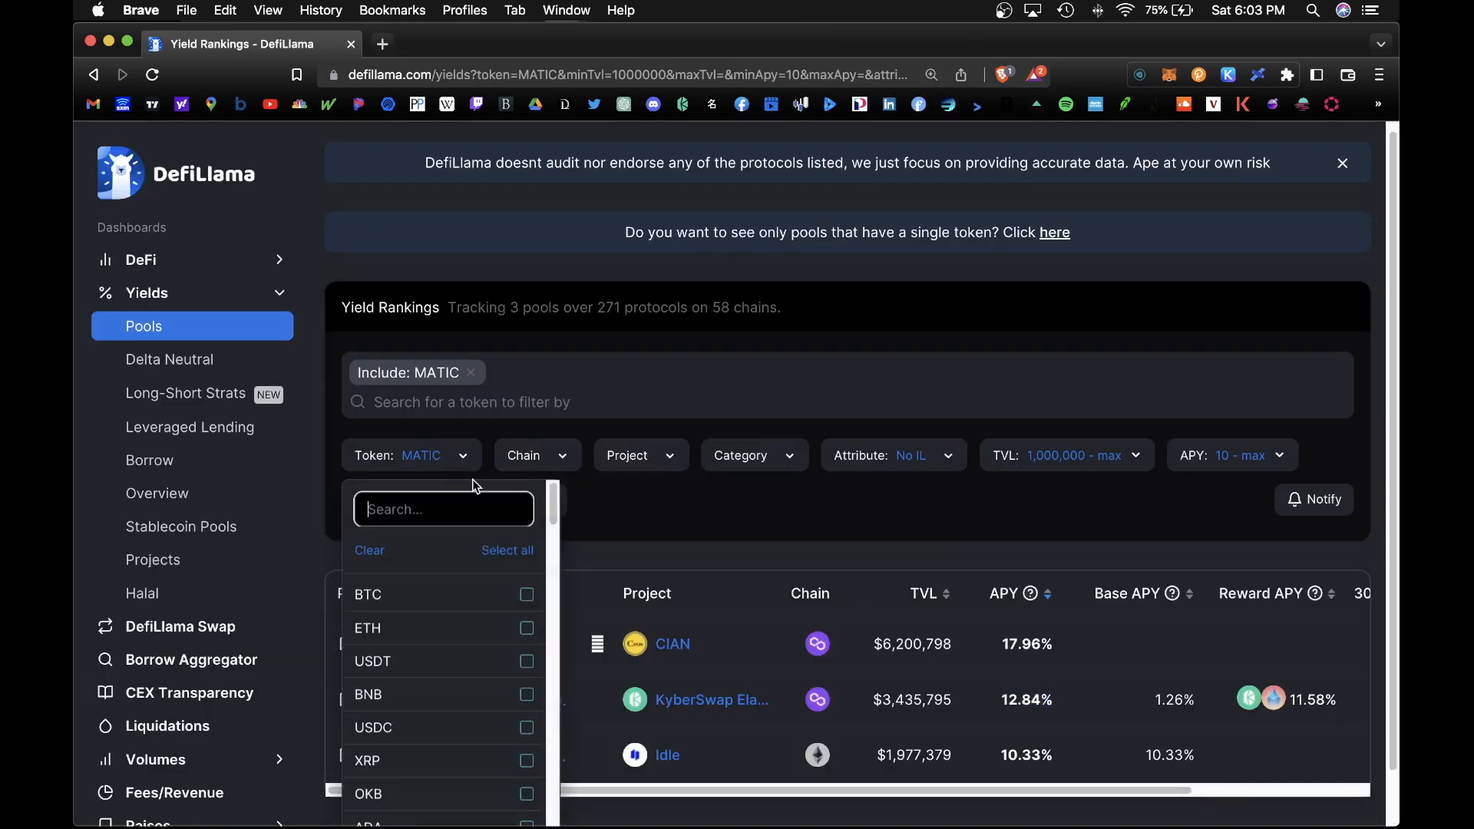
# Step: Switch the filter from MATIC to Avalanche and launch CIAN for the SAVAX (Aave) pool at 28.47% APY
pyautogui.click(471, 371)
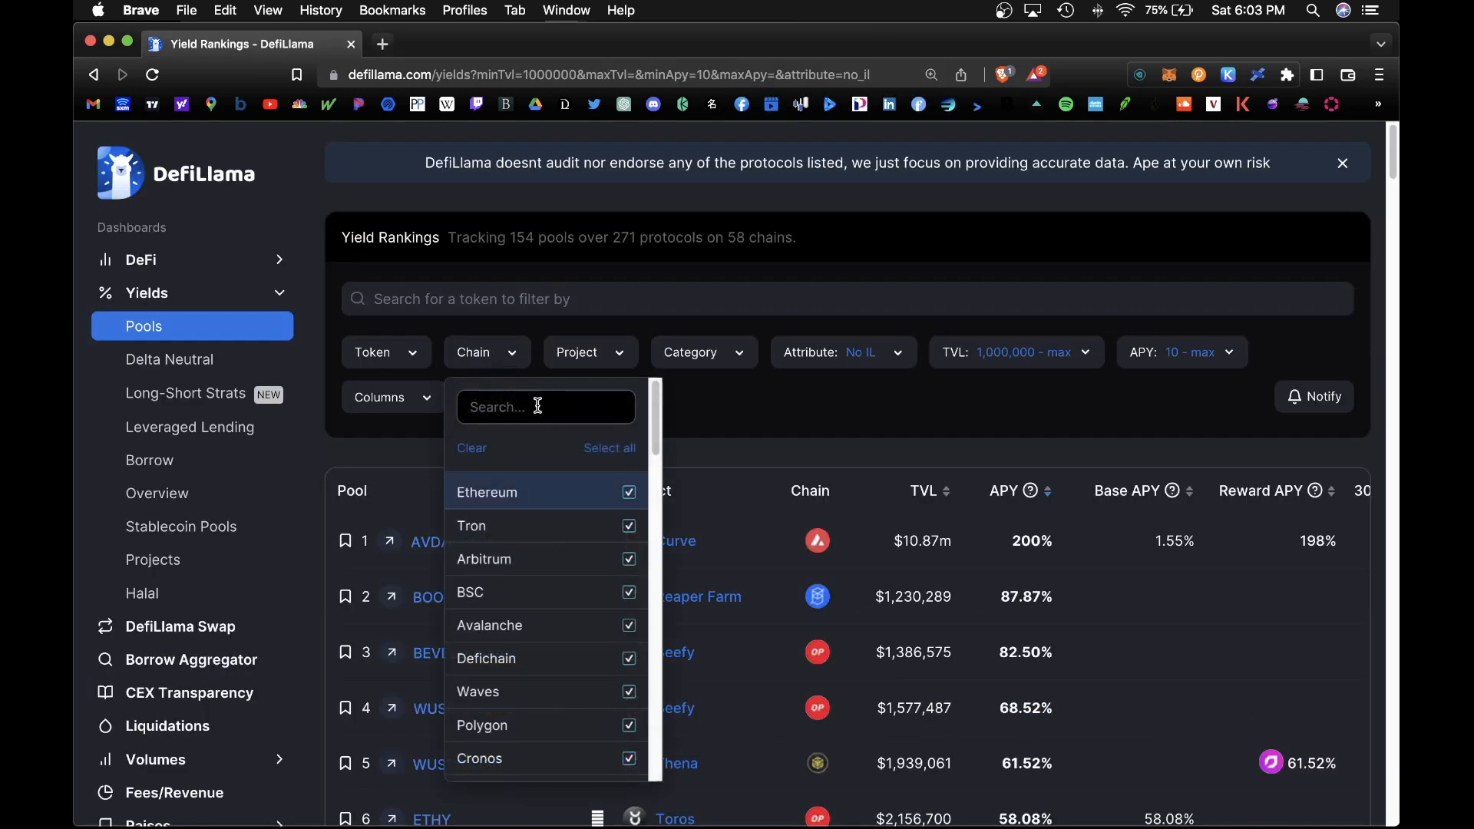
pyautogui.moveTo(537, 640)
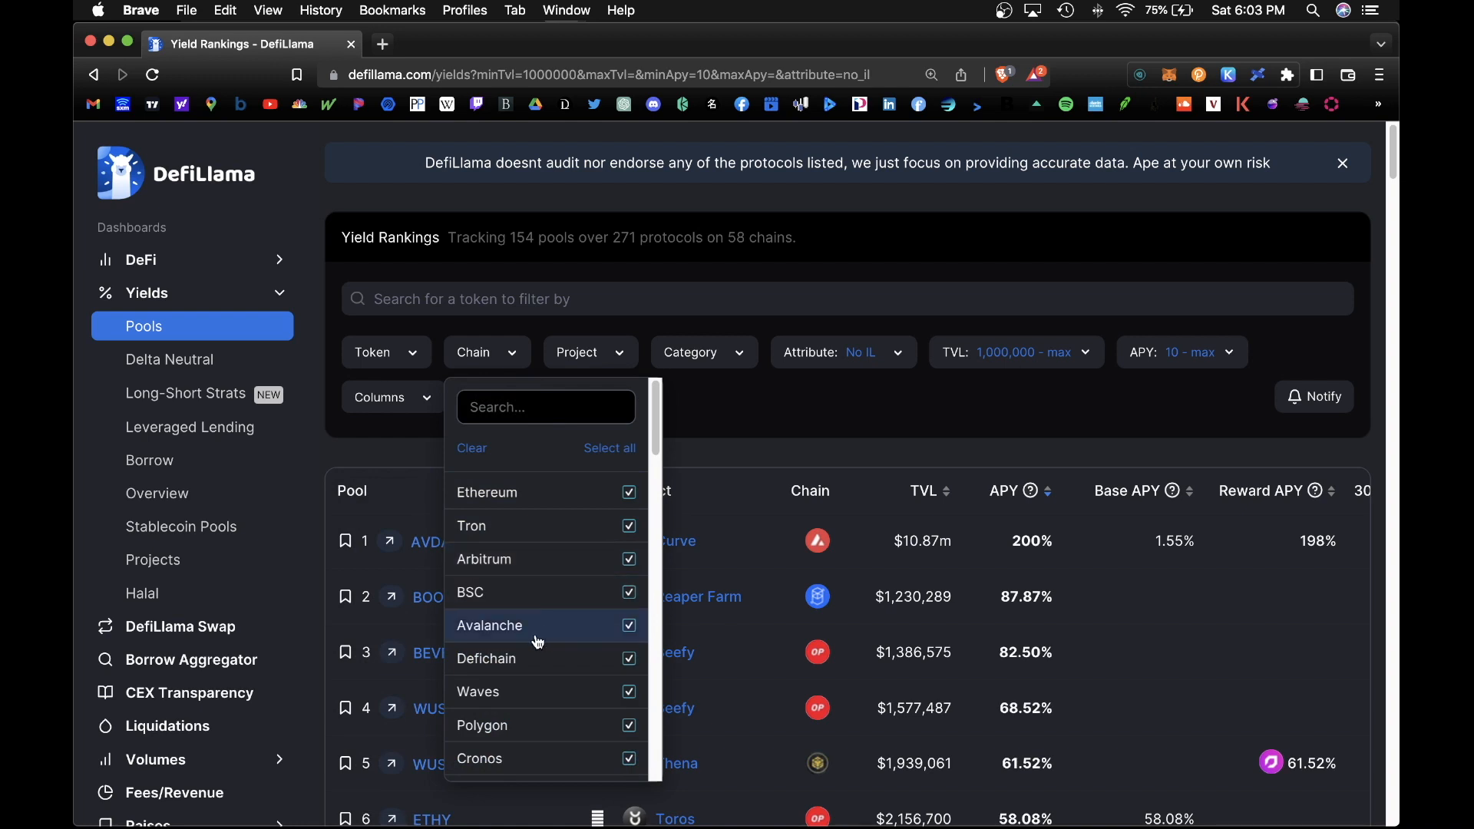
pyautogui.click(488, 625)
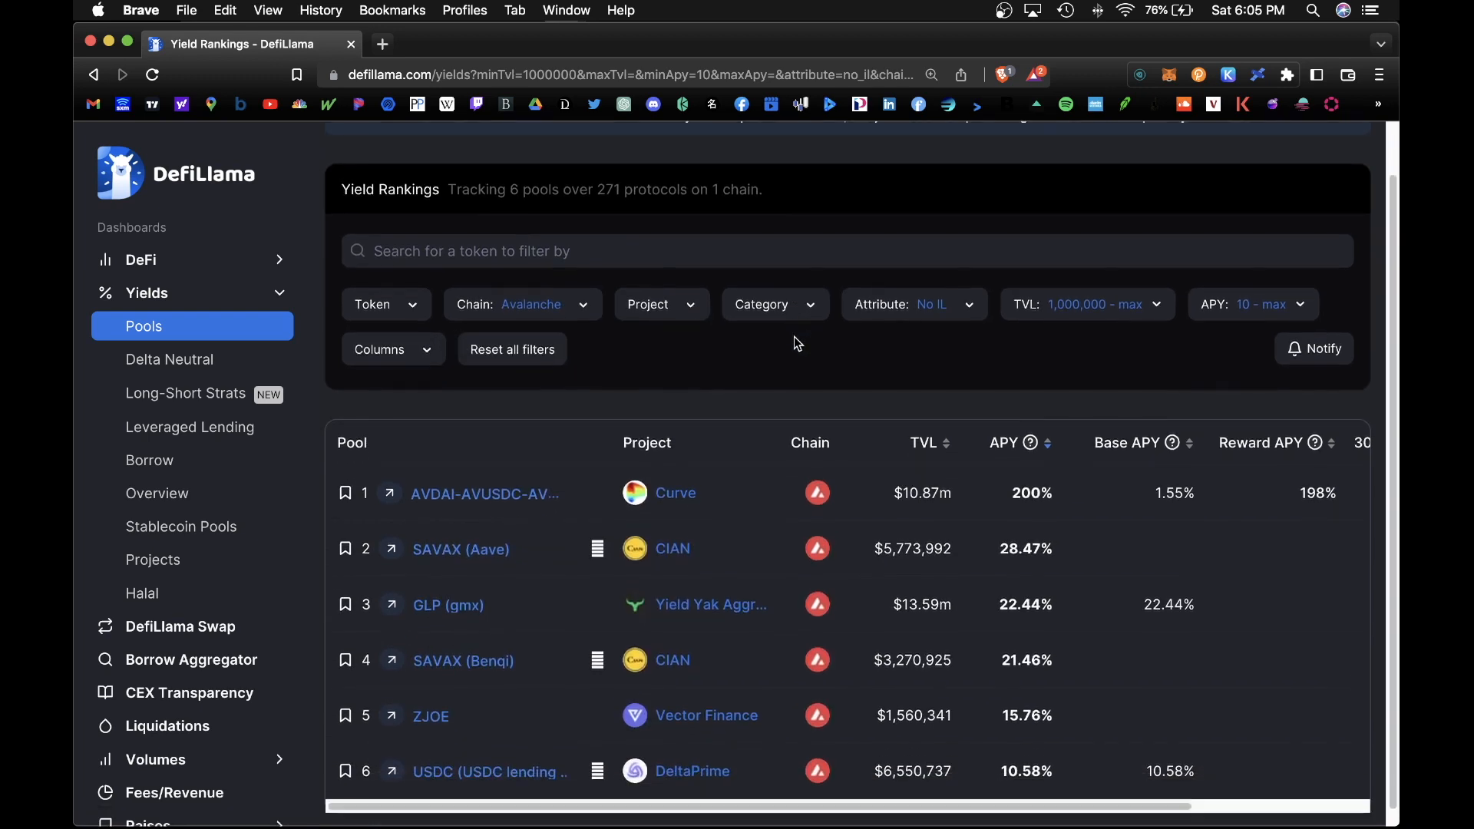
pyautogui.scroll(3)
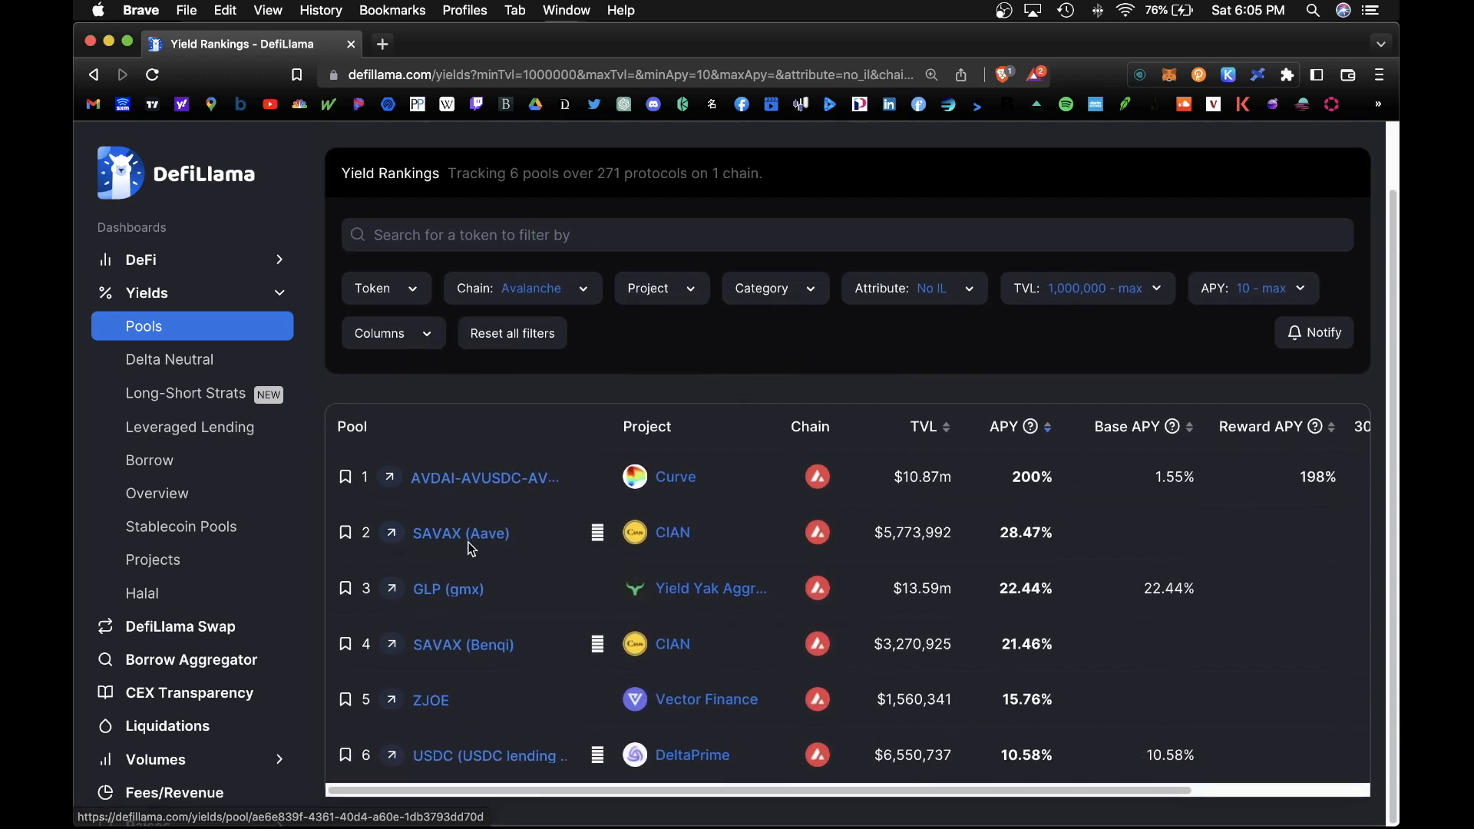
pyautogui.moveTo(672, 538)
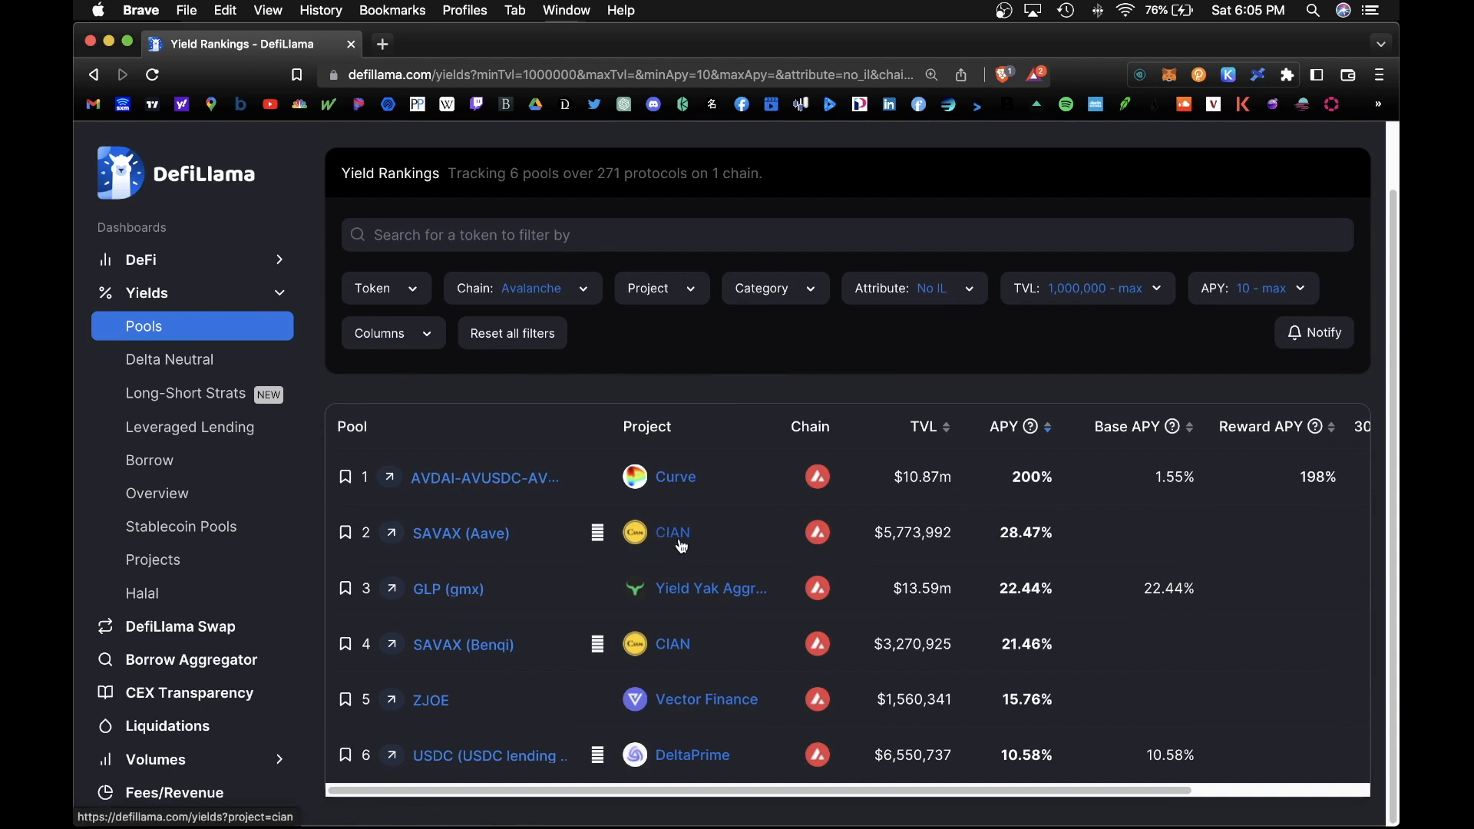
pyautogui.doubleClick(1026, 533)
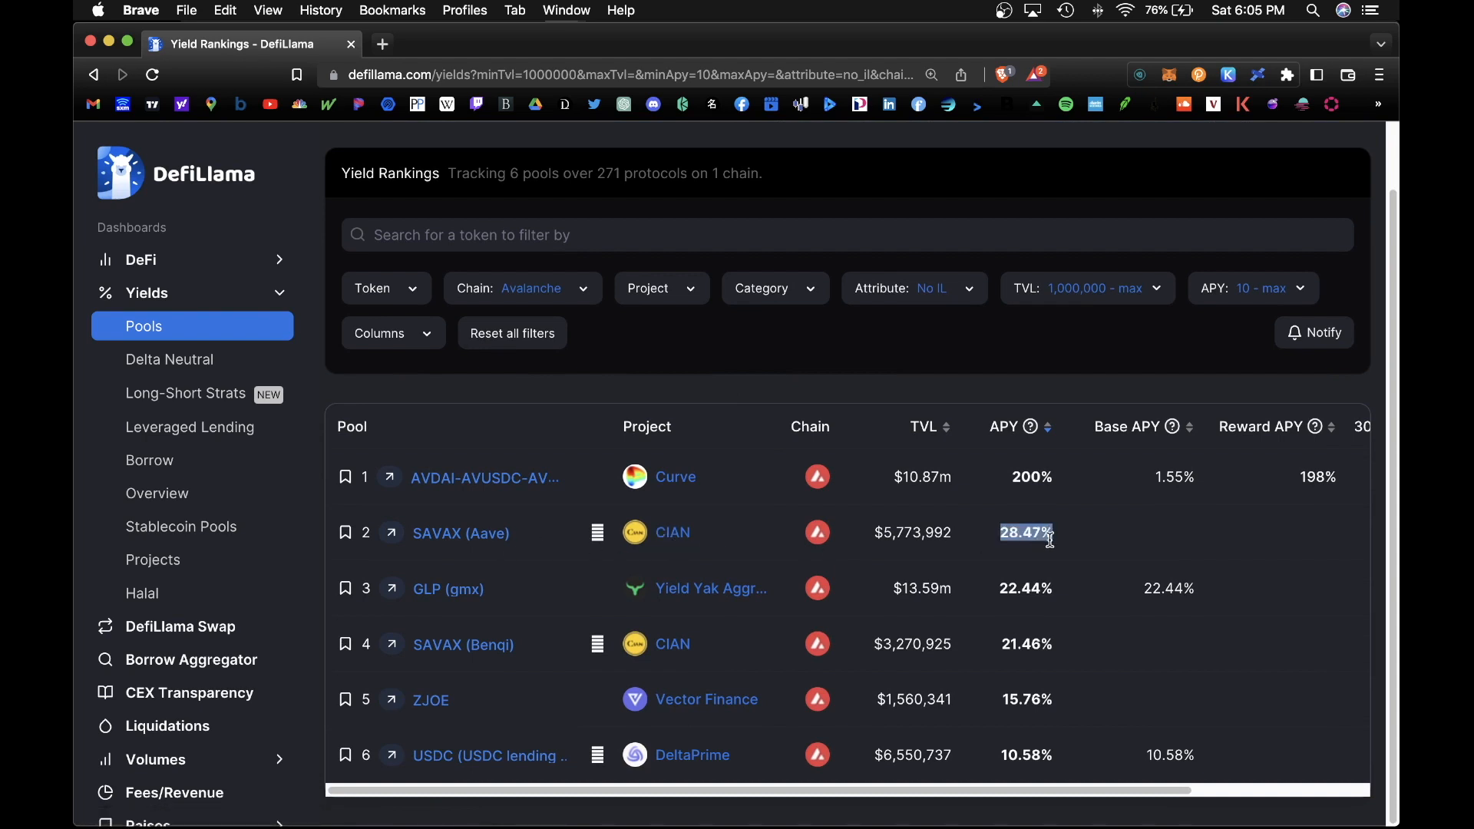
pyautogui.click(671, 532)
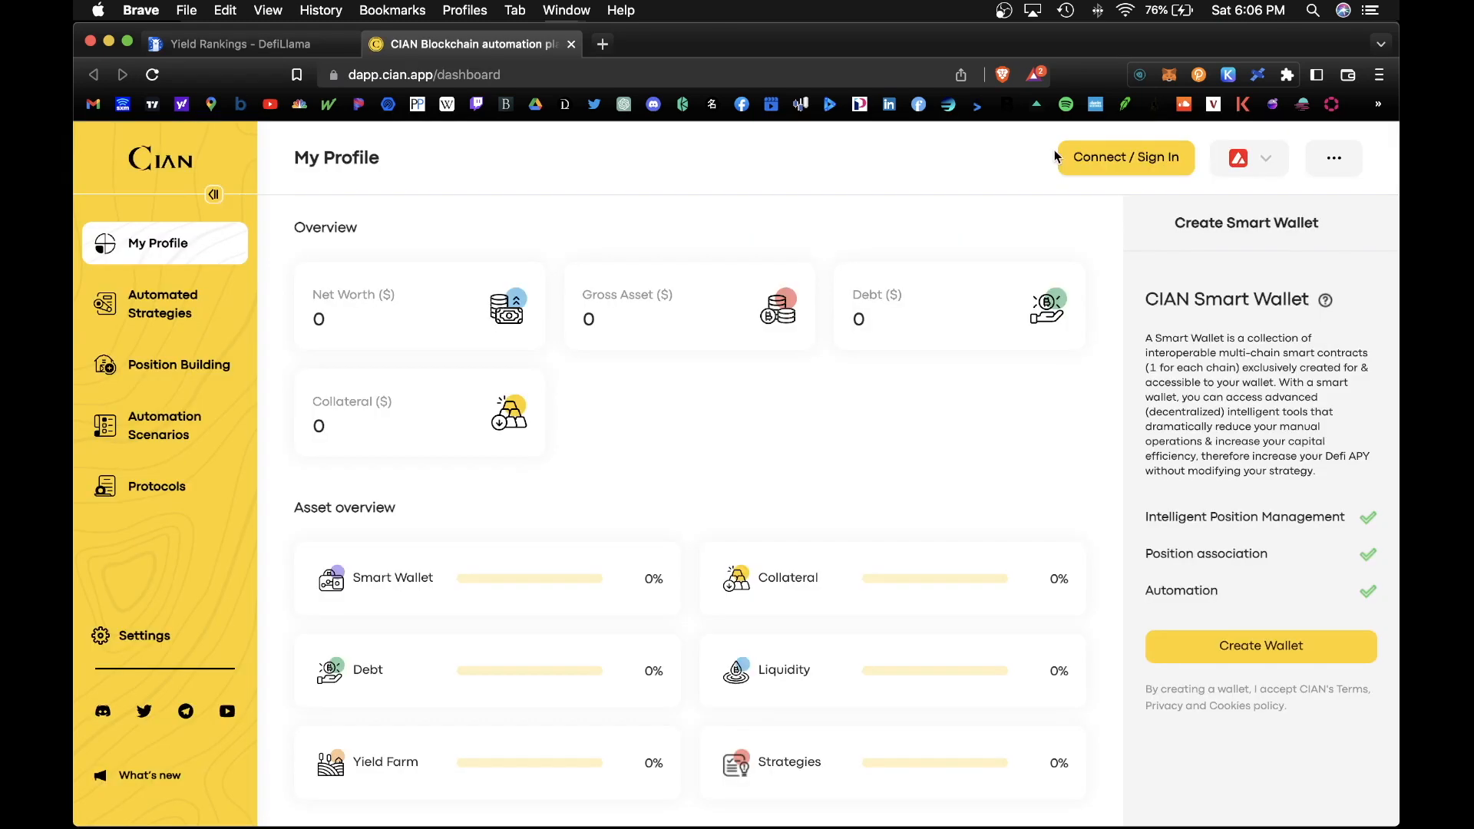
# Step: Review CIAN's sAVAX/AVAX Folding - AAVE strategy at 26.33% APY, its parameters and safety rating
pyautogui.click(164, 303)
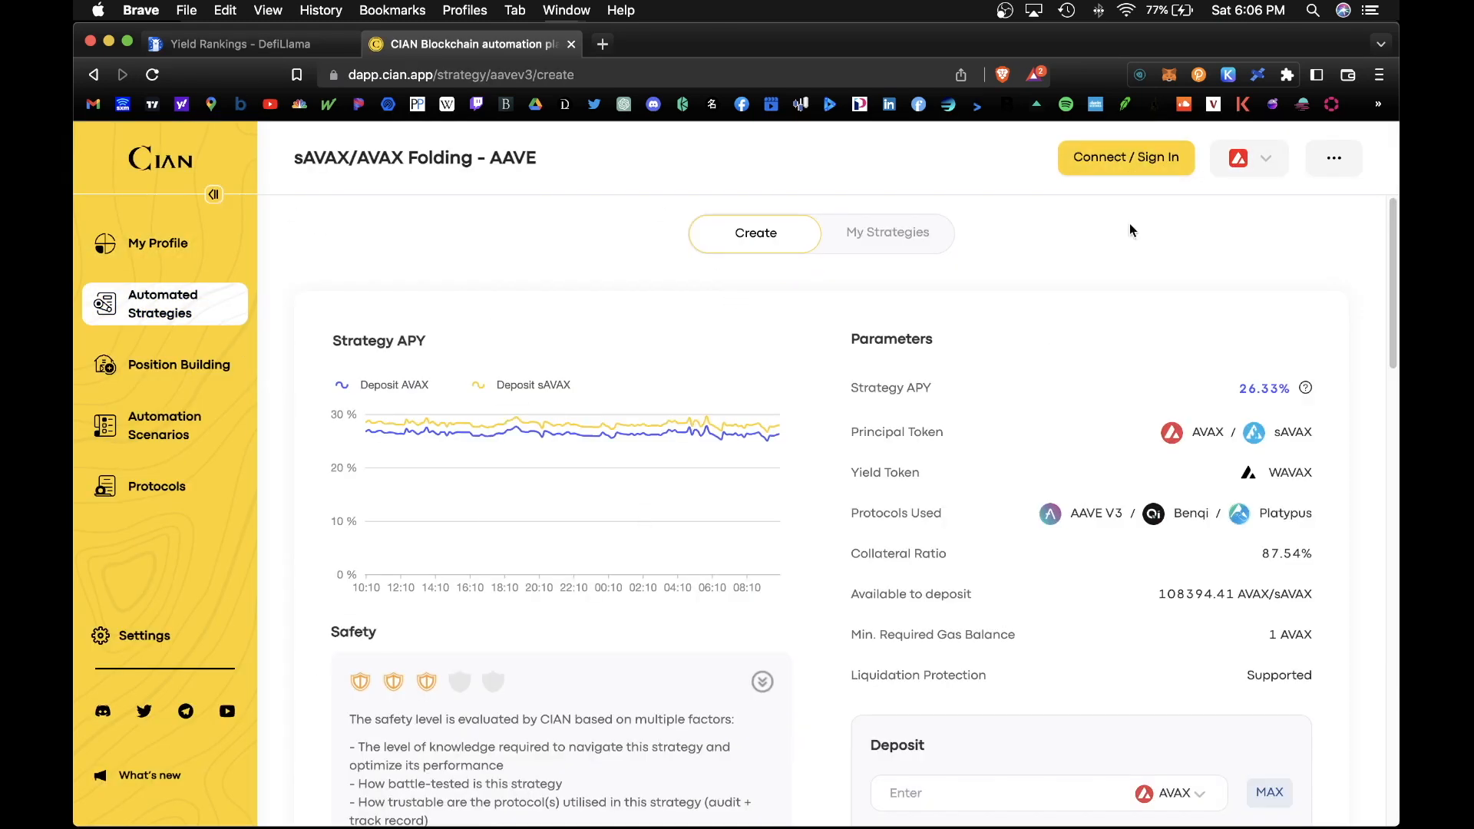
pyautogui.scroll(-3)
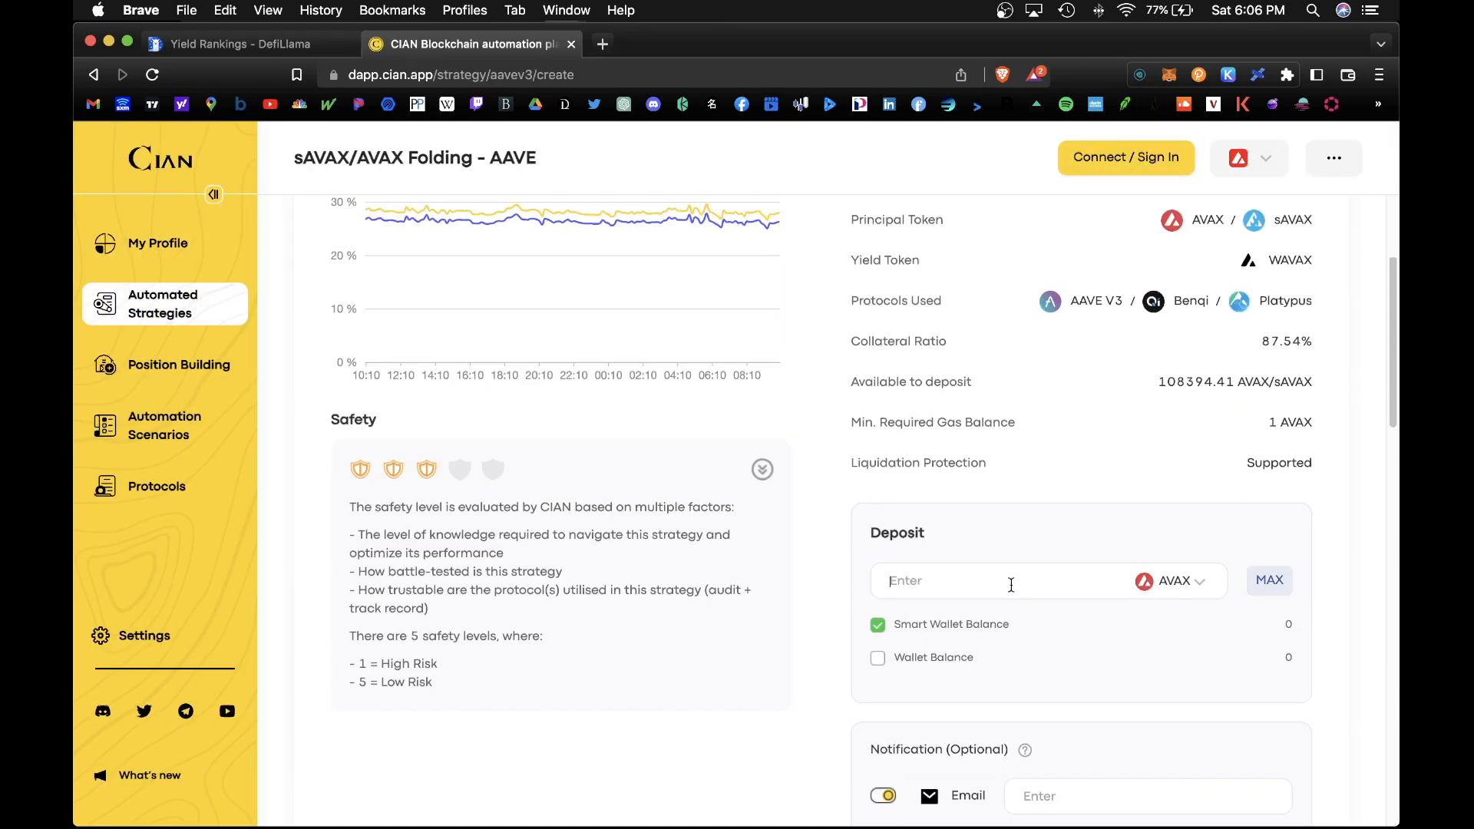
pyautogui.moveTo(1191, 638)
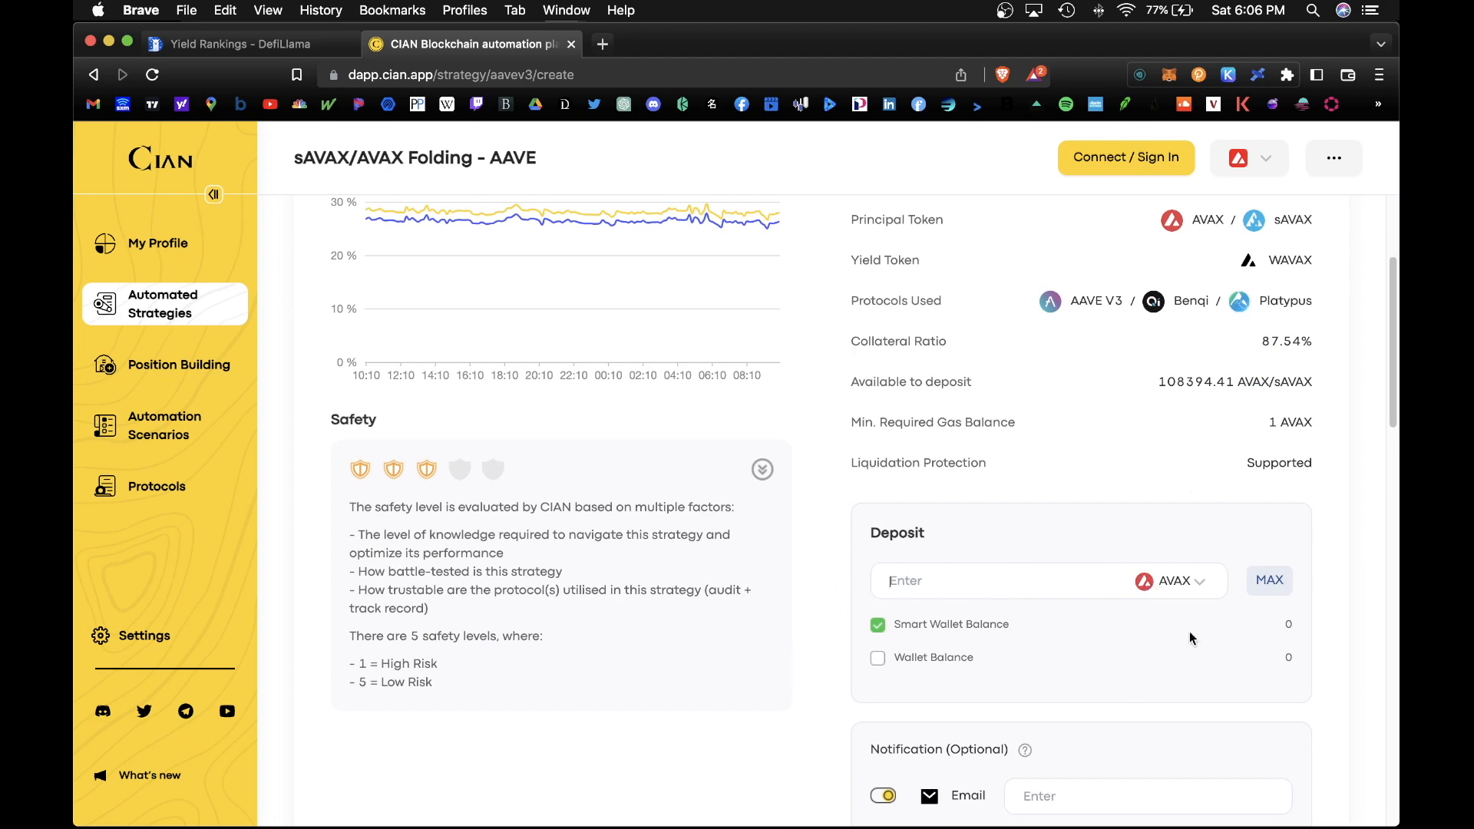
pyautogui.scroll(3)
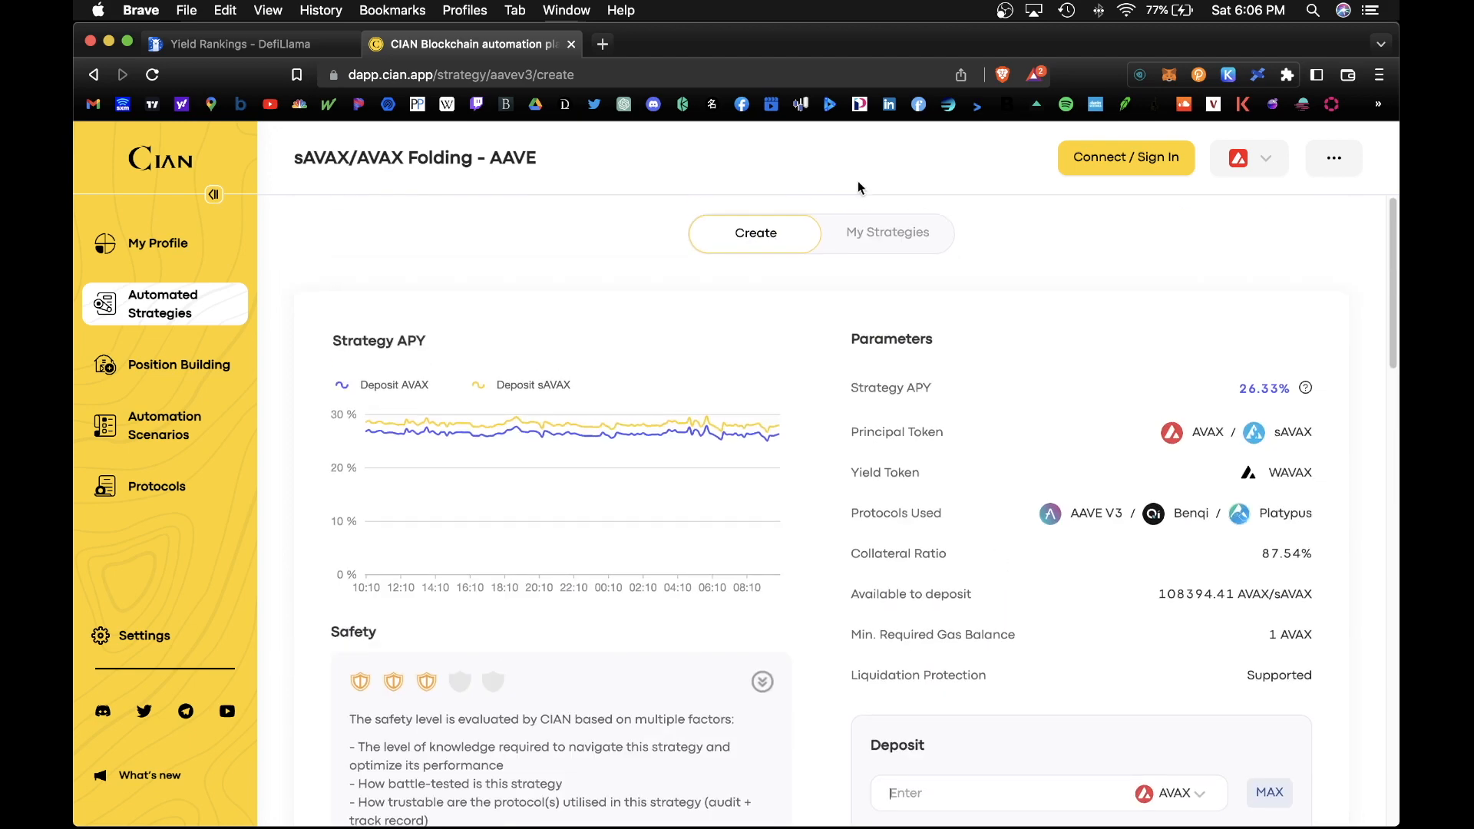
pyautogui.moveTo(764, 339)
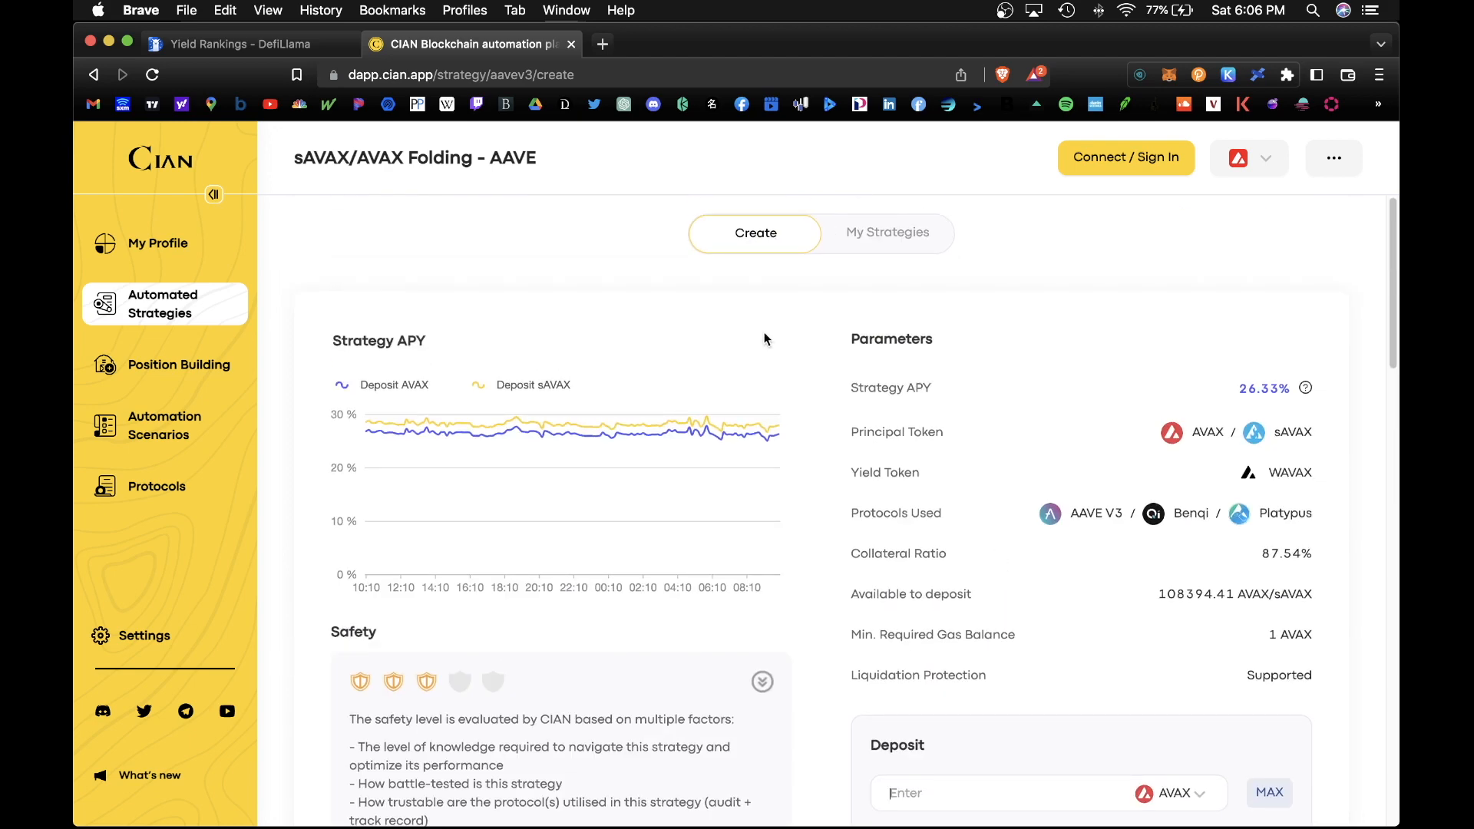
pyautogui.moveTo(671, 267)
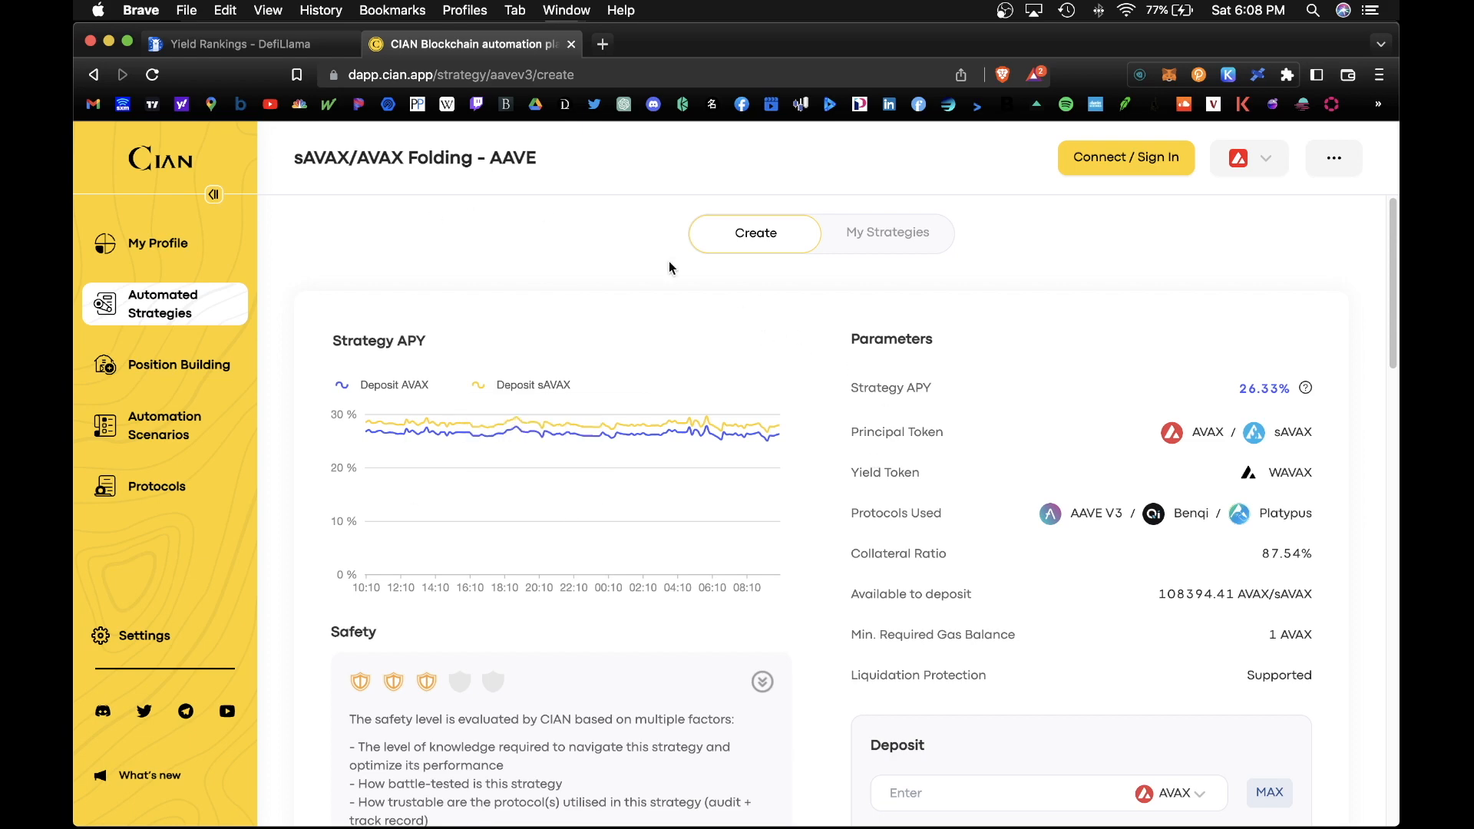
pyautogui.scroll(-3)
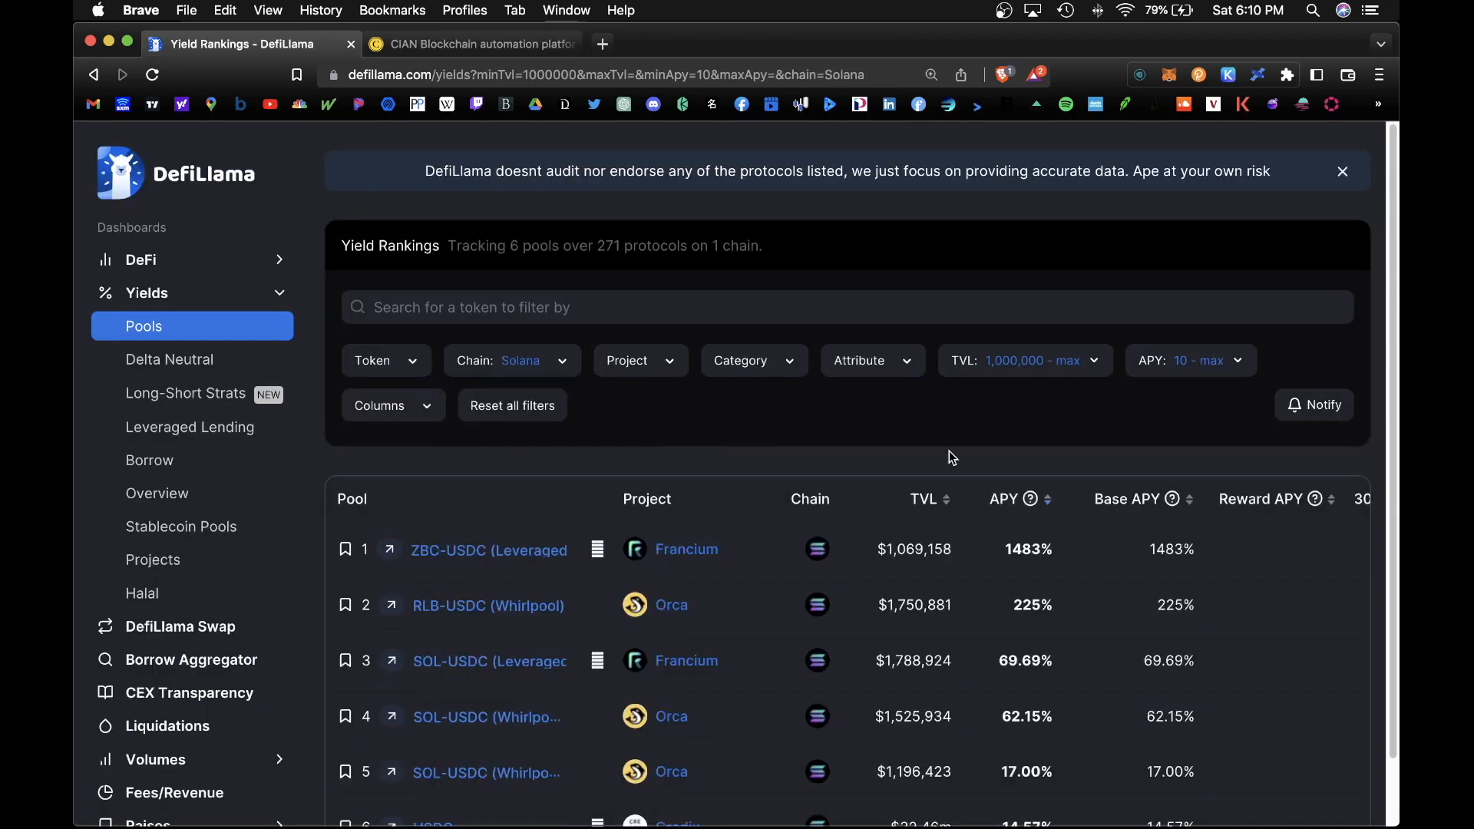
# Step: Sort the 6 Solana pools by APY, ending with Credix's USDC pool at 14.57%
pyautogui.click(1342, 170)
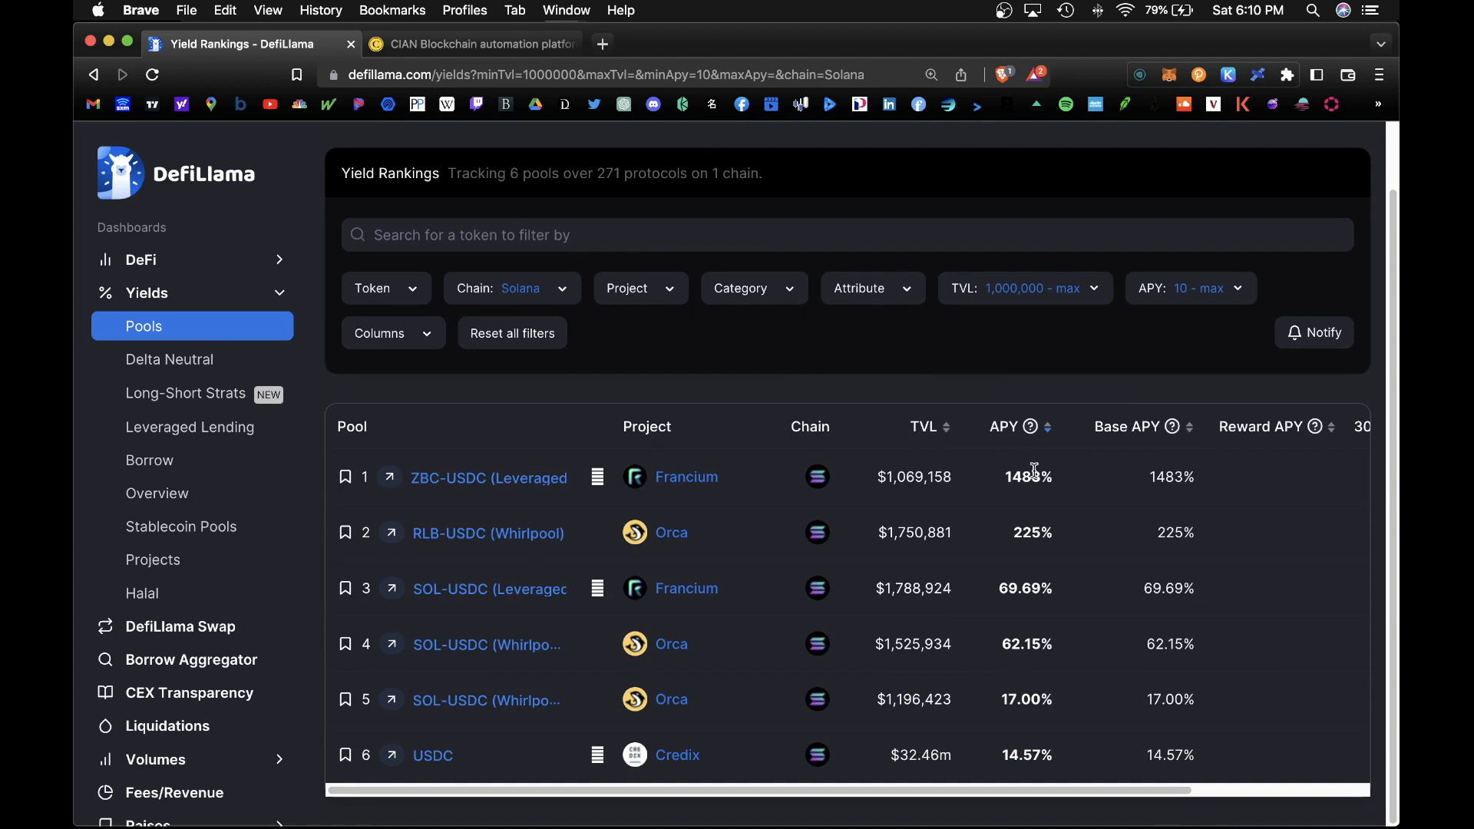
pyautogui.moveTo(1016, 502)
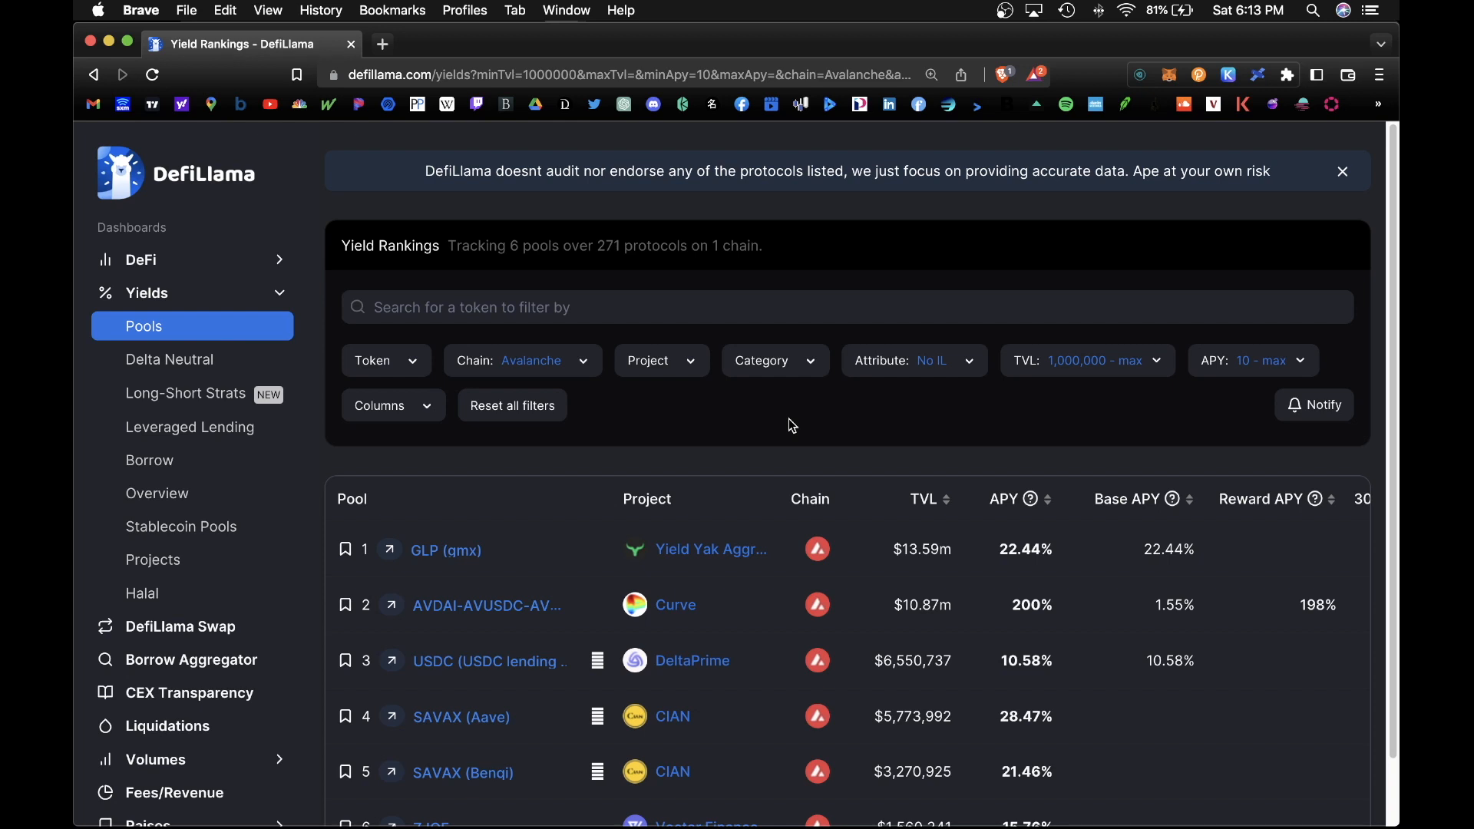
# Step: Filter Stablecoin Pools to at least 1,000,000 TVL and 10% APY, leaving 50 pools
pyautogui.click(181, 525)
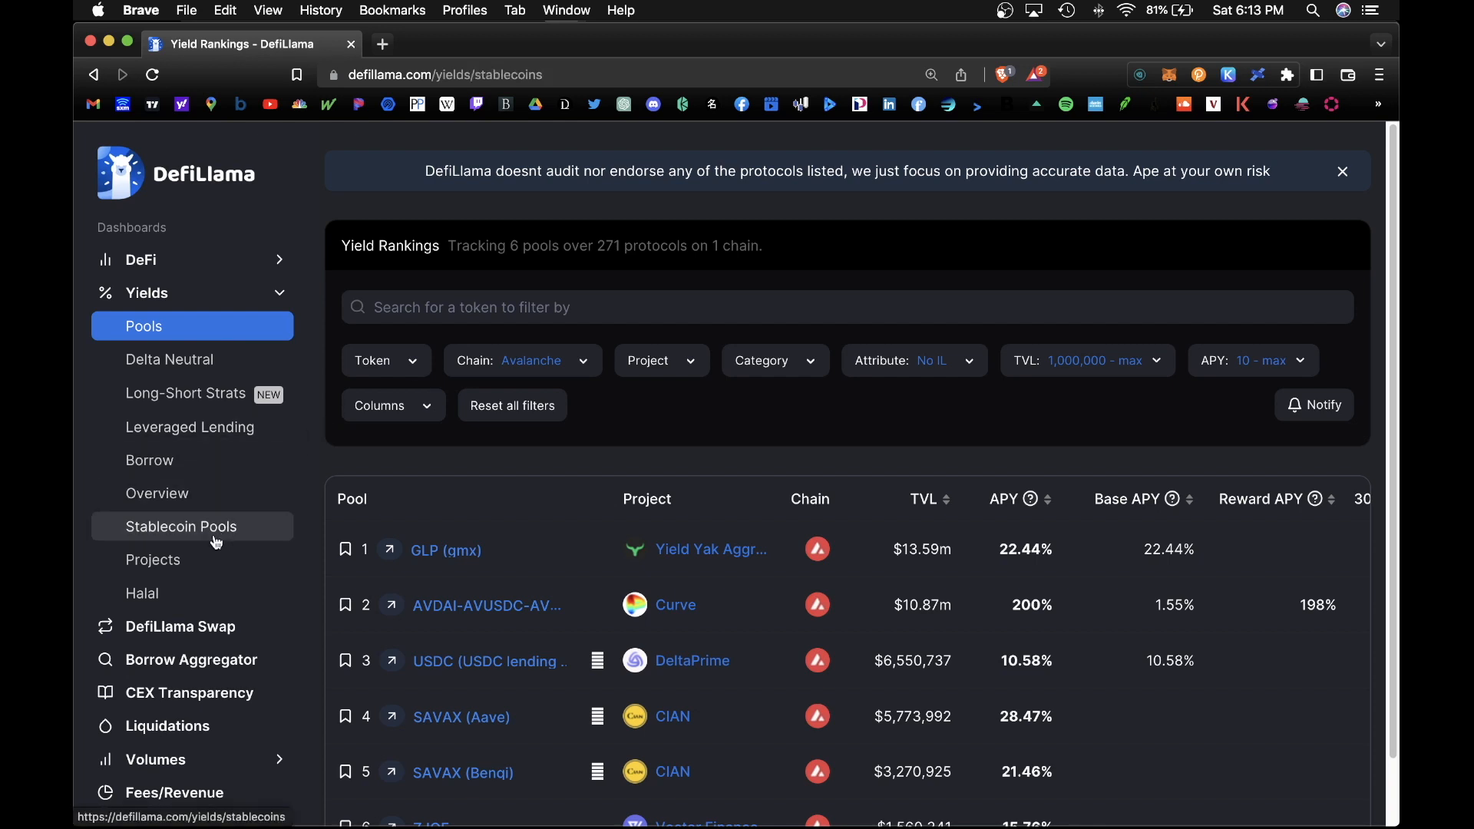
pyautogui.click(182, 527)
pyautogui.write('100')
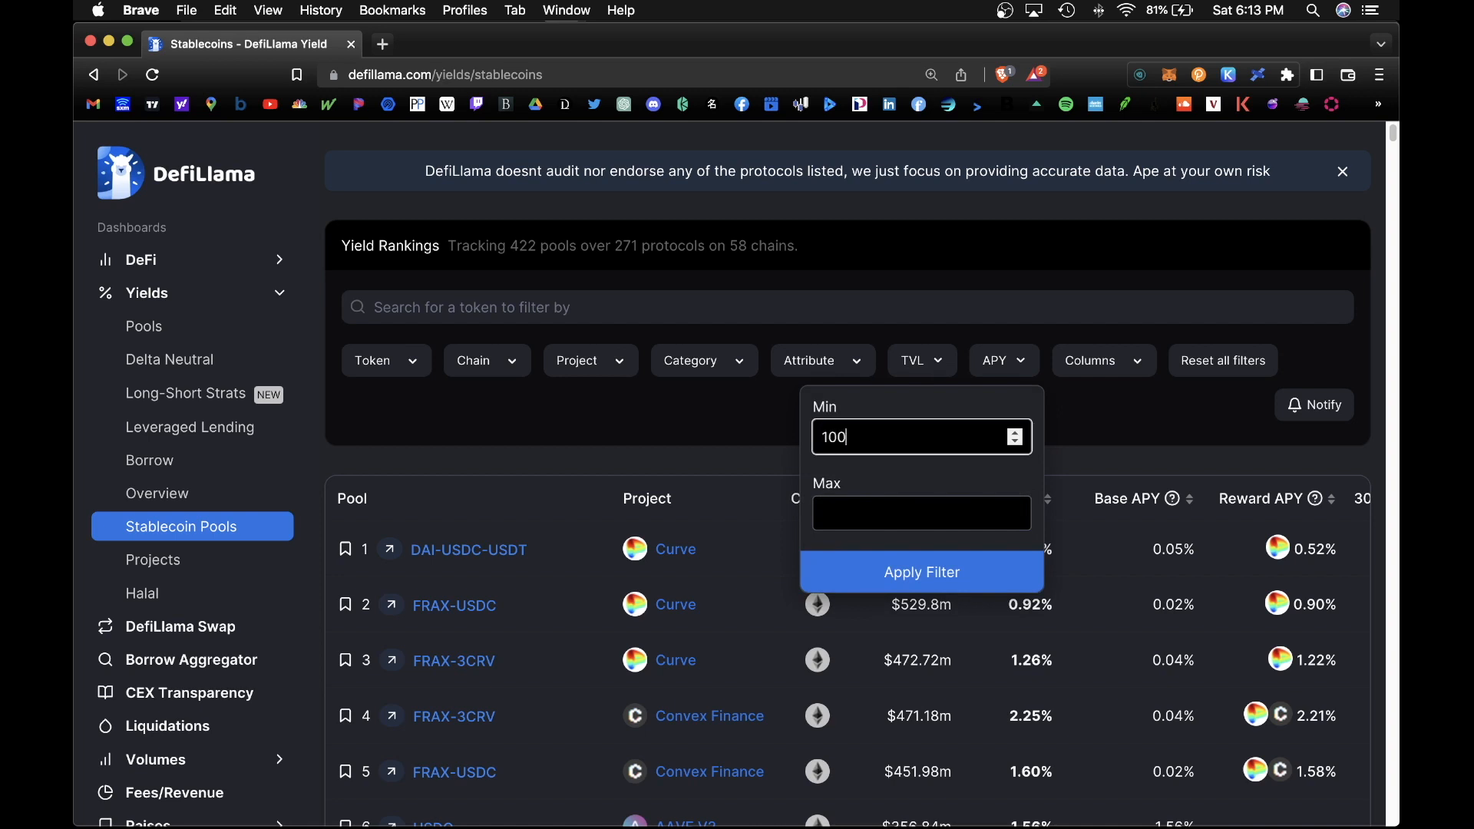
pyautogui.click(921, 571)
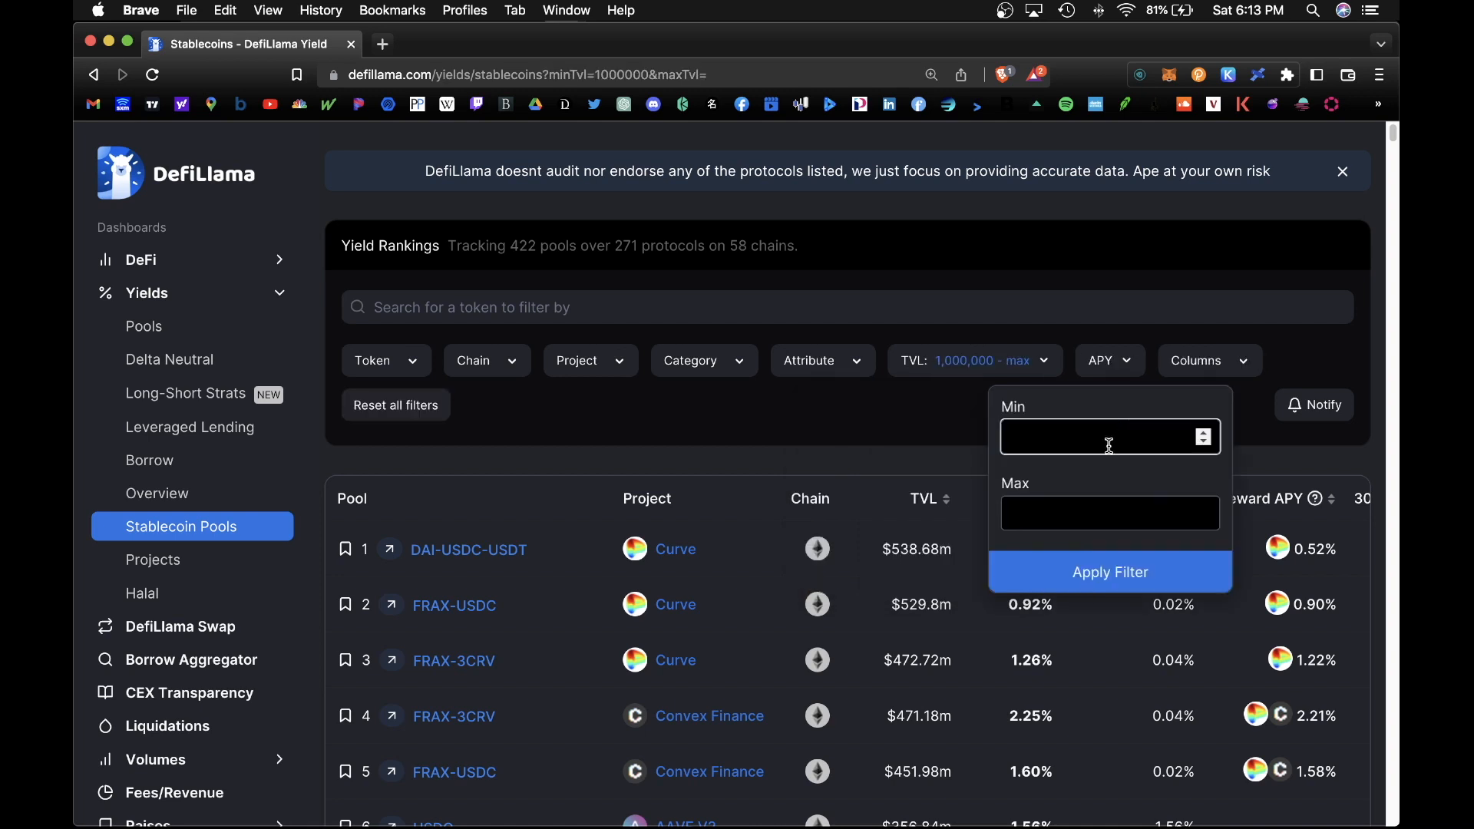
pyautogui.click(1108, 571)
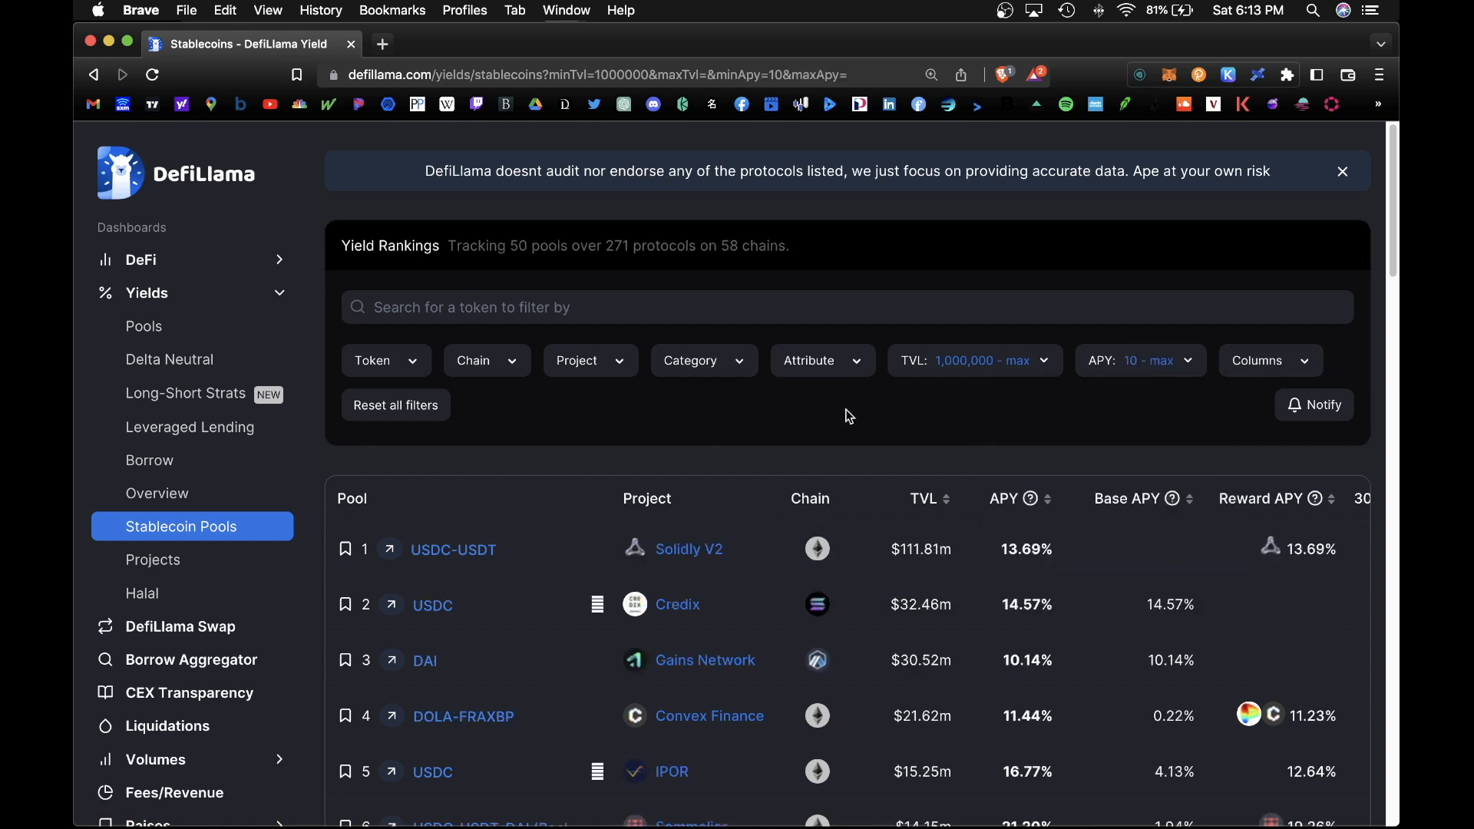
pyautogui.click(808, 359)
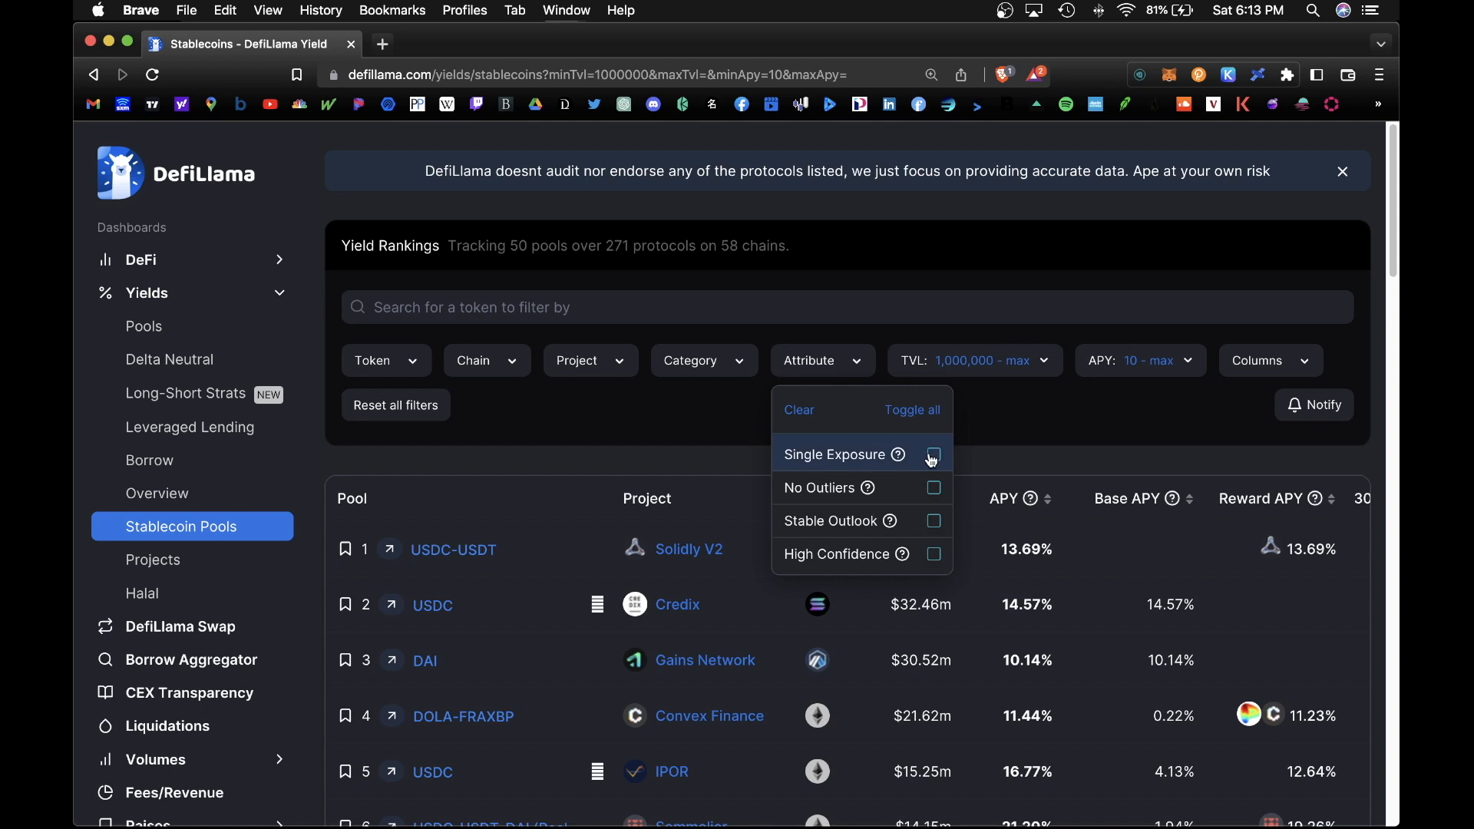
# Step: Keep only single-exposure, stable-outlook pools and rank the resulting 7 by highest APY
pyautogui.click(932, 454)
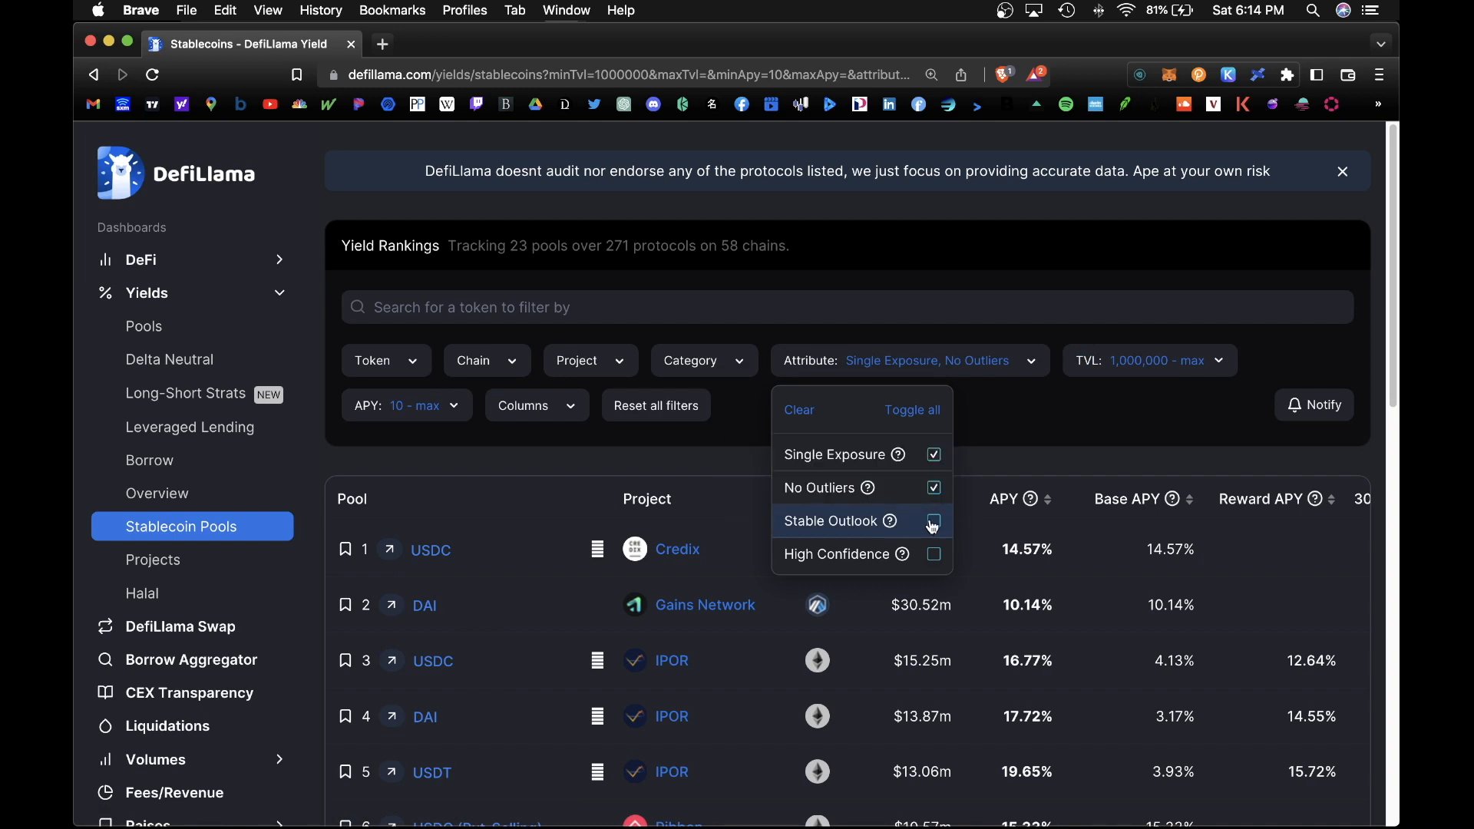
pyautogui.click(932, 520)
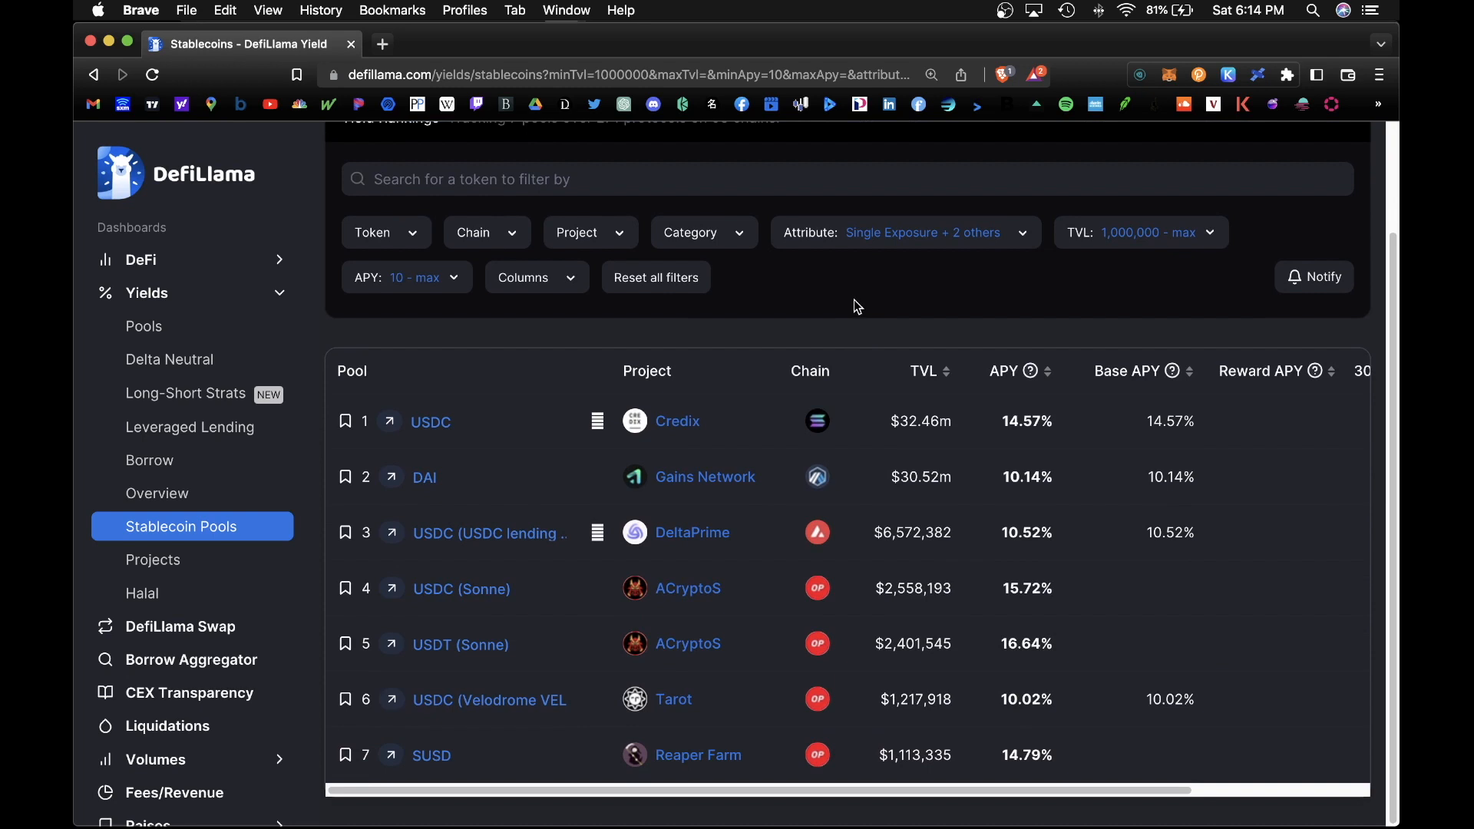
pyautogui.moveTo(1007, 373)
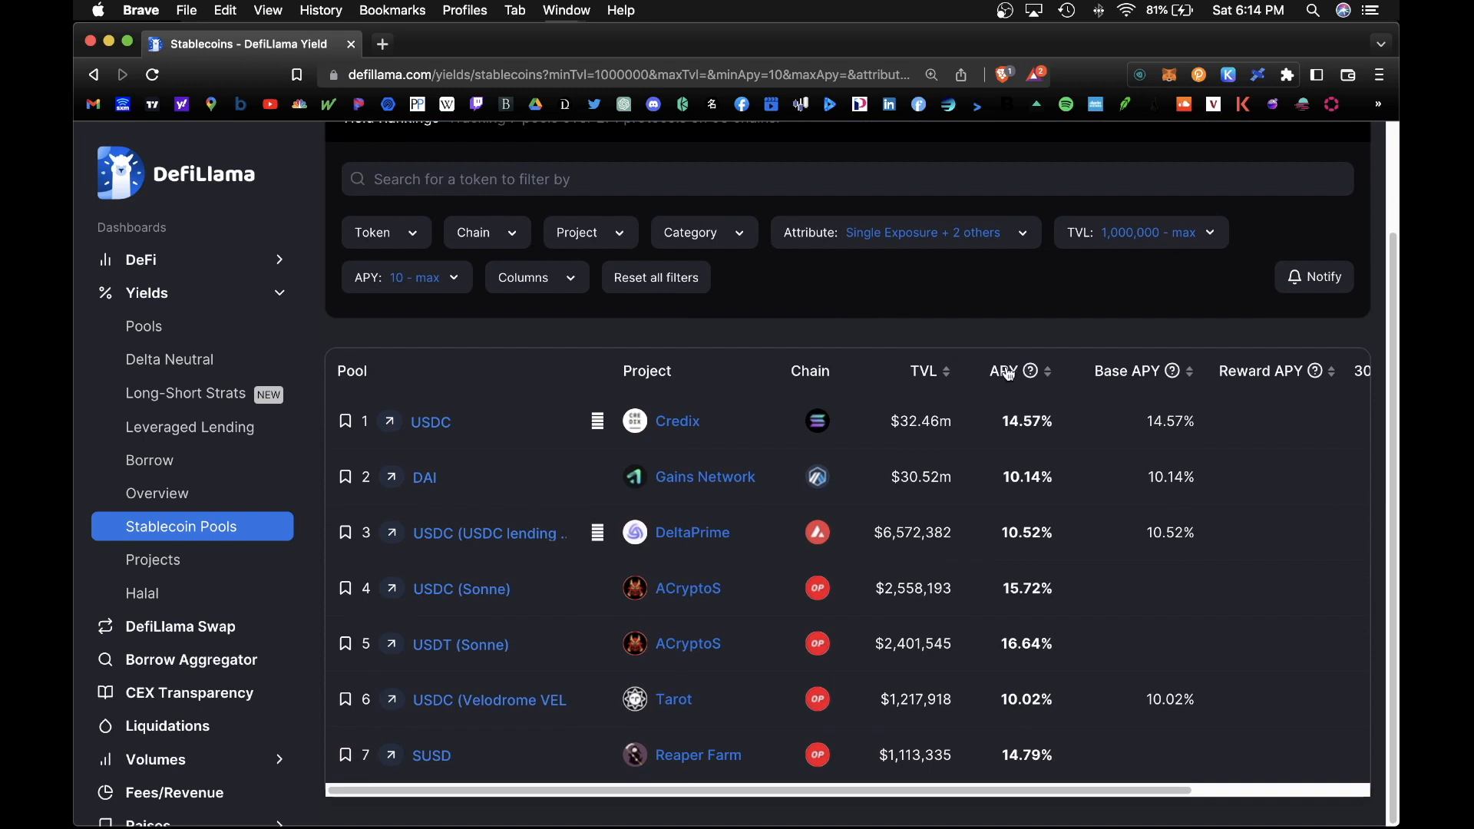
pyautogui.click(1045, 370)
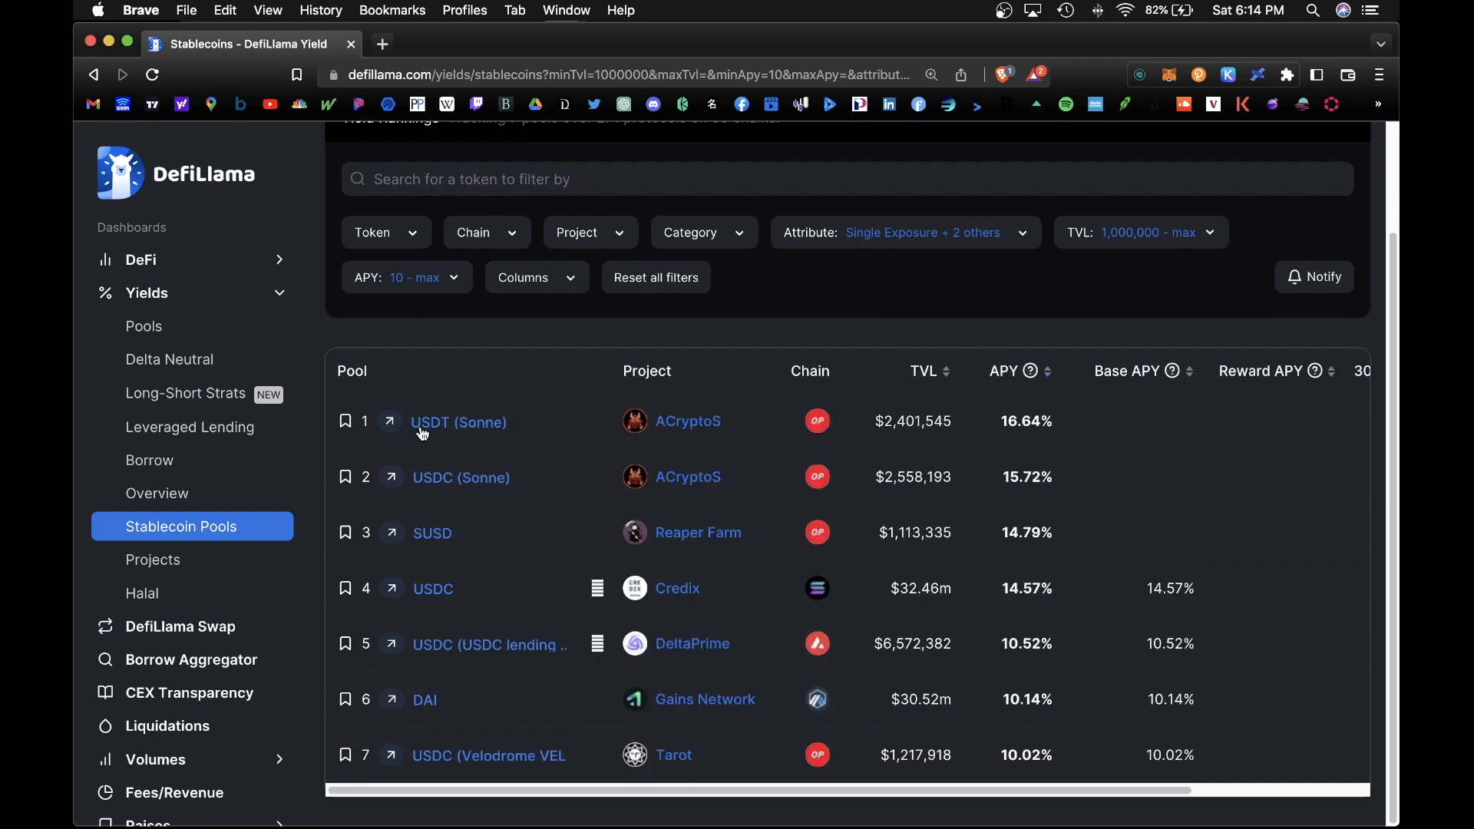
pyautogui.moveTo(815, 421)
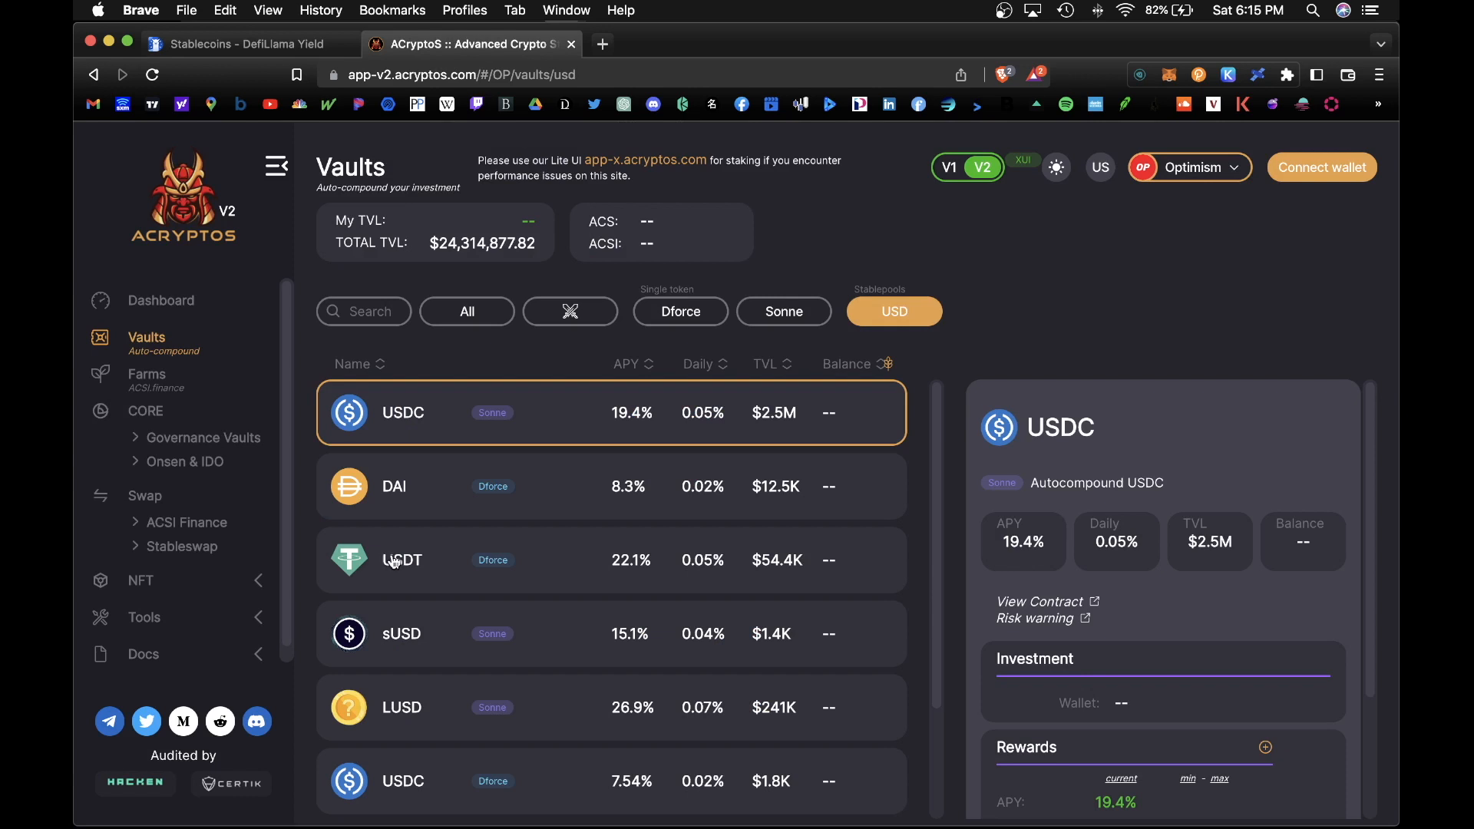
# Step: Show the Dforce USDT vault's 22.1% APY details and rewards on ACryptoS
pyautogui.click(413, 559)
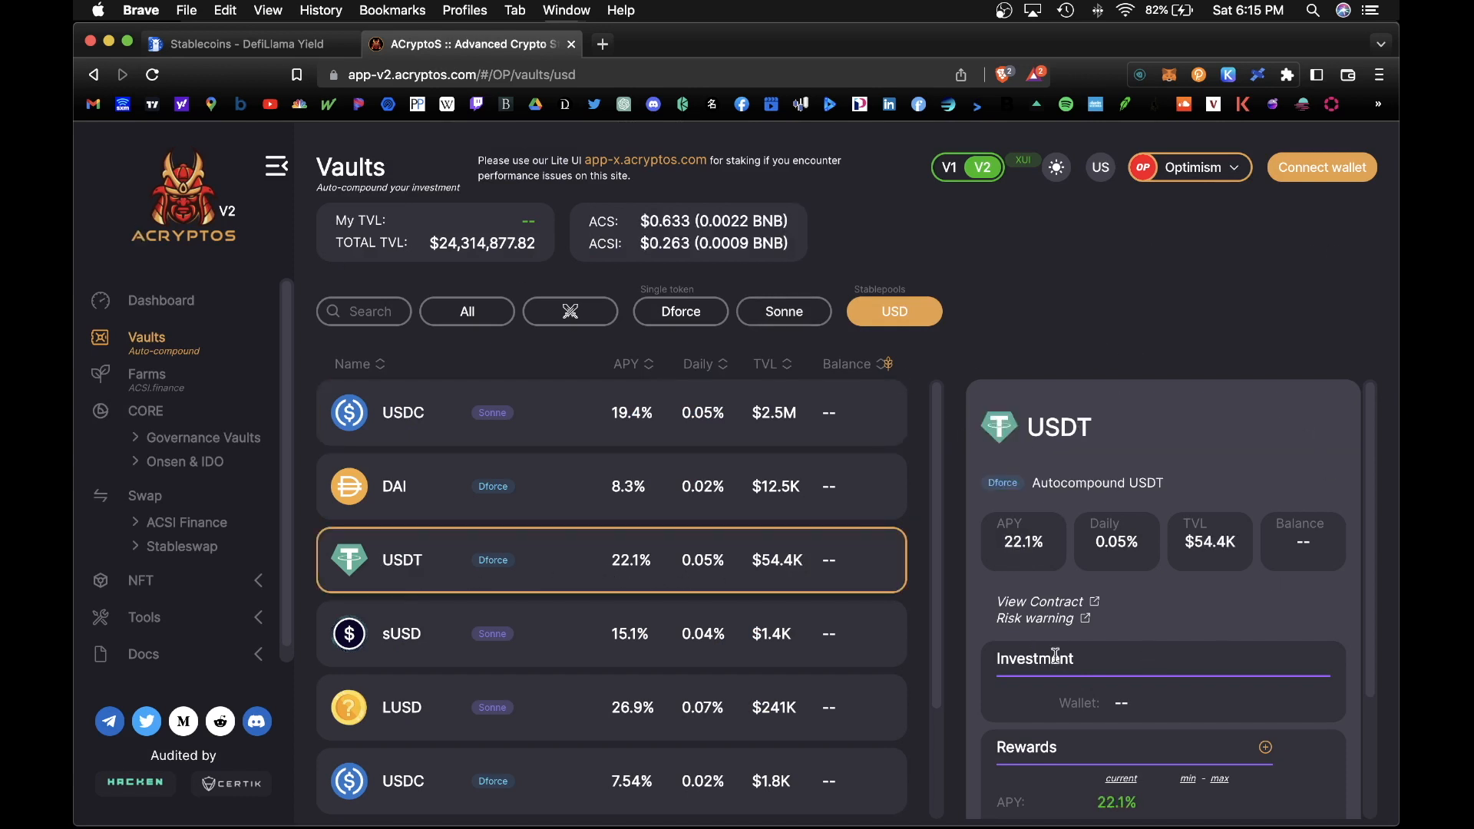
pyautogui.moveTo(1023, 562)
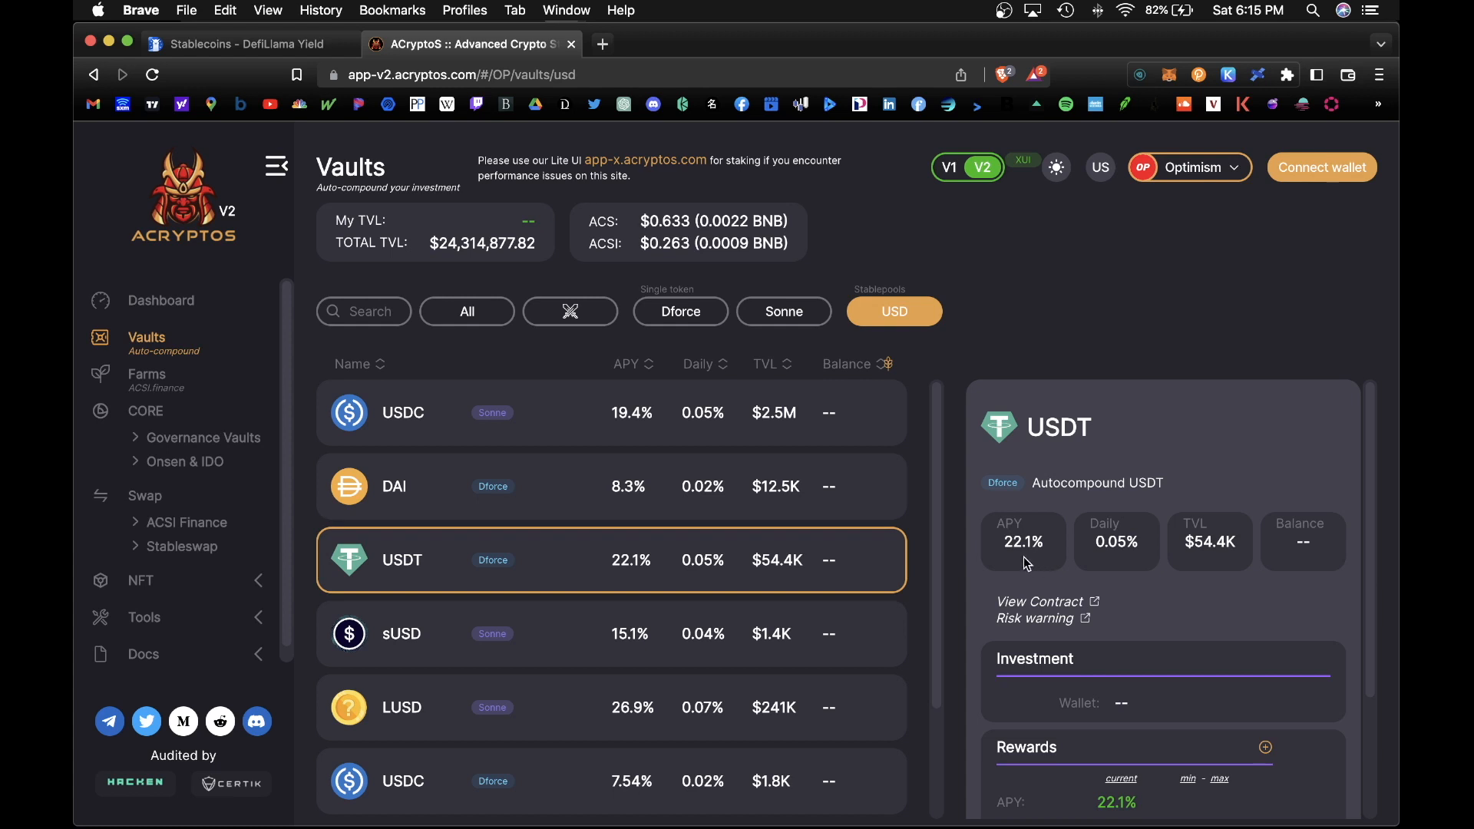
pyautogui.moveTo(1083, 531)
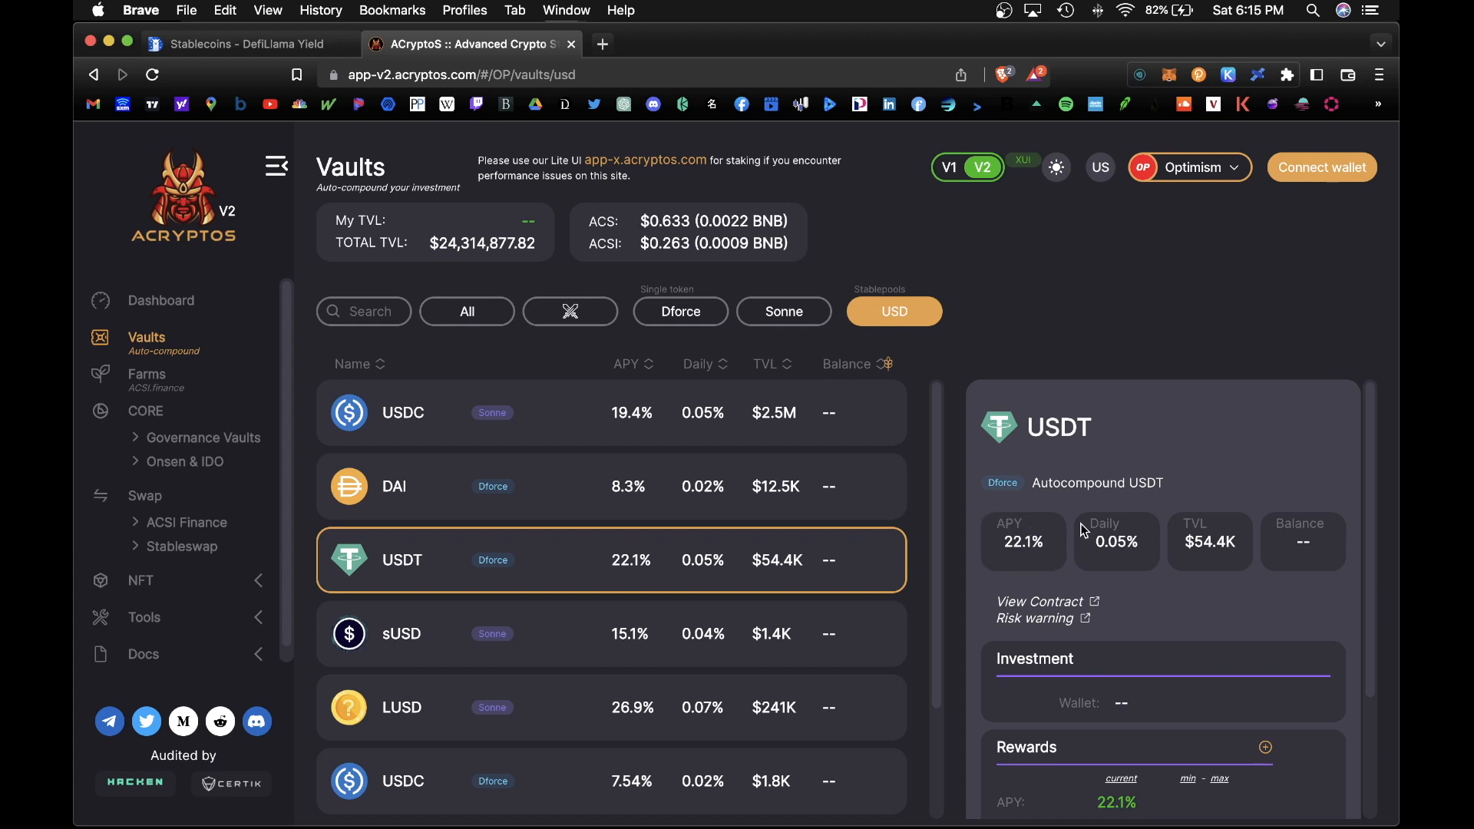
pyautogui.moveTo(1363, 123)
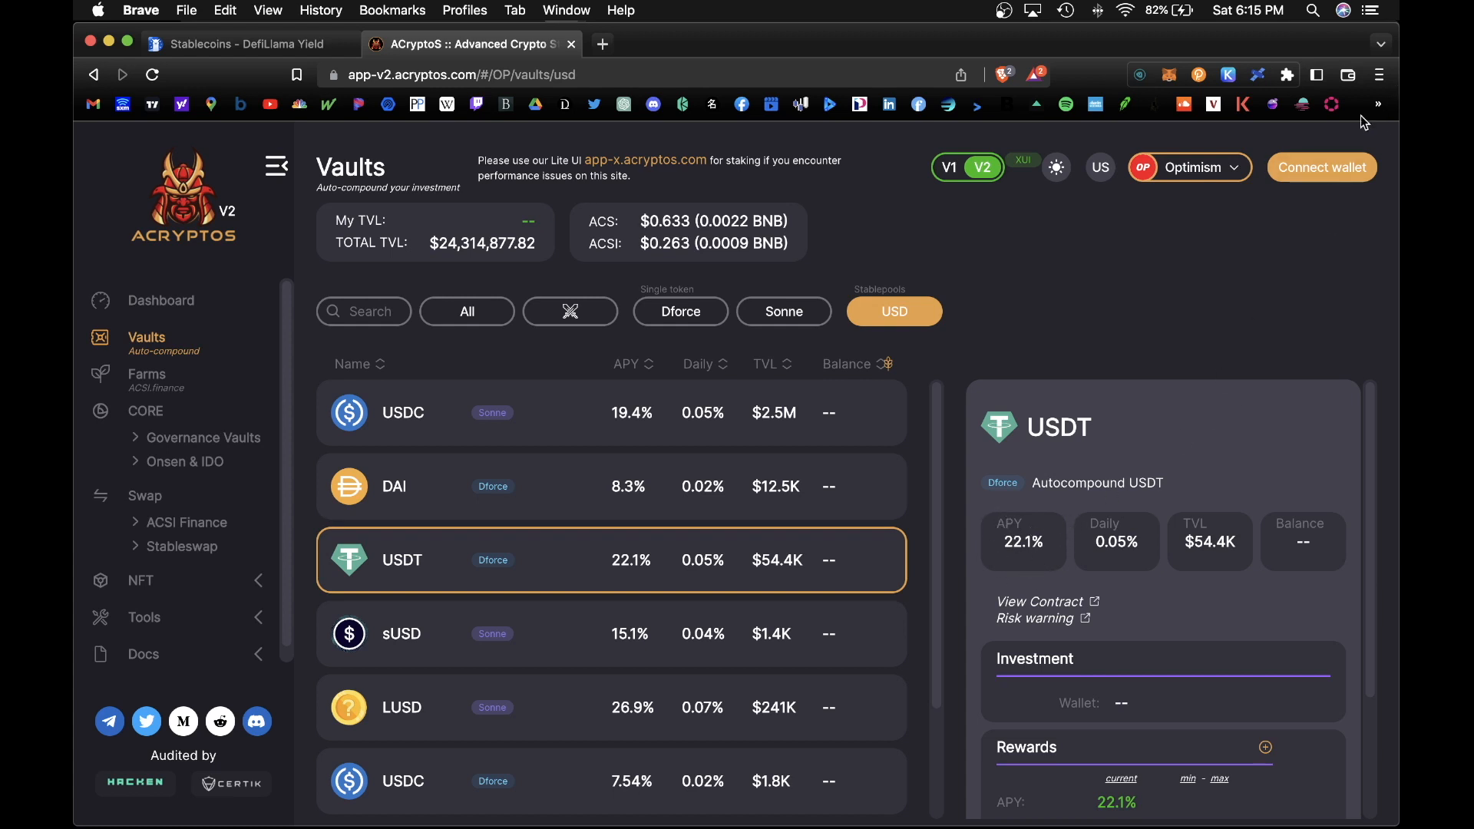
pyautogui.scroll(-3)
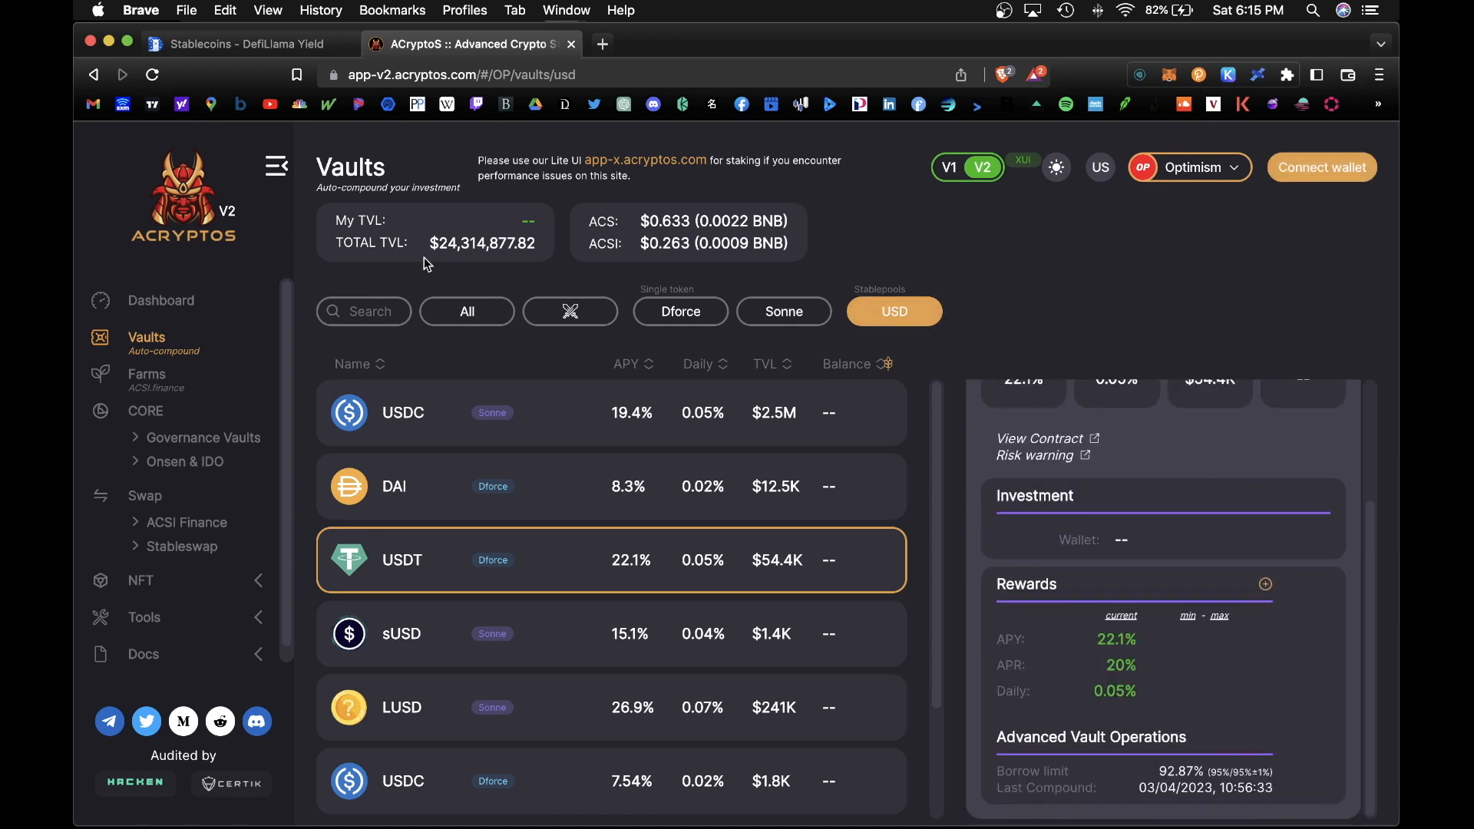
pyautogui.moveTo(295, 291)
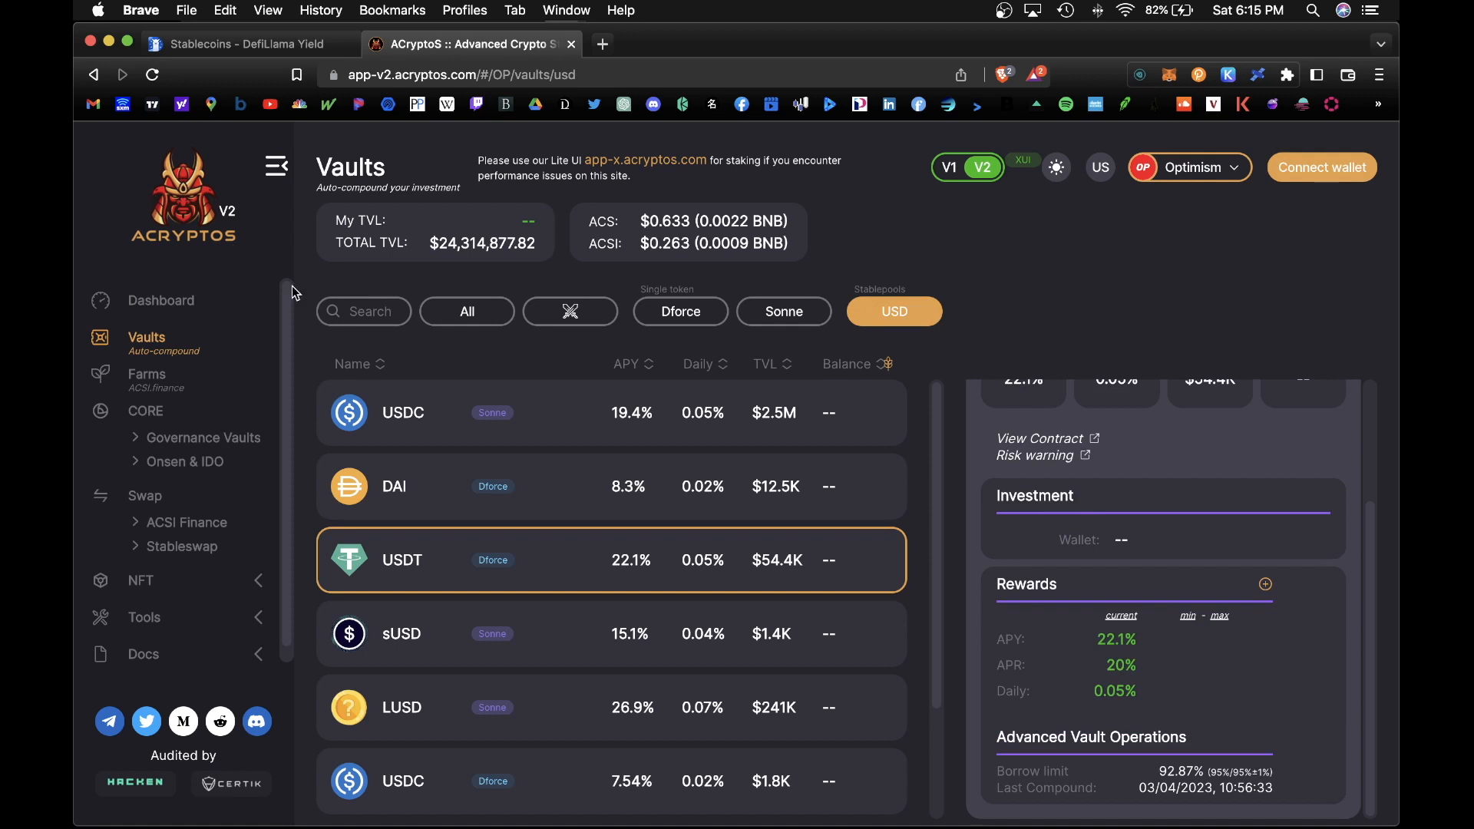
pyautogui.moveTo(1013, 274)
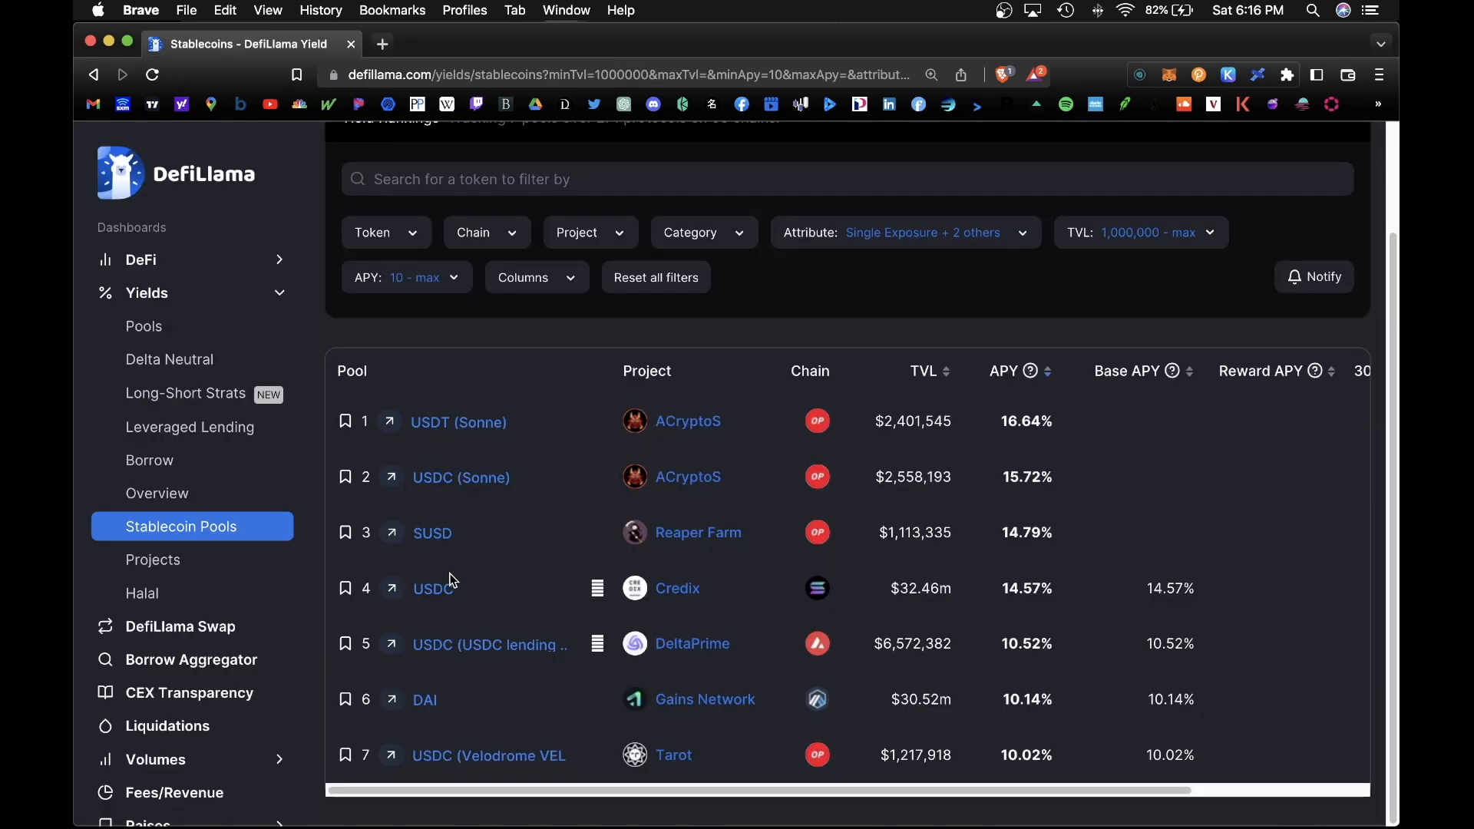
pyautogui.moveTo(690, 602)
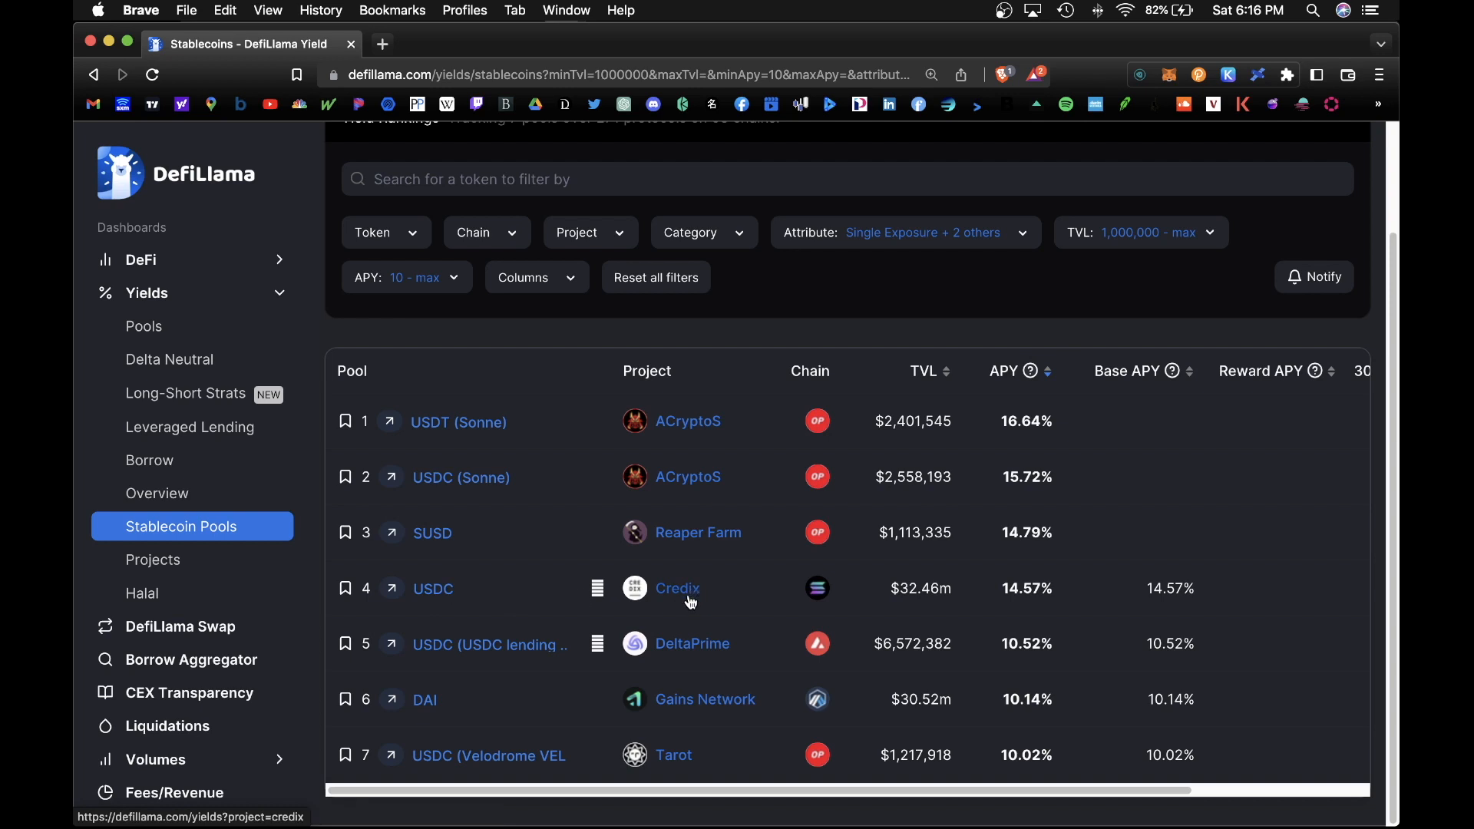
pyautogui.moveTo(817, 588)
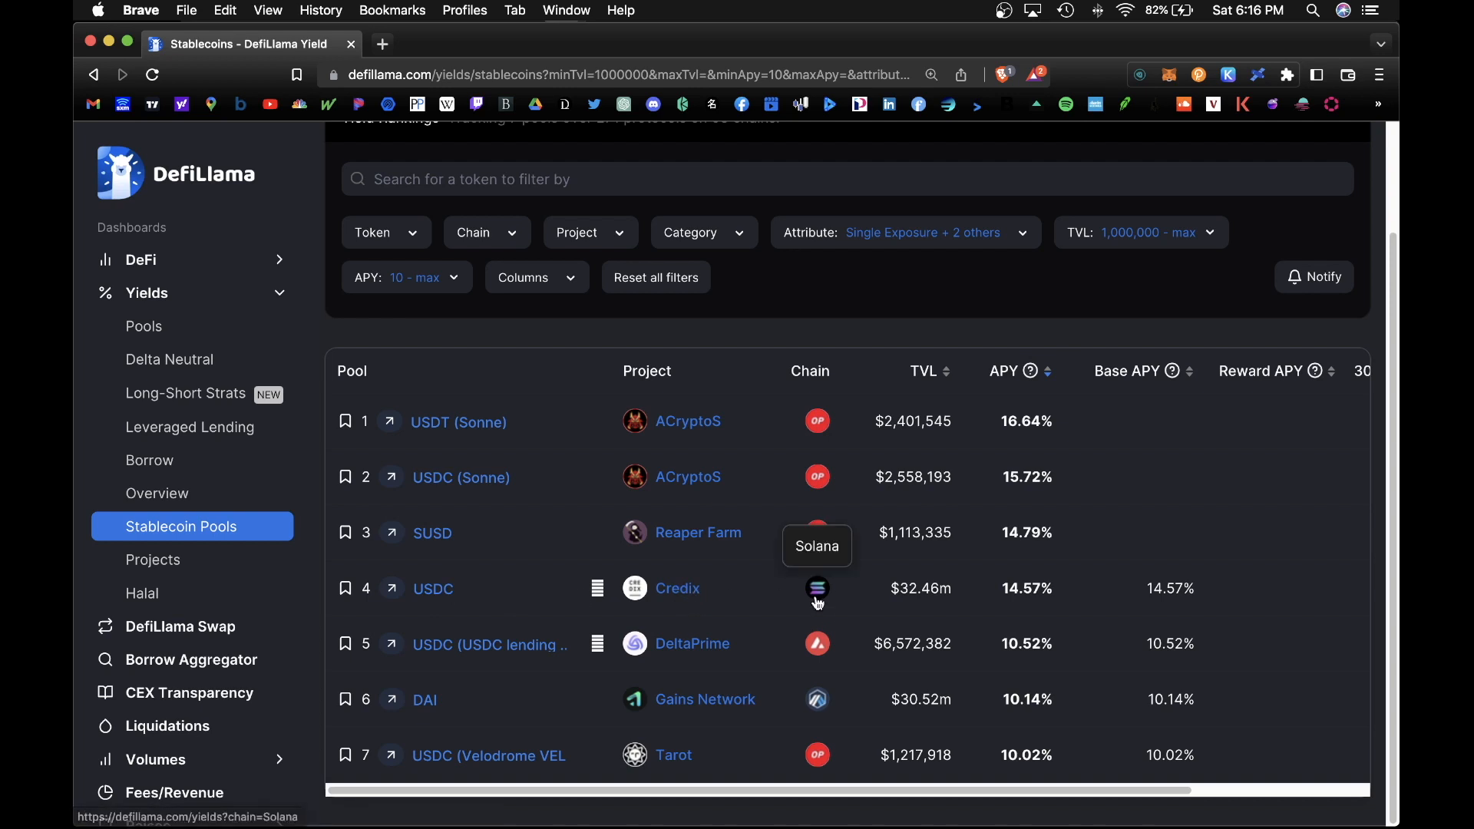
pyautogui.moveTo(1059, 601)
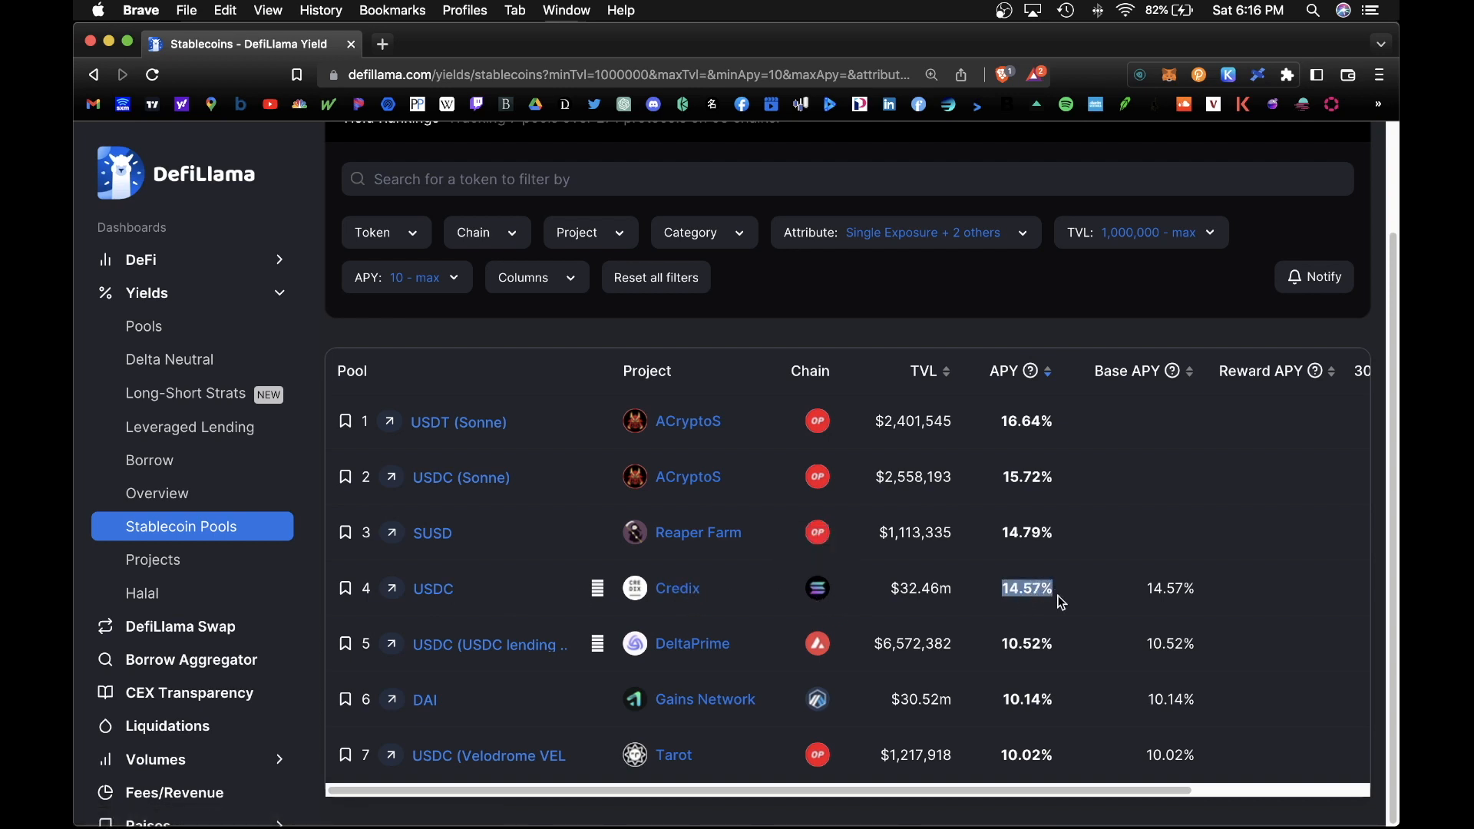
# Step: Follow the external link of the Credix USDC pool on Solana to its website
pyautogui.click(675, 587)
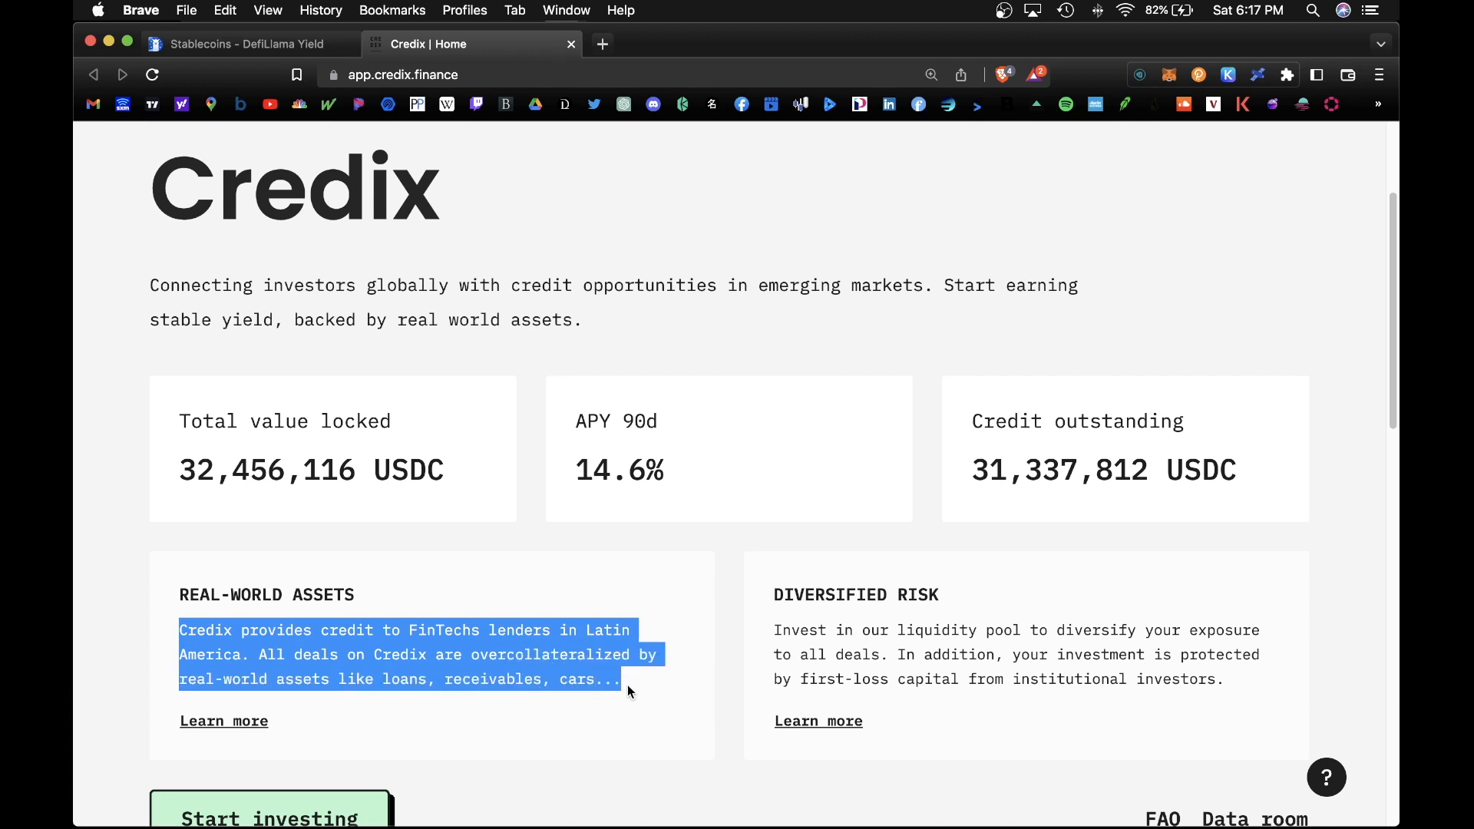
# Step: Review Credix's homepage details, marking the 14.6% 90-day APY label
pyautogui.scroll(-3)
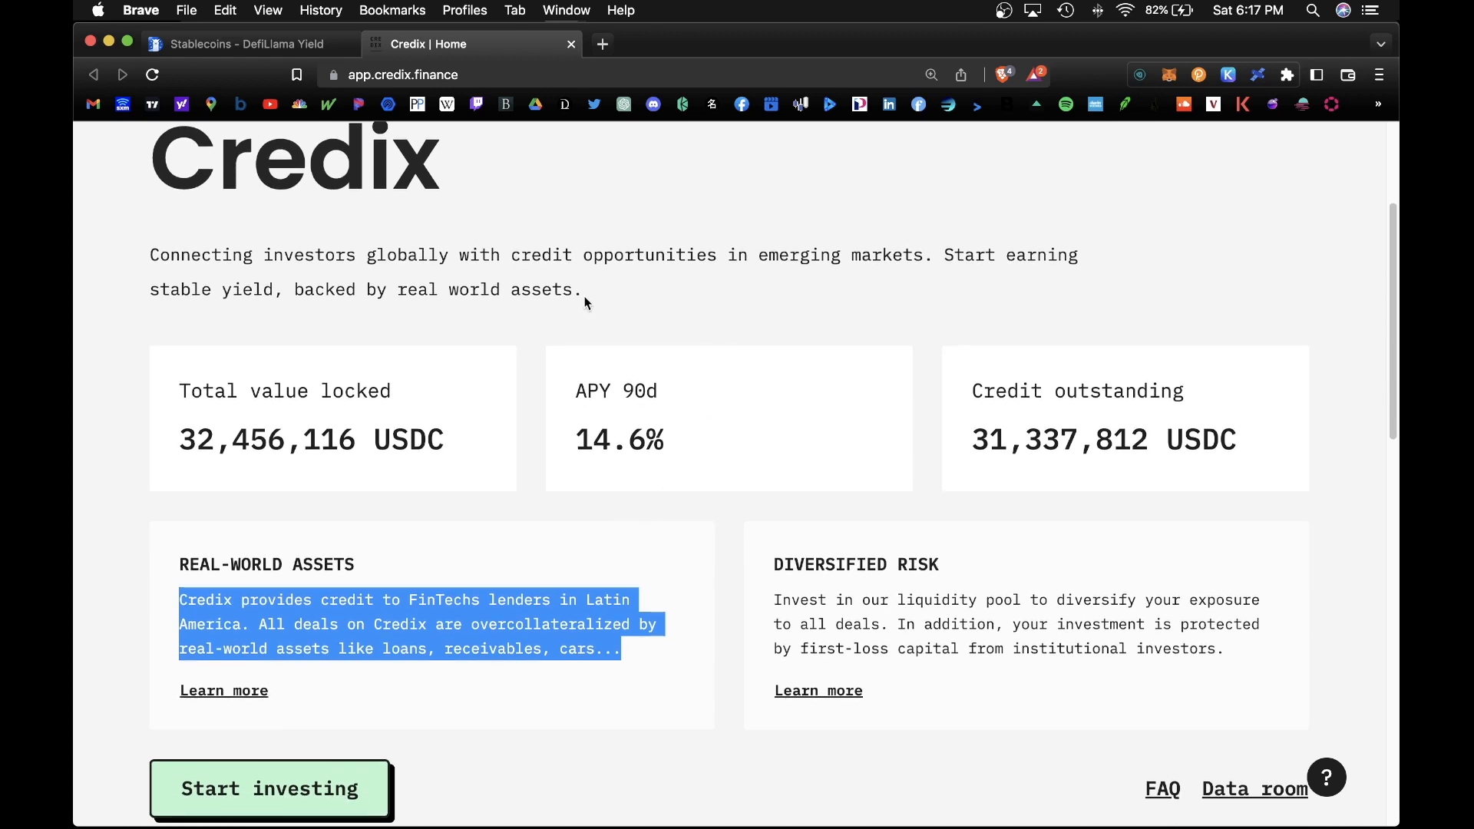
pyautogui.moveTo(618, 388)
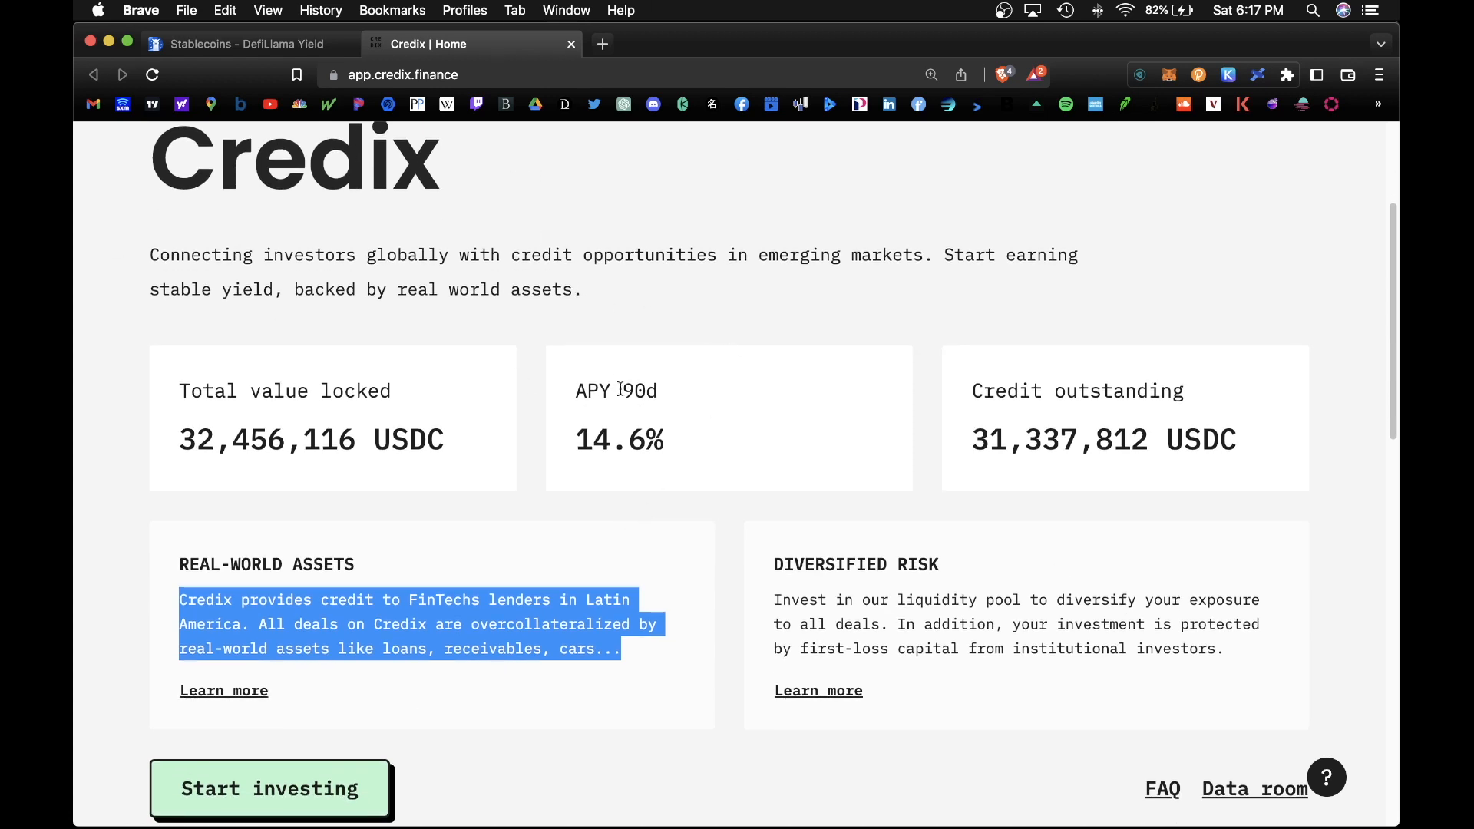
pyautogui.doubleClick(619, 439)
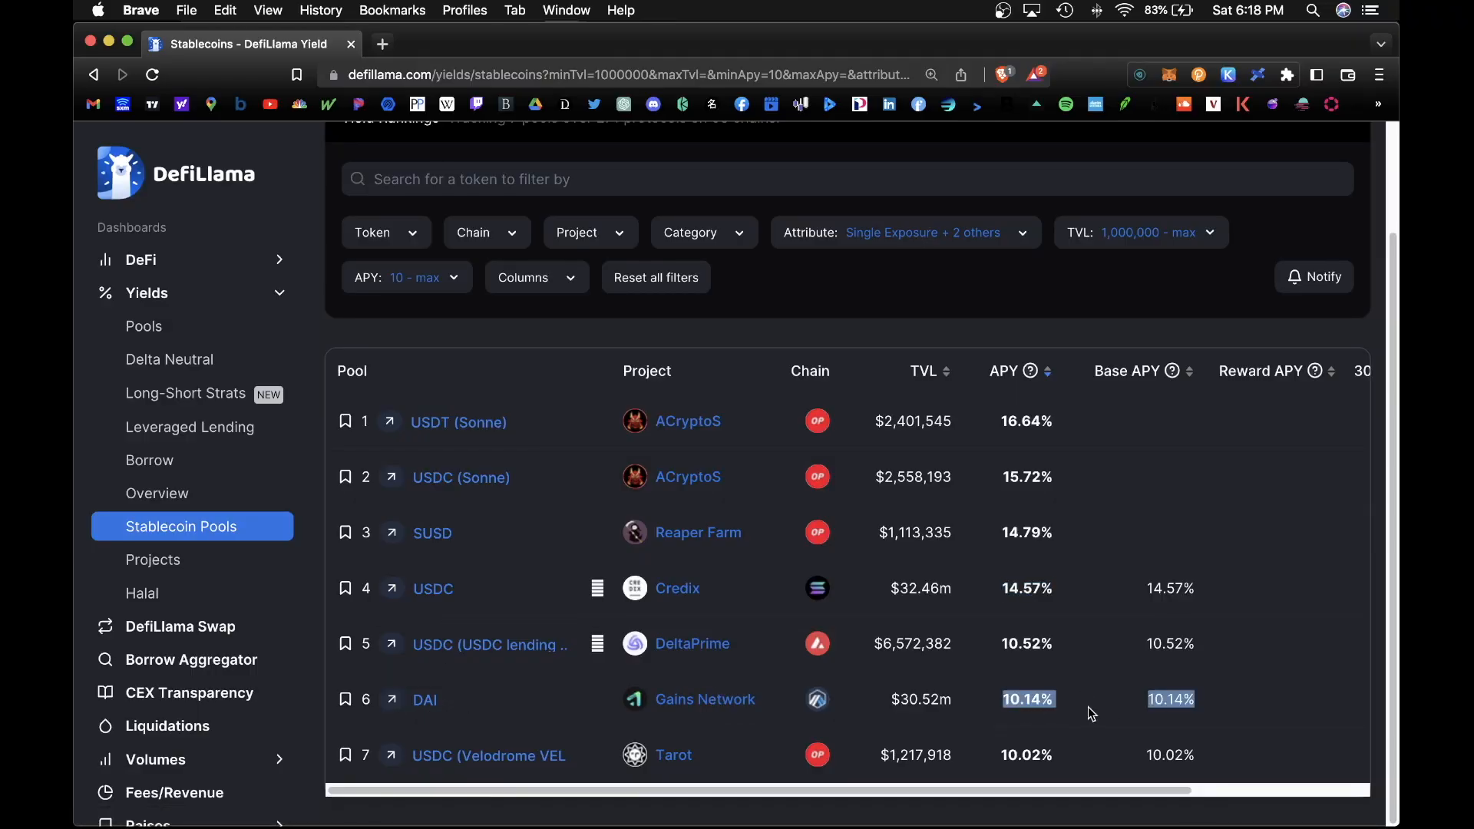
pyautogui.moveTo(221, 367)
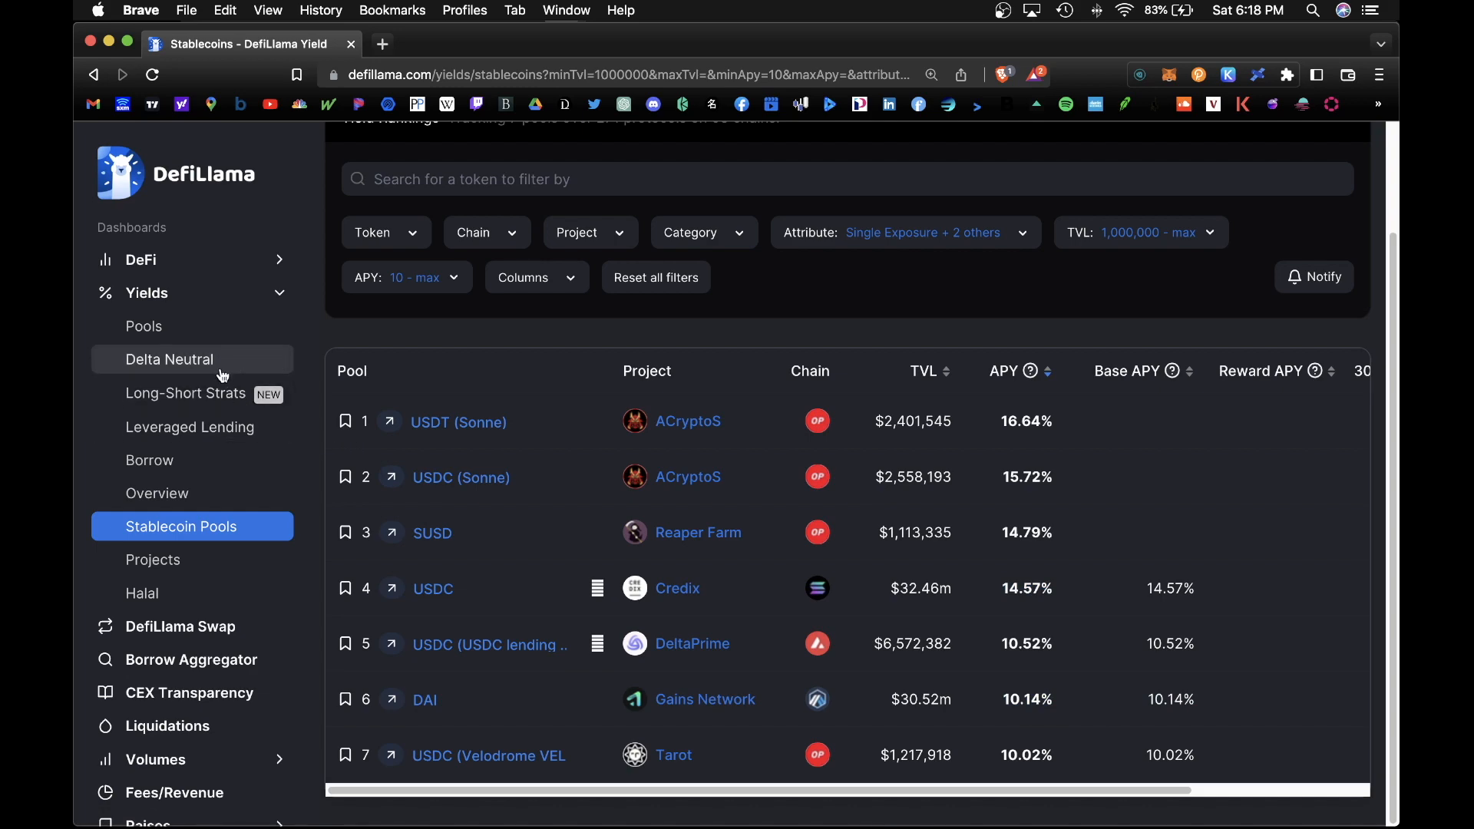
# Step: Go to the Delta Neutral strategies page under Yields in the sidebar
pyautogui.click(169, 360)
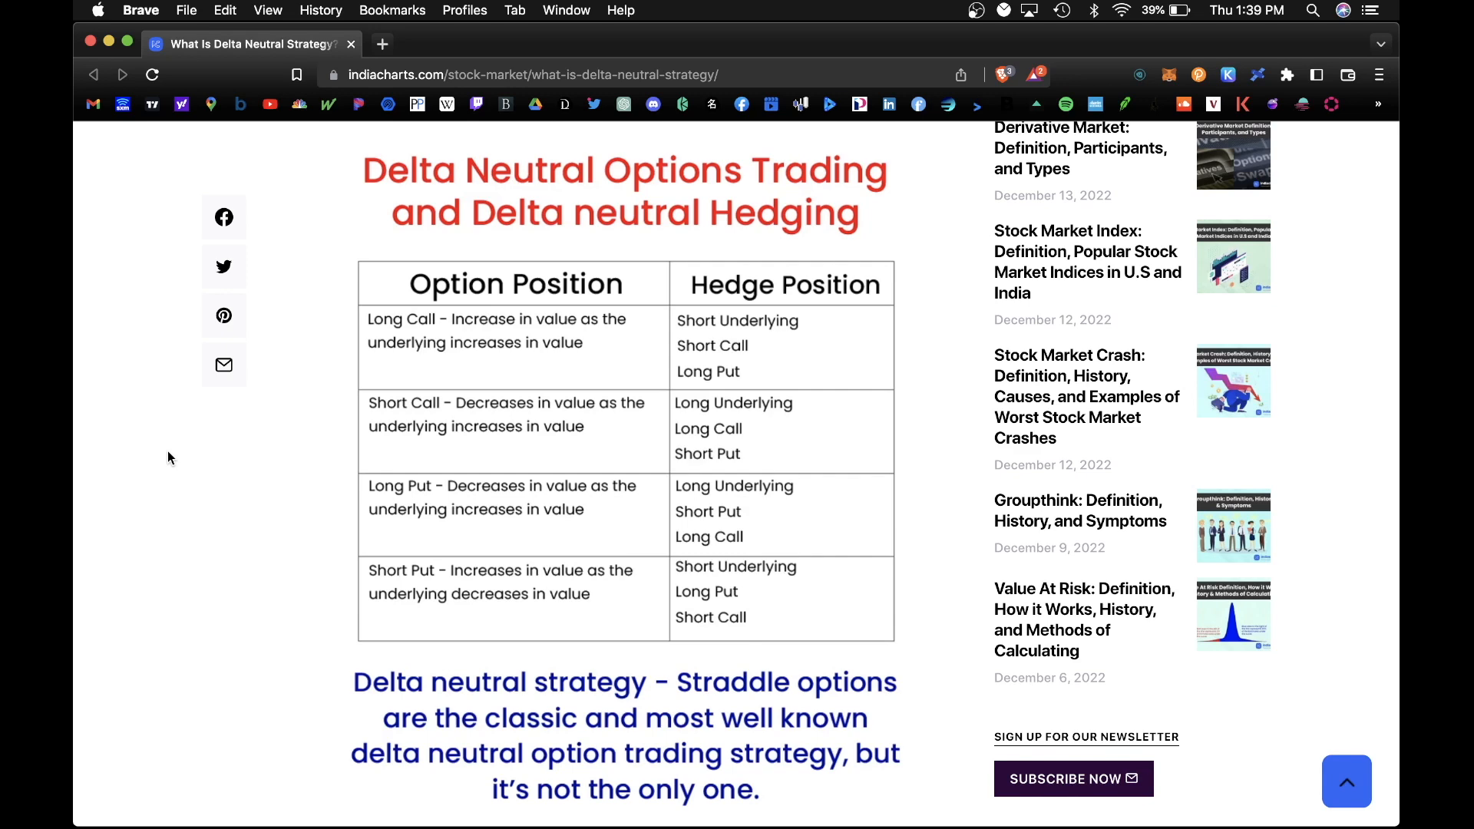
pyautogui.scroll(-3)
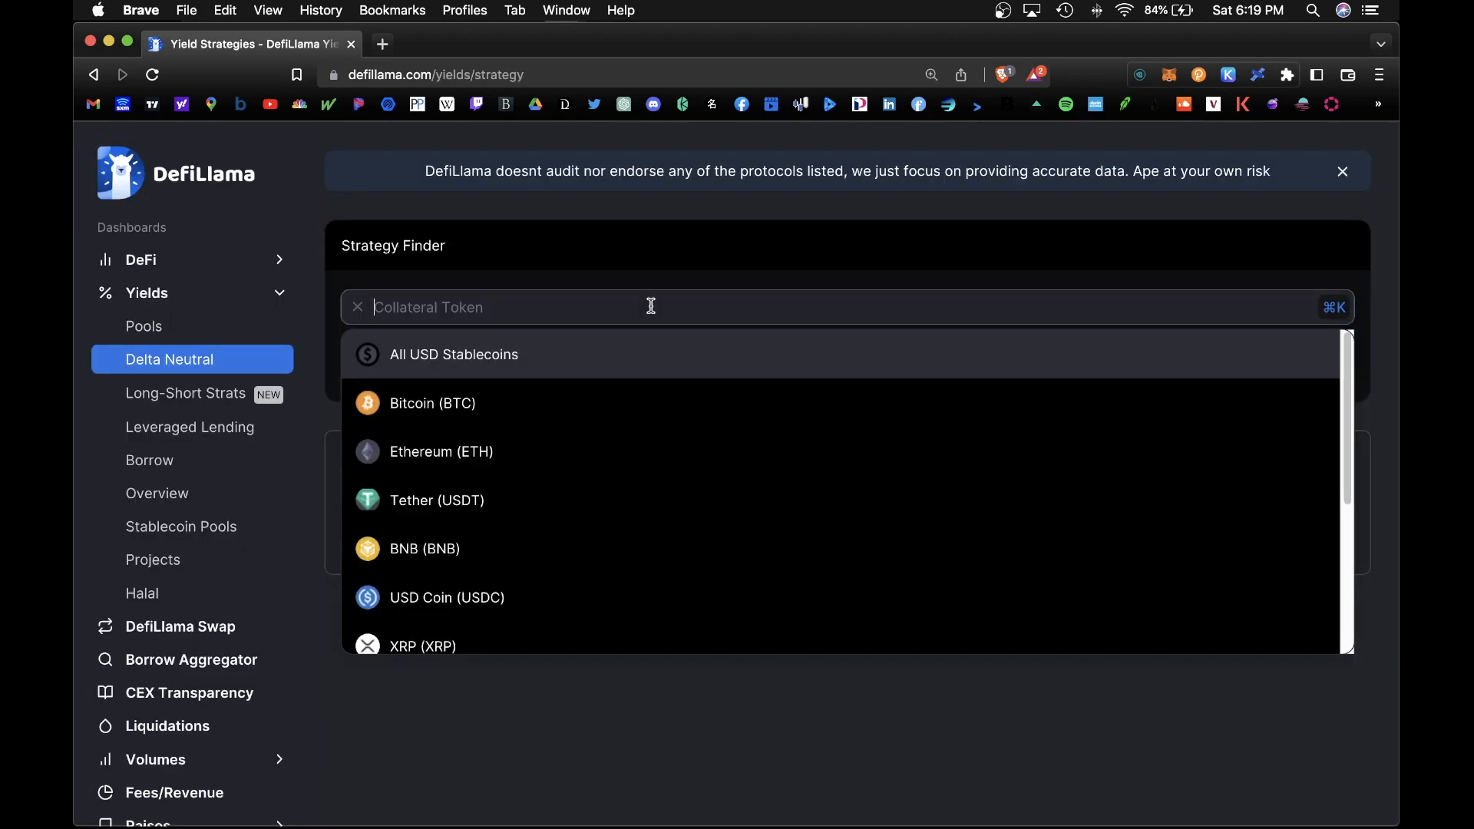
pyautogui.moveTo(624, 404)
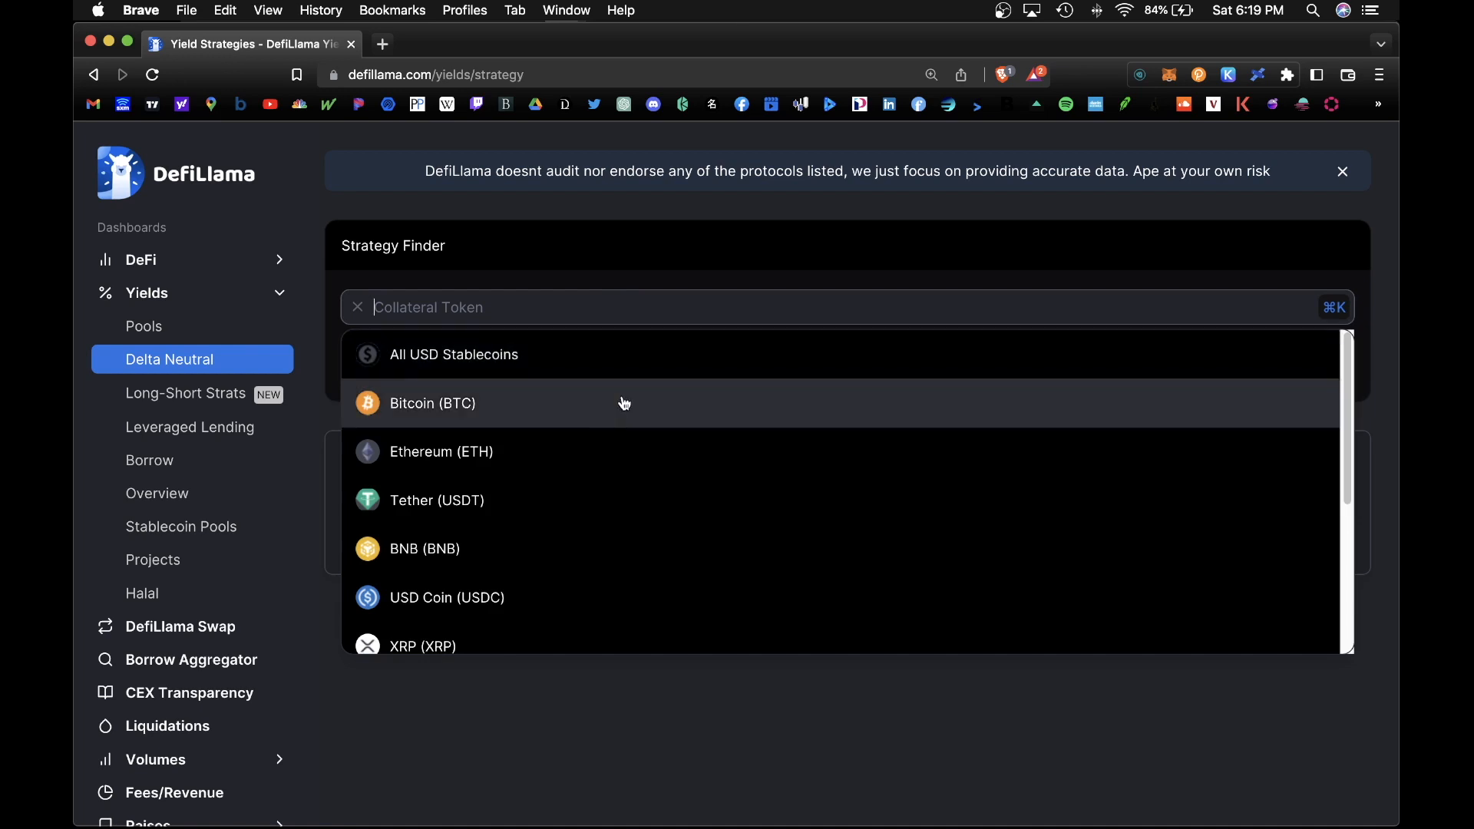
# Step: Choose Ethereum (ETH) as collateral in Strategy Finder and browse the ETH strategies
pyautogui.click(440, 451)
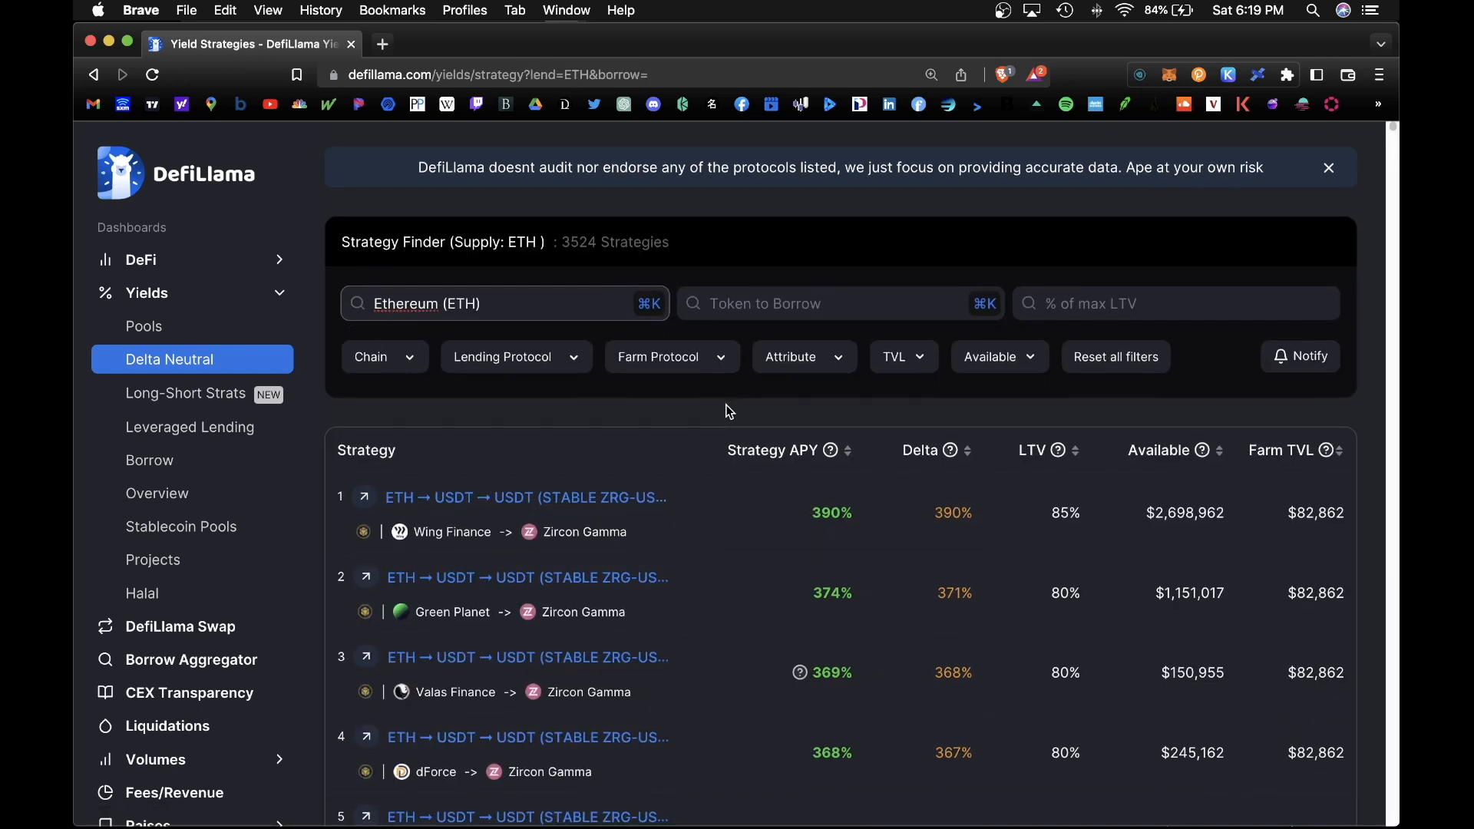
pyautogui.moveTo(709, 379)
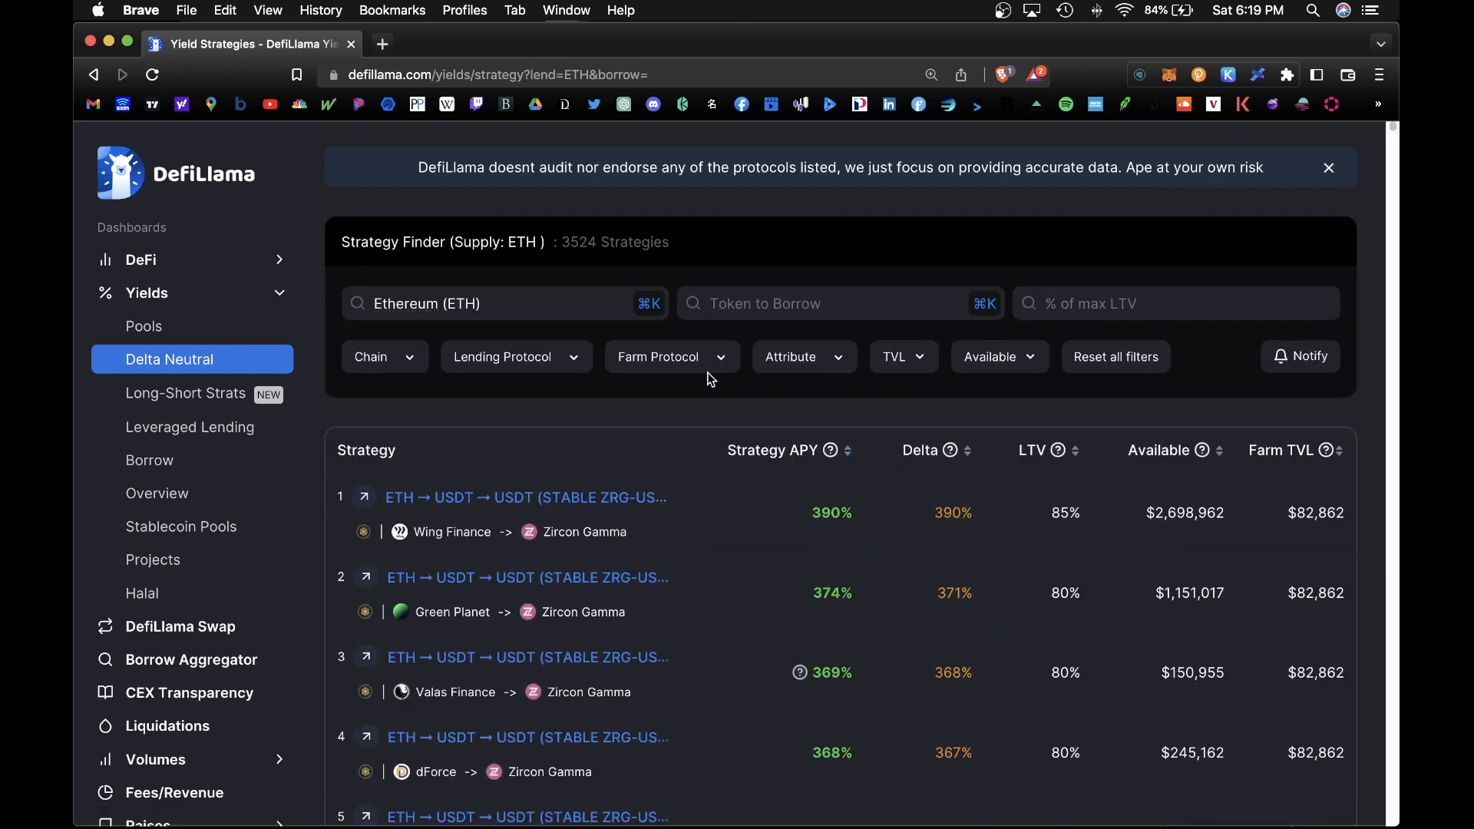
pyautogui.scroll(-3)
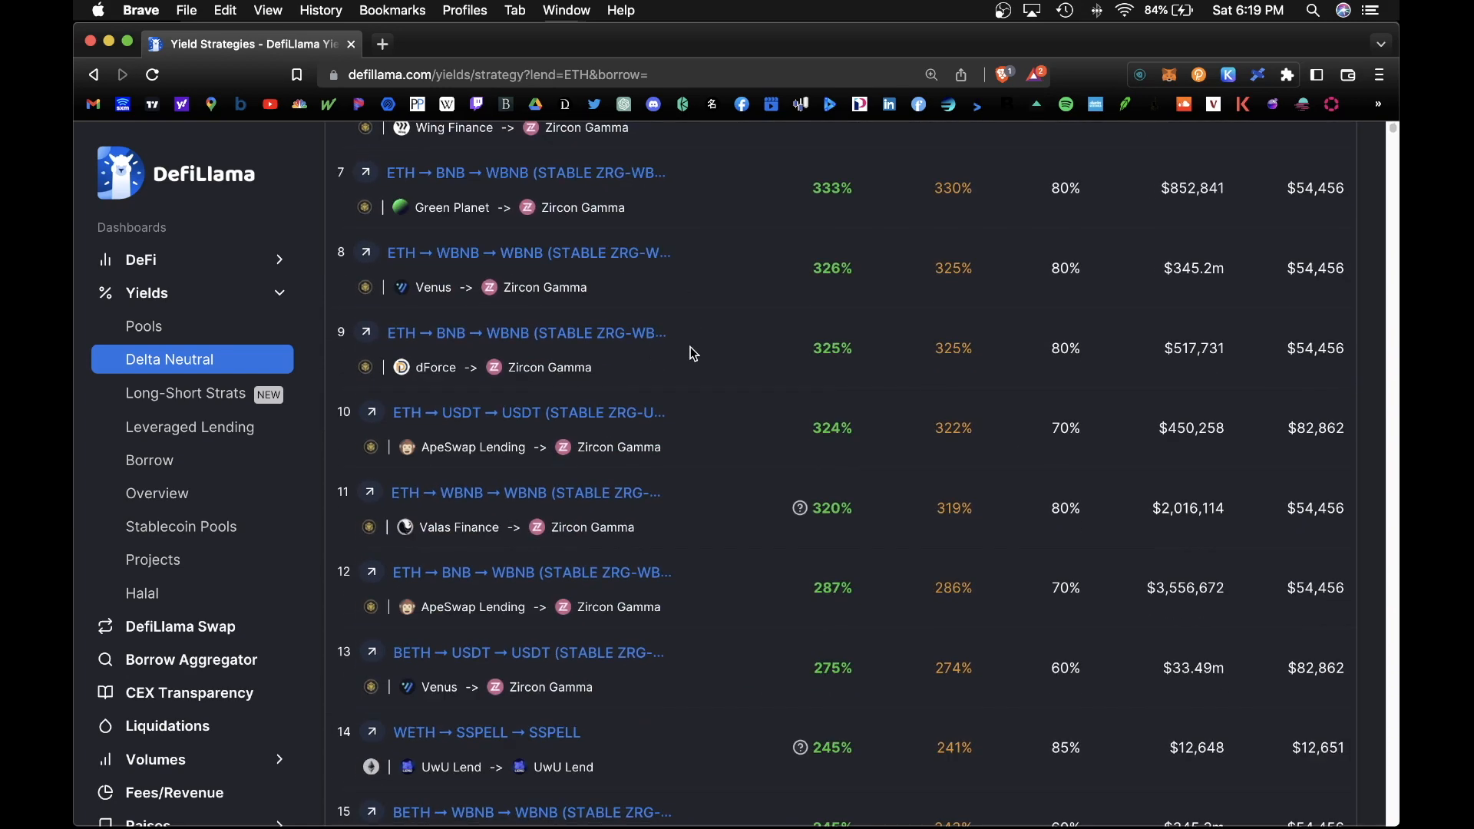
pyautogui.scroll(-3)
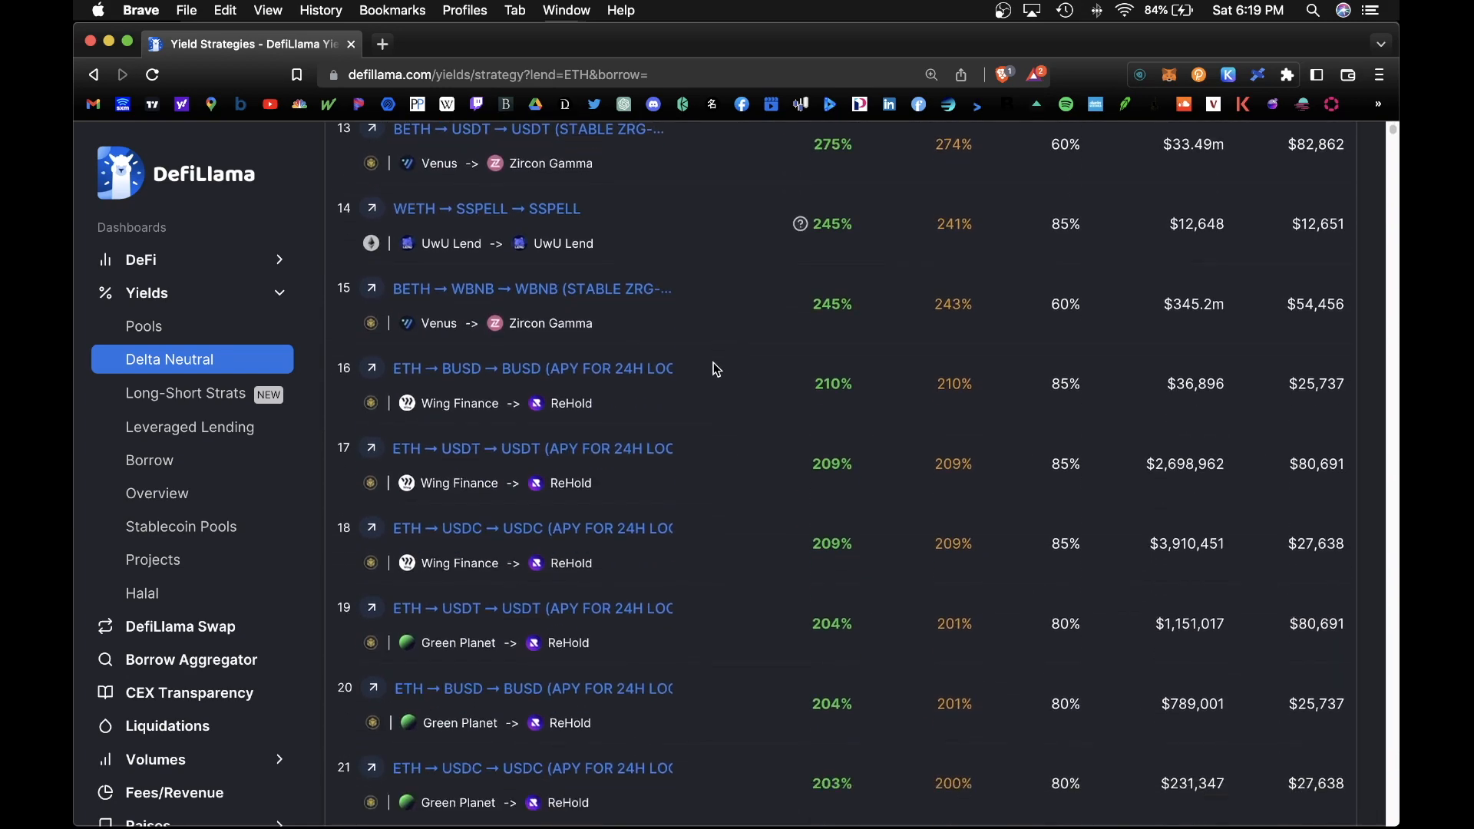
pyautogui.scroll(-3)
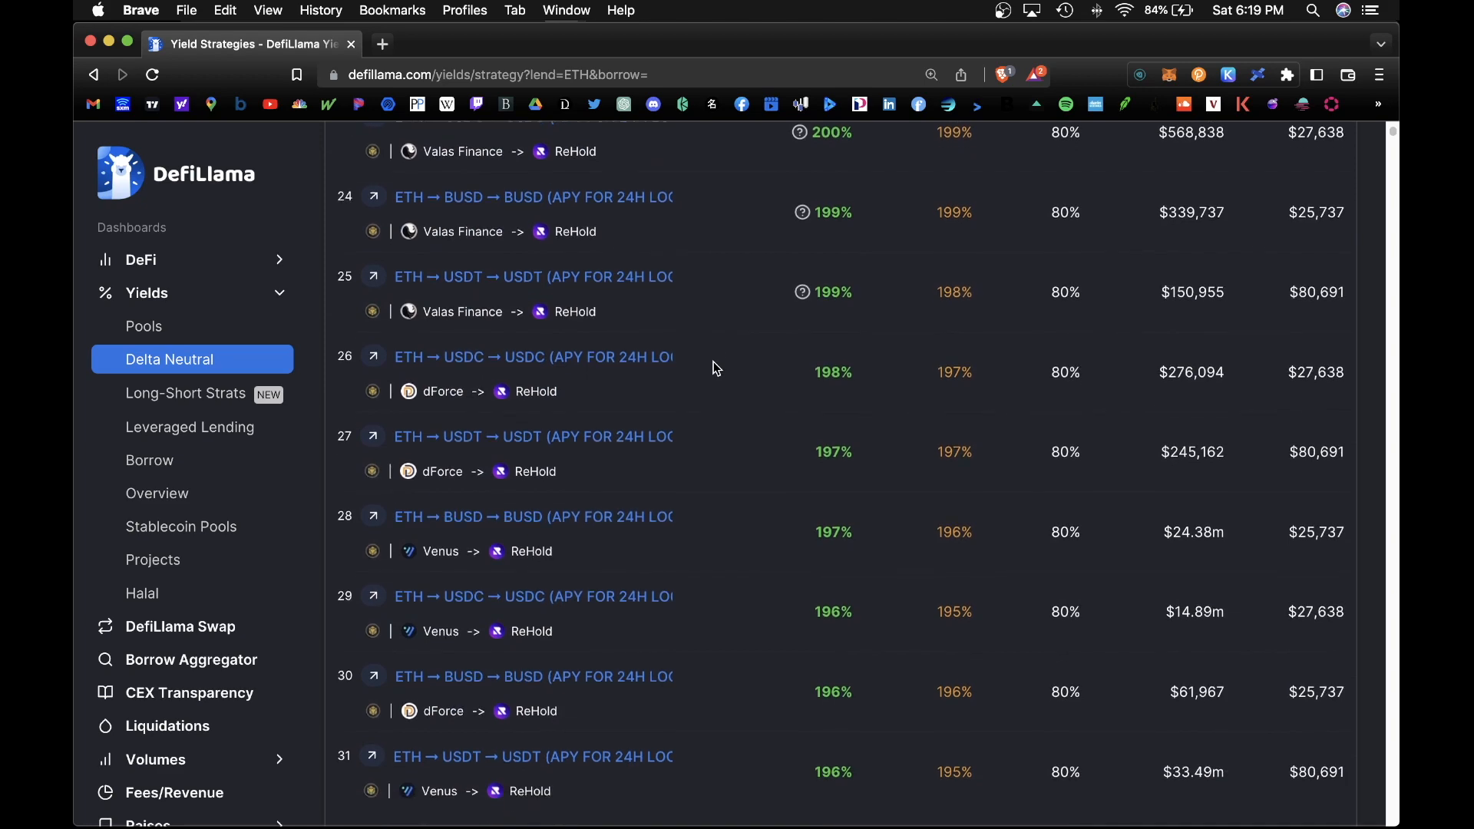
# Step: Go to the Borrow page for lend and borrow rate rankings
pyautogui.click(149, 459)
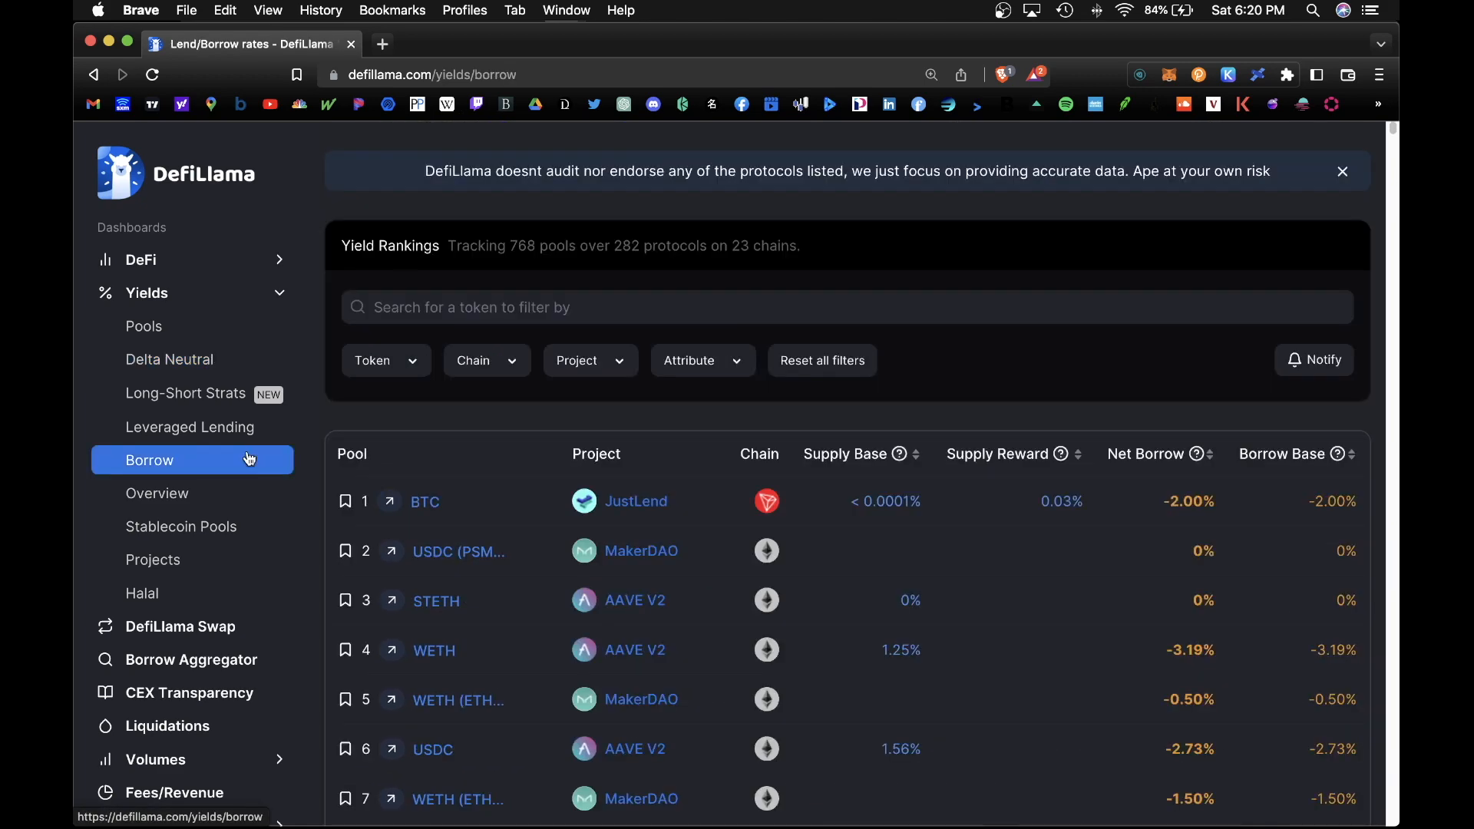
pyautogui.moveTo(628, 307)
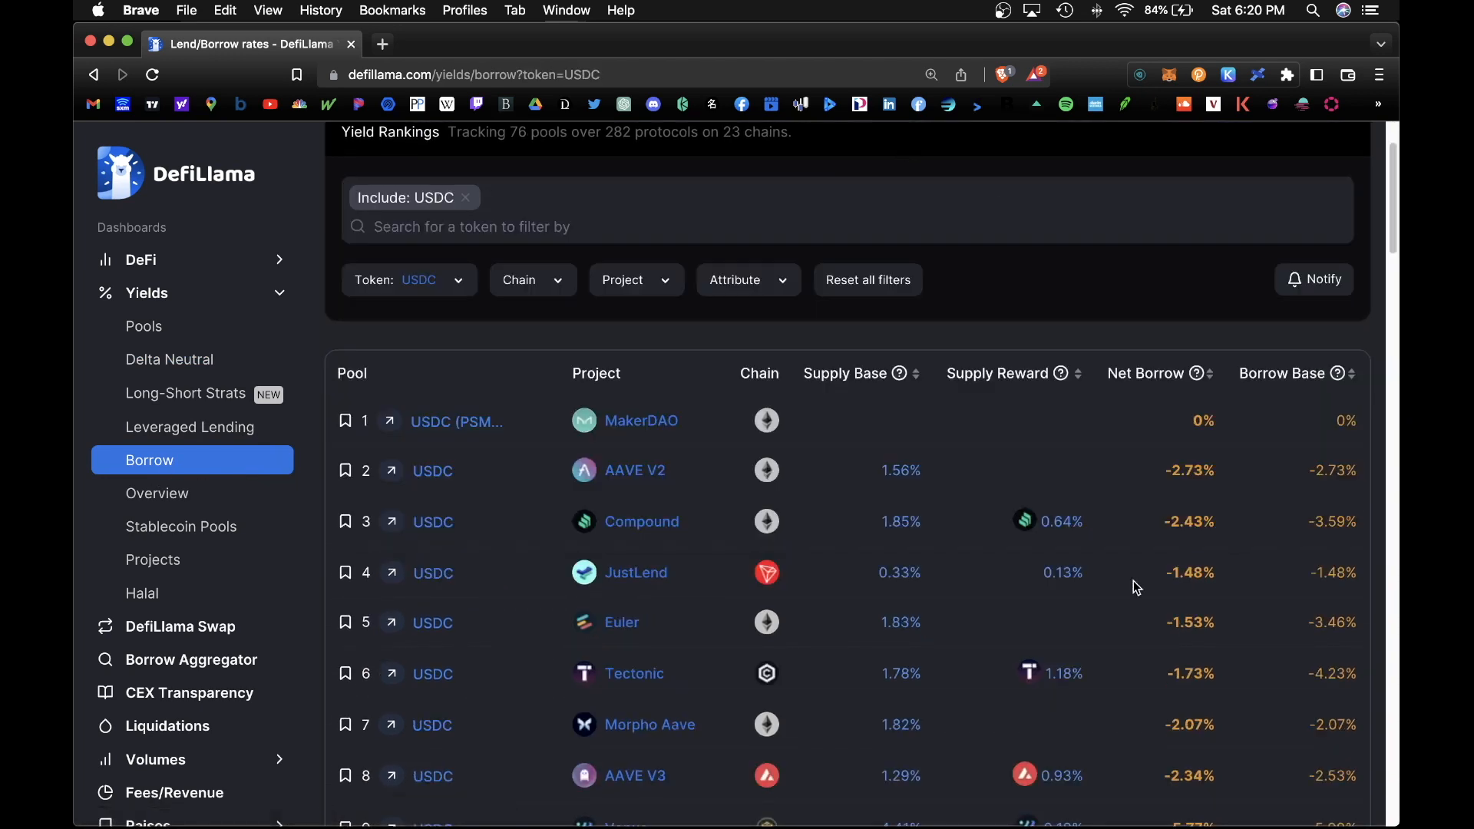
pyautogui.moveTo(1148, 380)
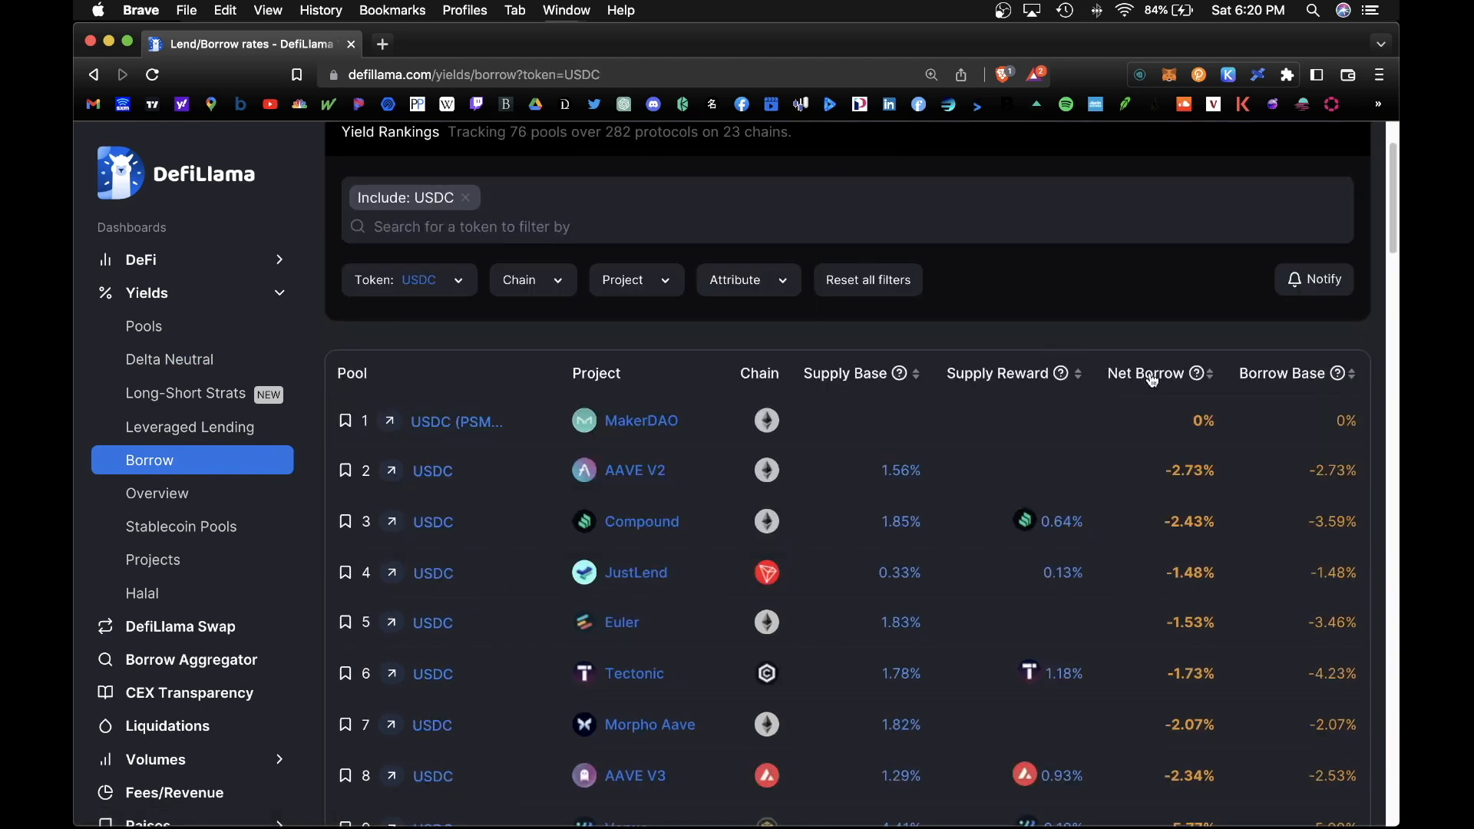
# Step: Rank the USDC borrow pools by Net Borrow from highest to lowest
pyautogui.click(1147, 373)
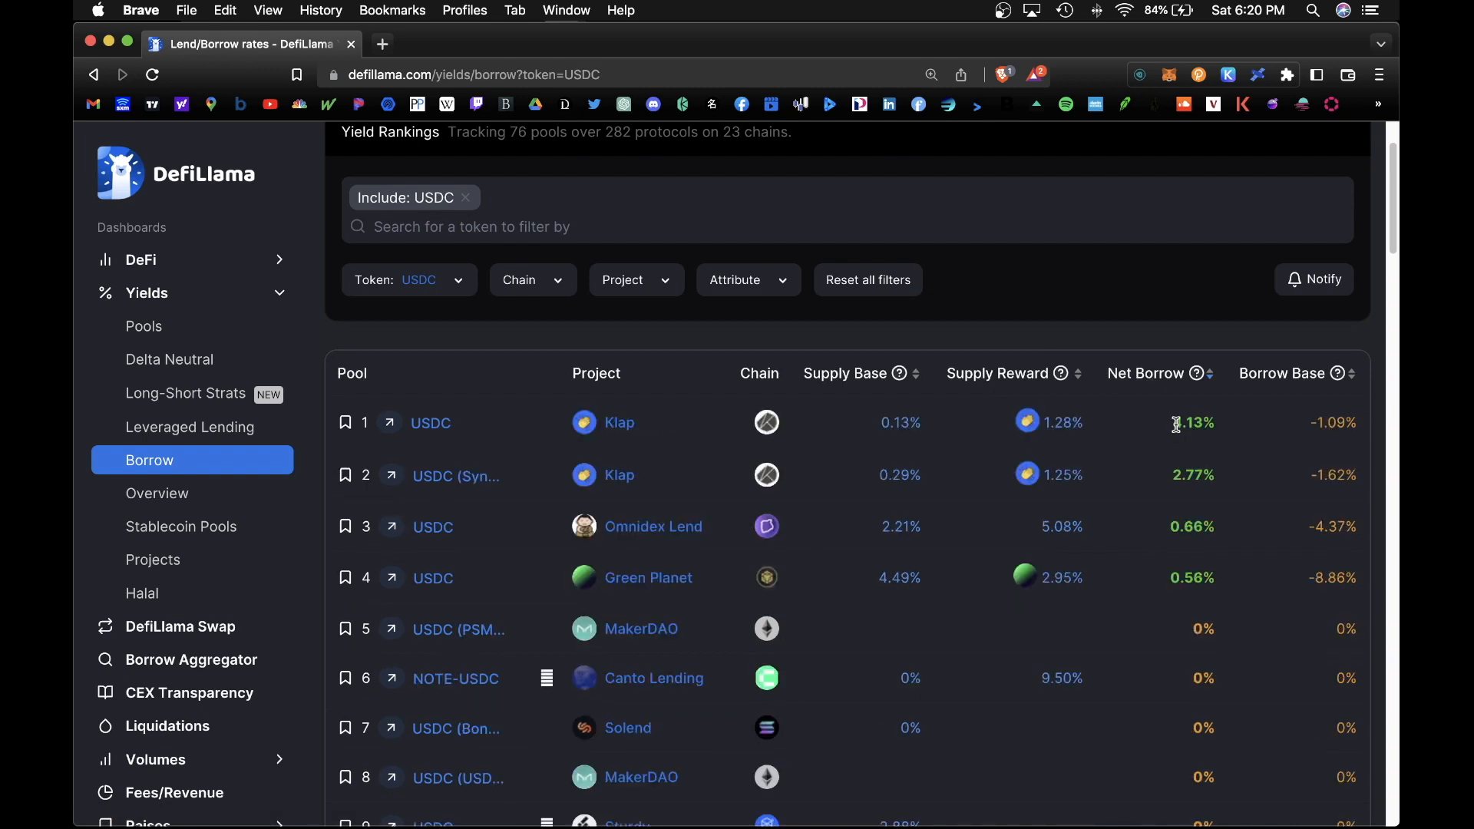
pyautogui.moveTo(474, 366)
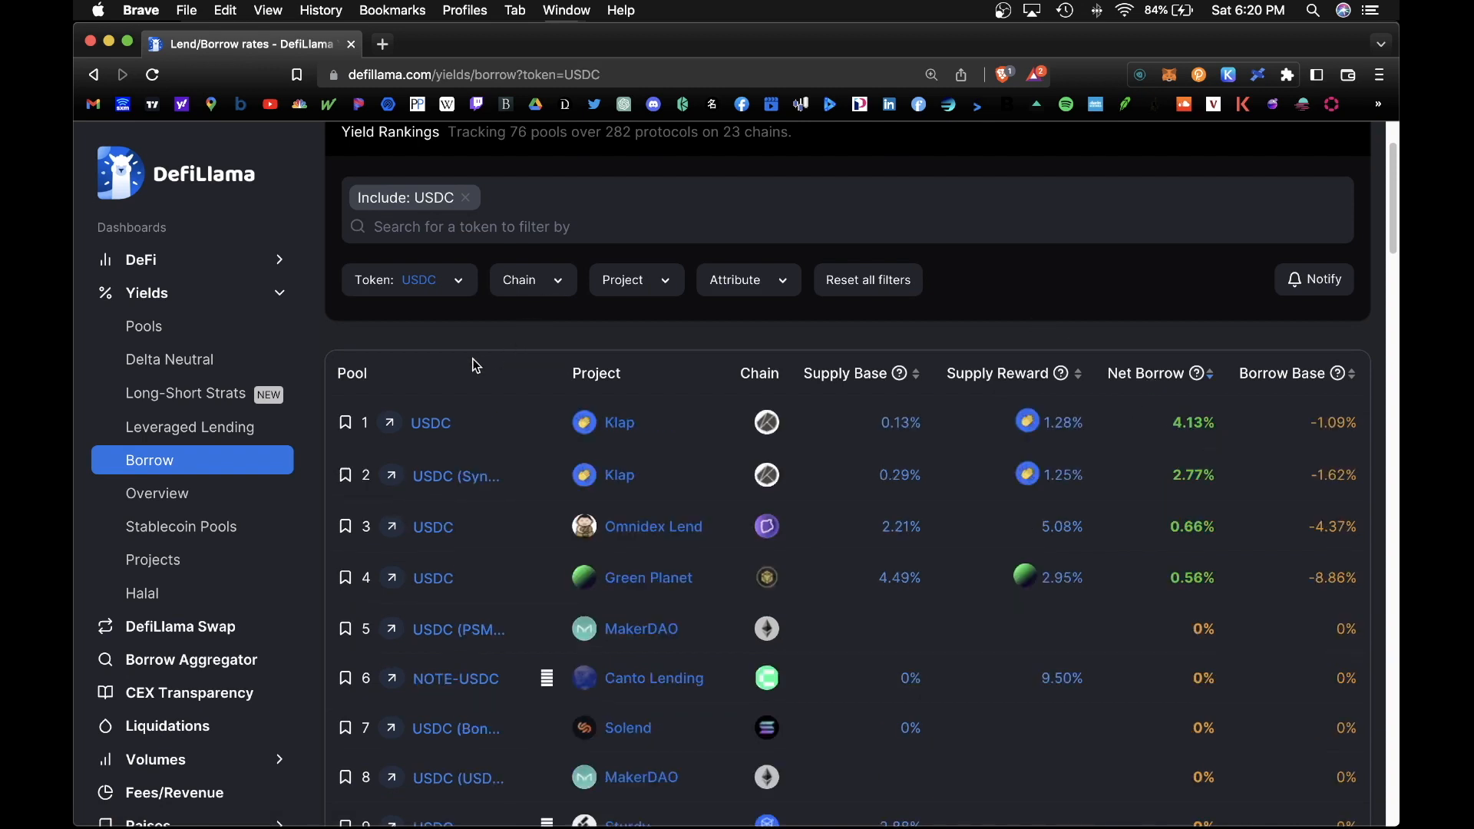
pyautogui.moveTo(1257, 327)
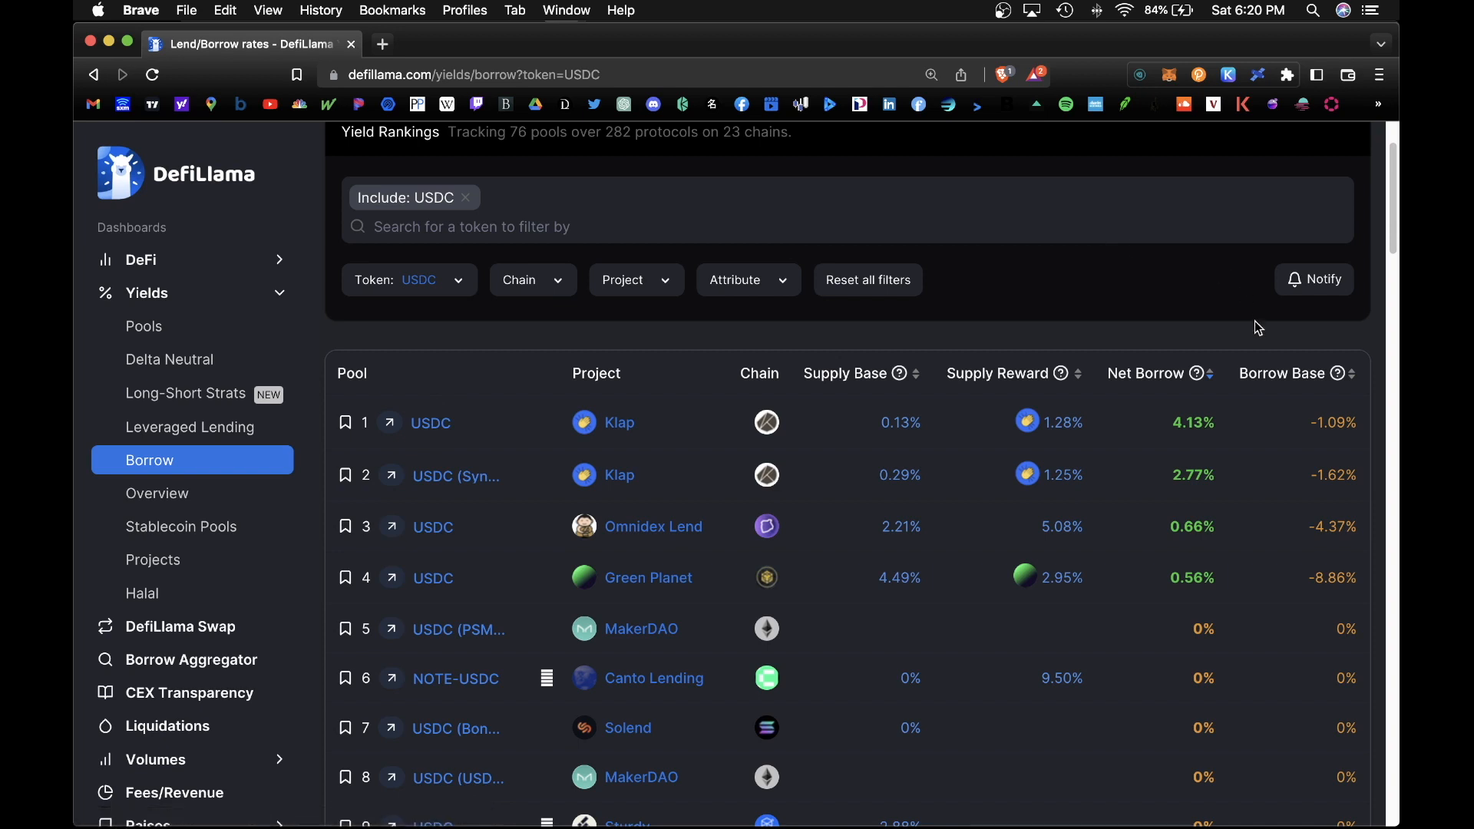
pyautogui.moveTo(635, 452)
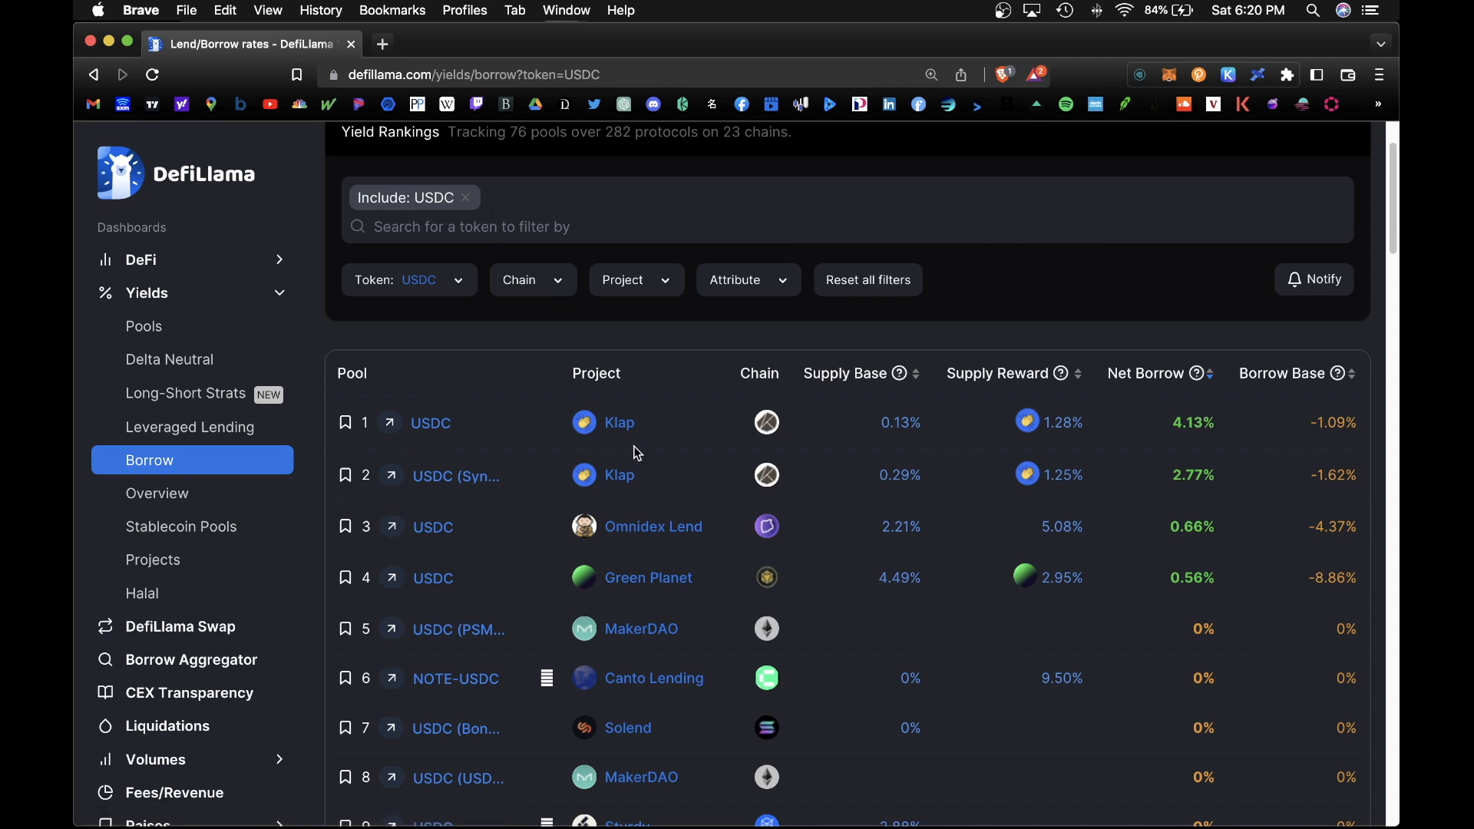
pyautogui.moveTo(766, 422)
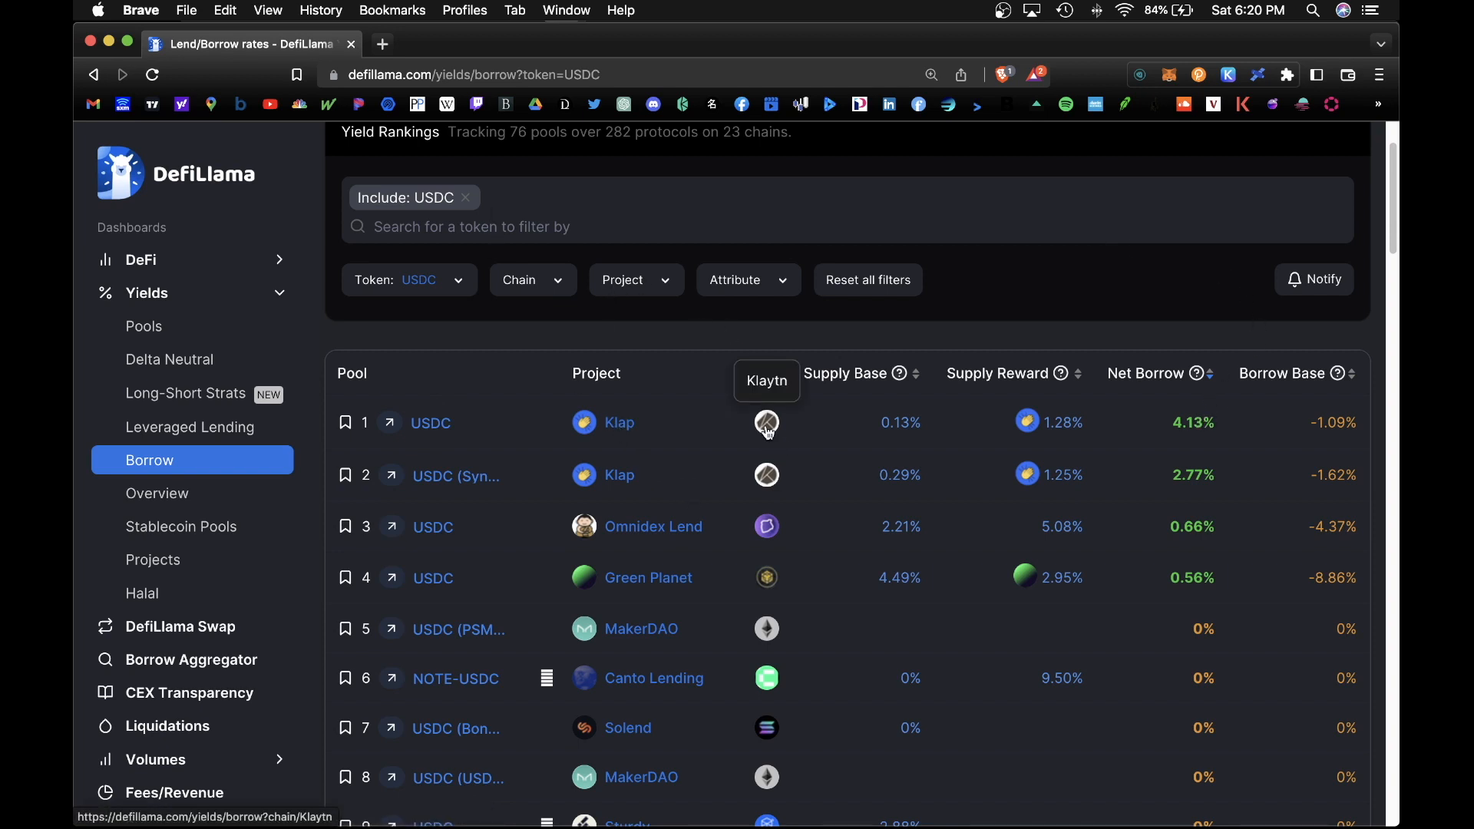